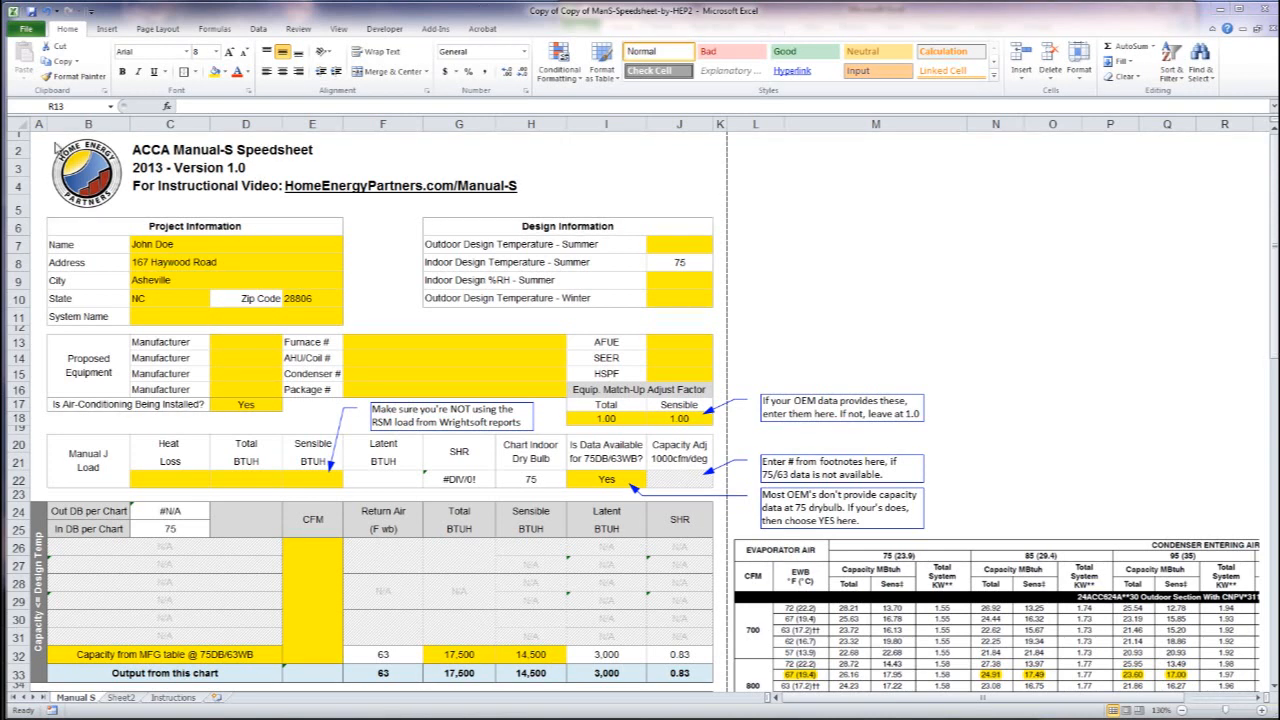
mouse_move(256, 264)
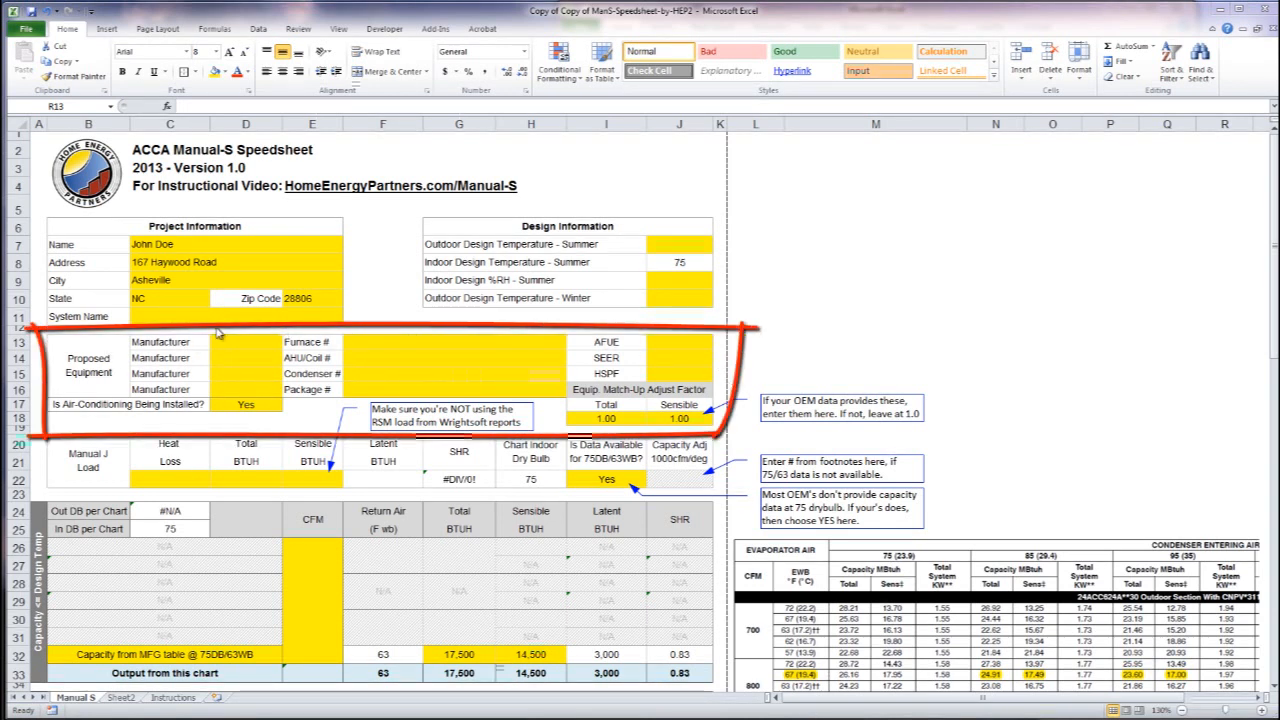
mouse_move(240, 348)
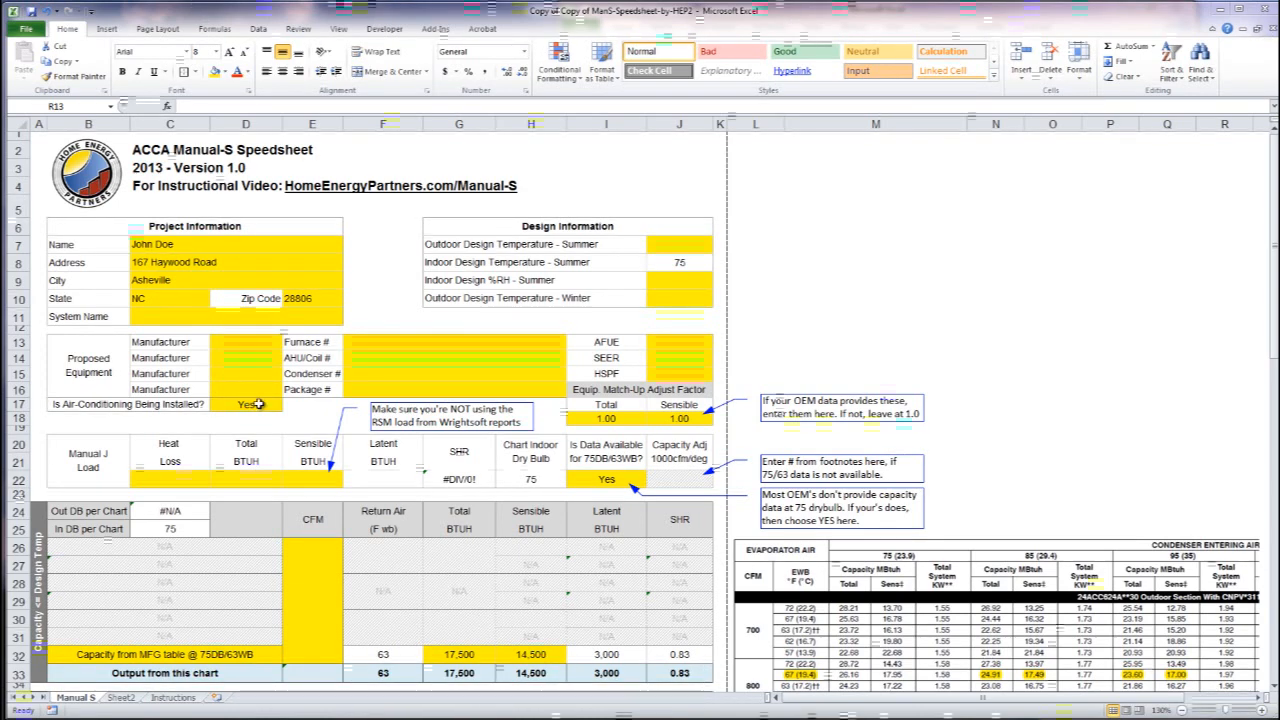
Step: Answer No to air-conditioning being installed, review the furnace section, then restore Yes
left_click(246, 404)
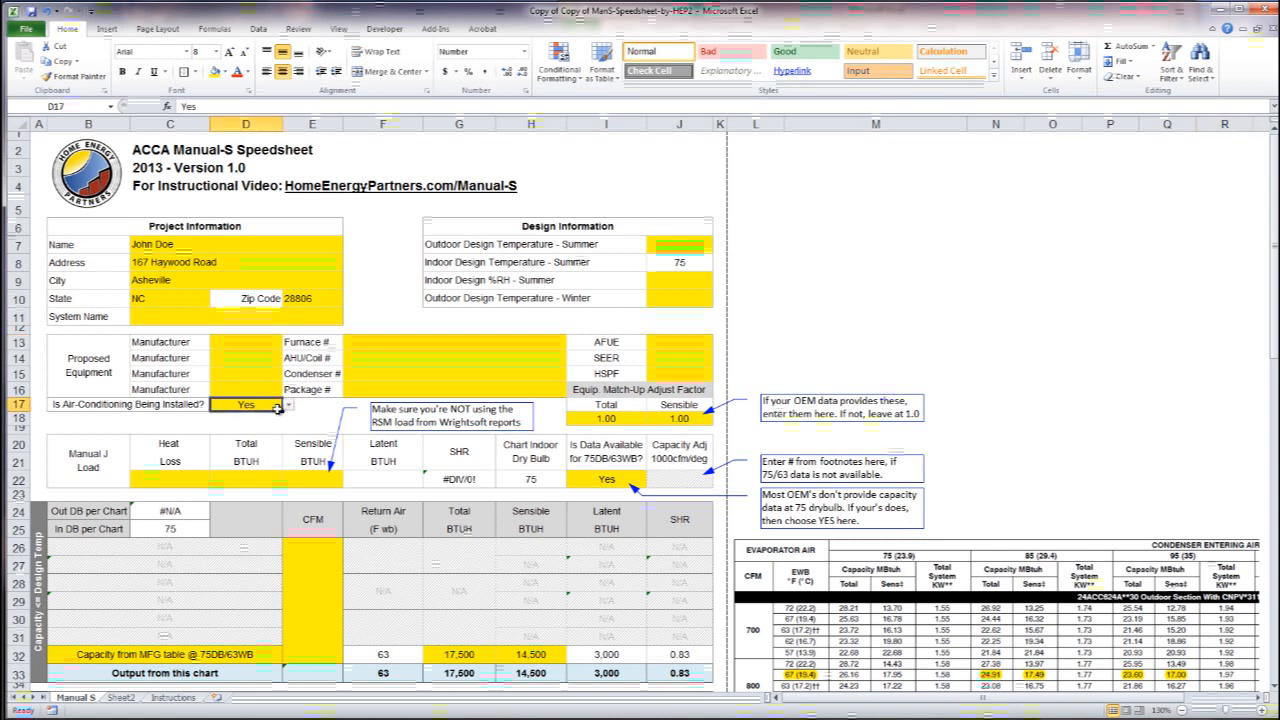
left_click(288, 404)
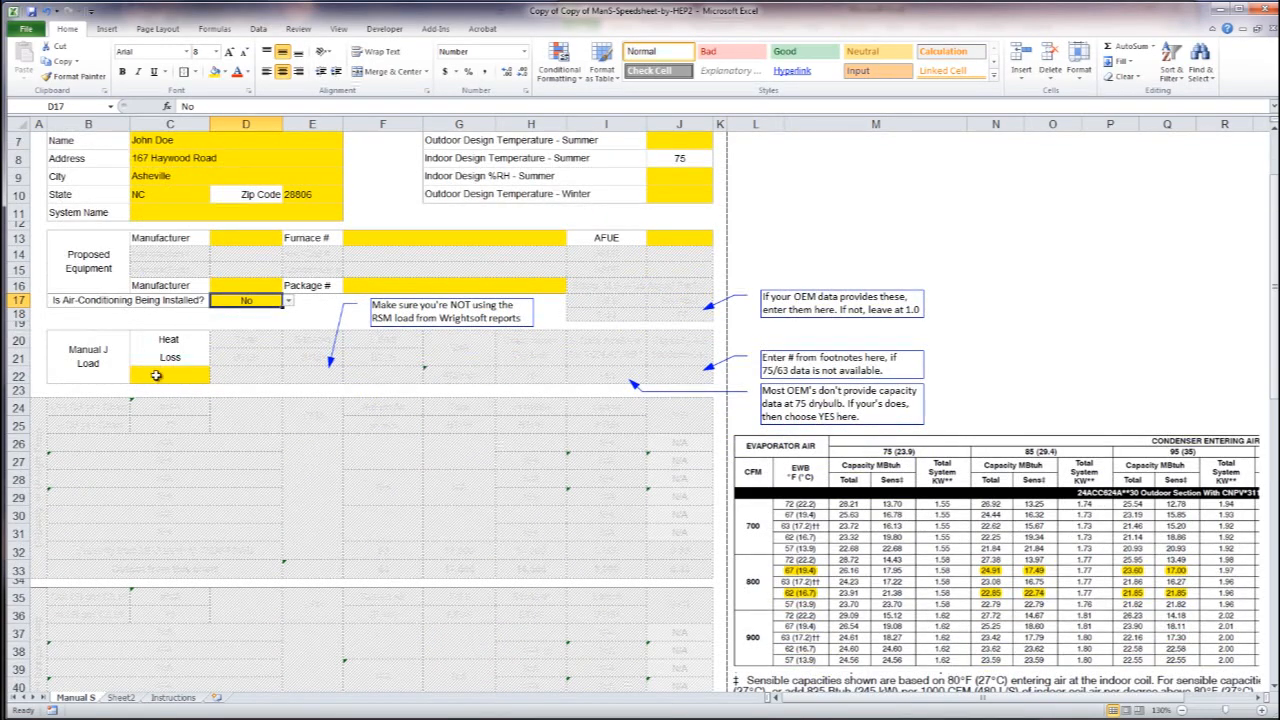
scroll("down", 3)
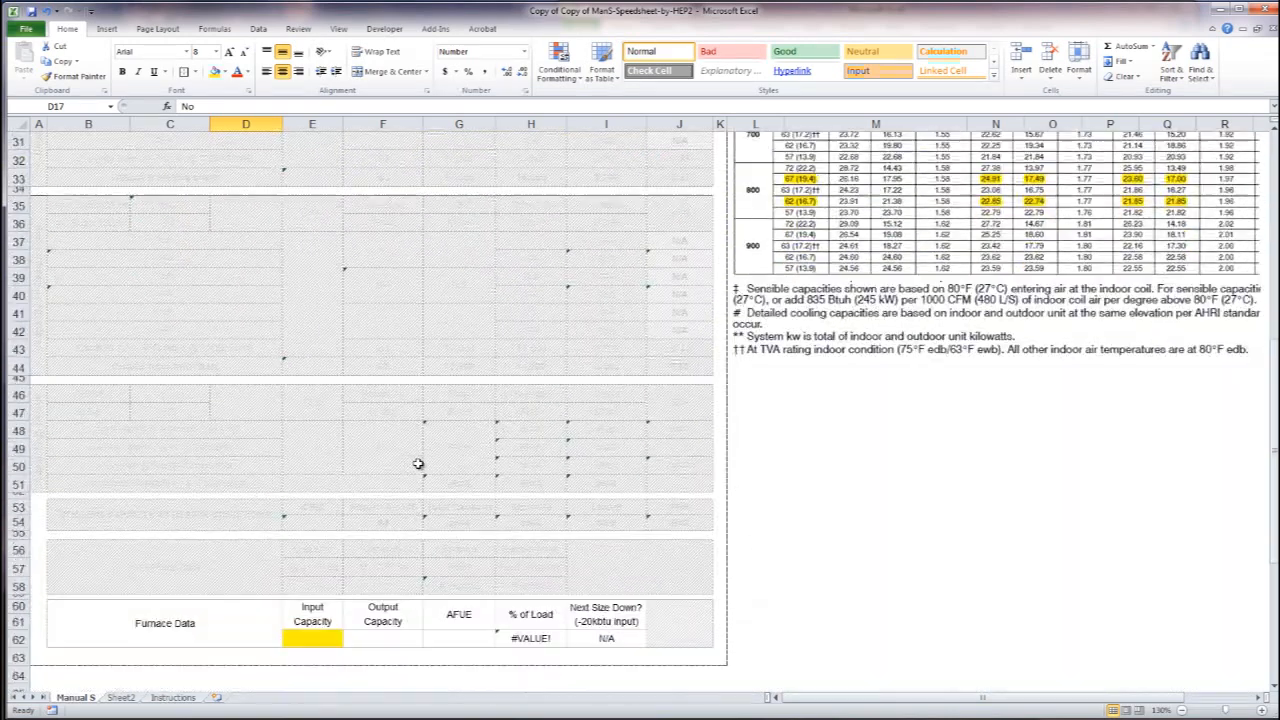
scroll("down", 3)
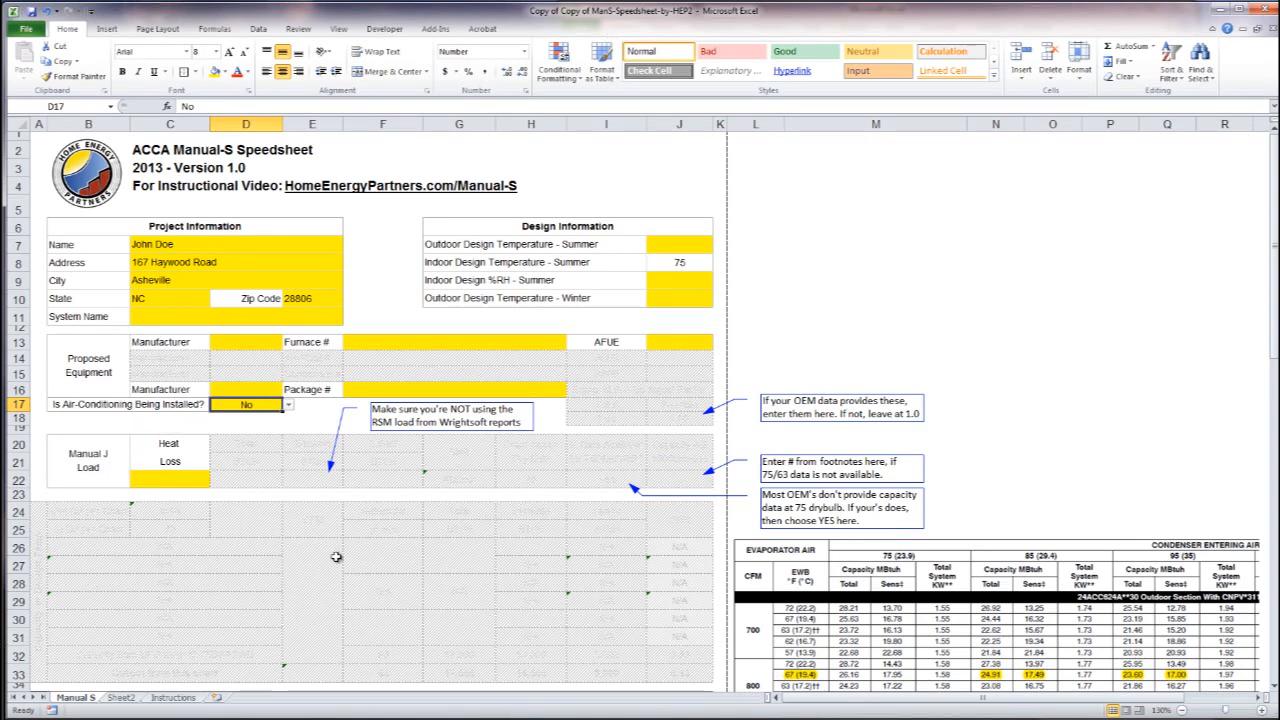
left_click(244, 404)
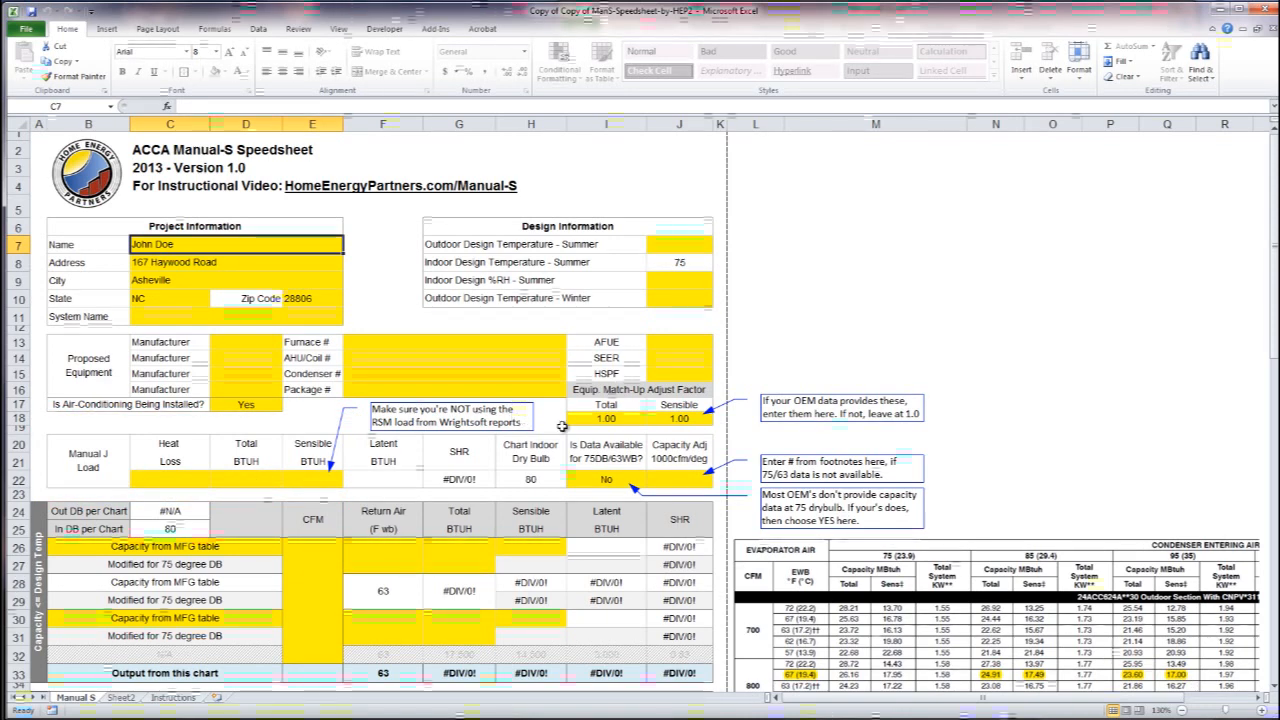
Step: Set the 75DB/63WB data-availability dropdown to No
scroll("down", 3)
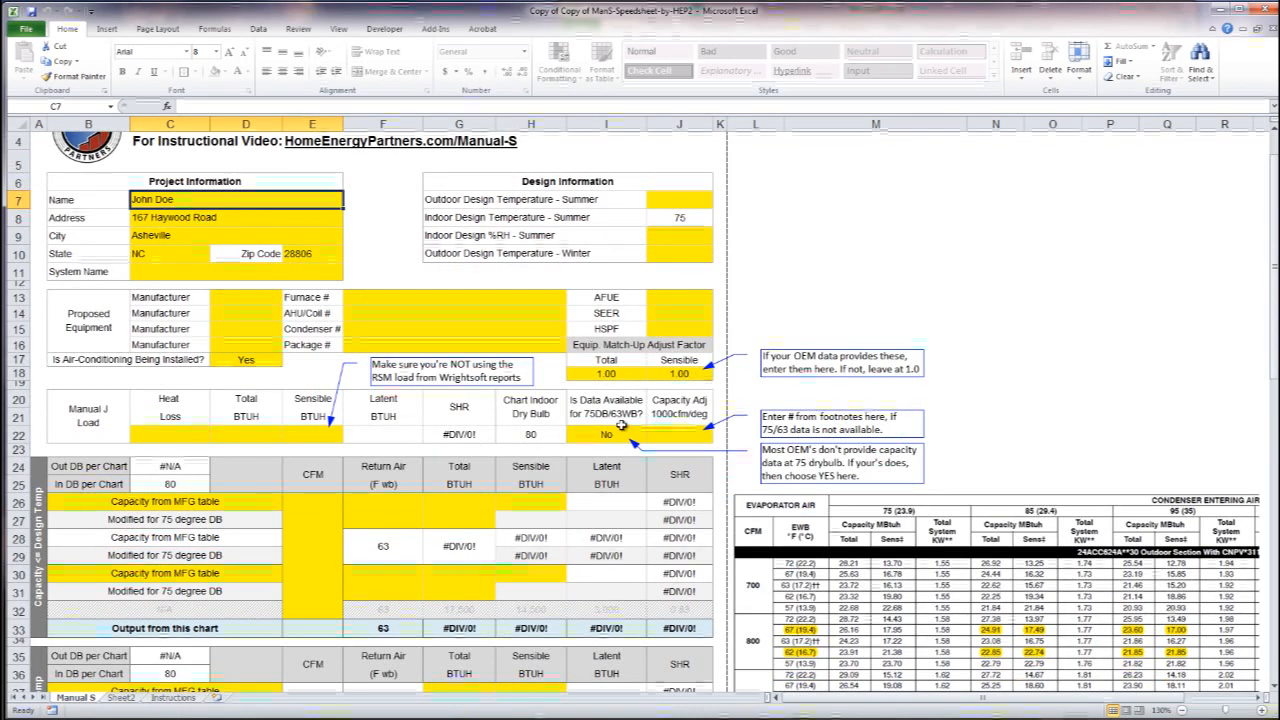
mouse_move(630, 440)
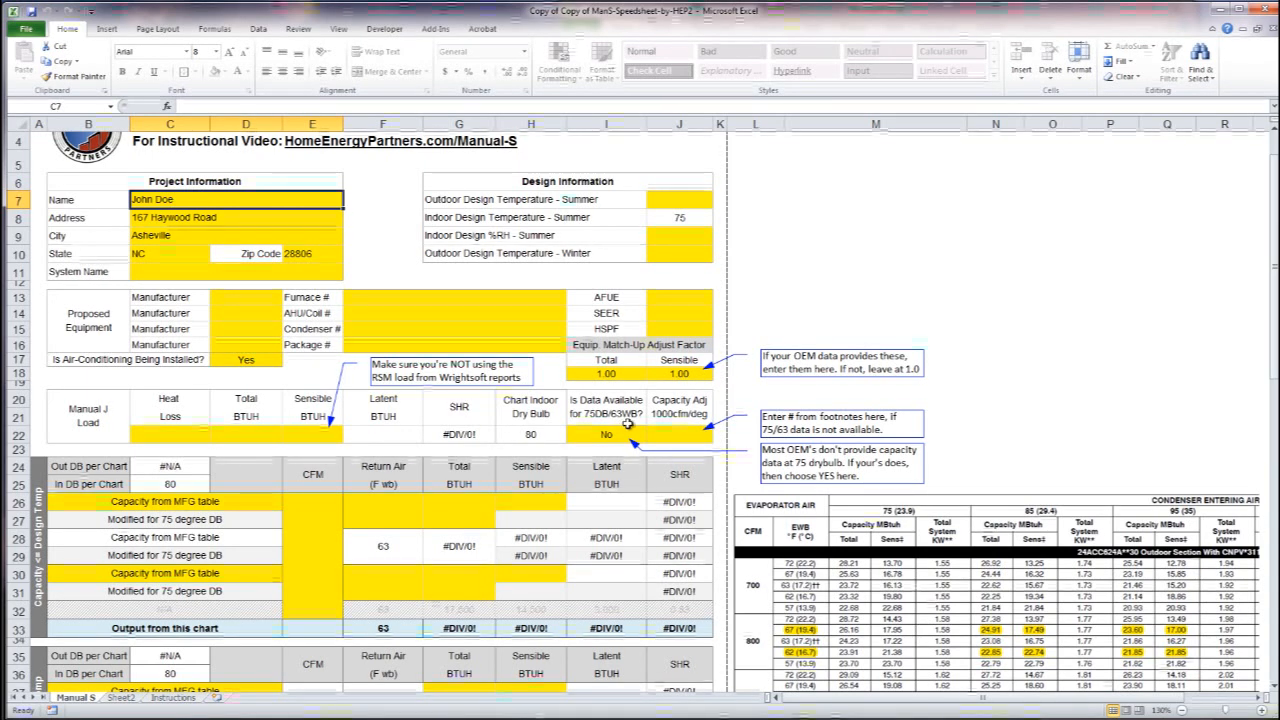
left_click(652, 432)
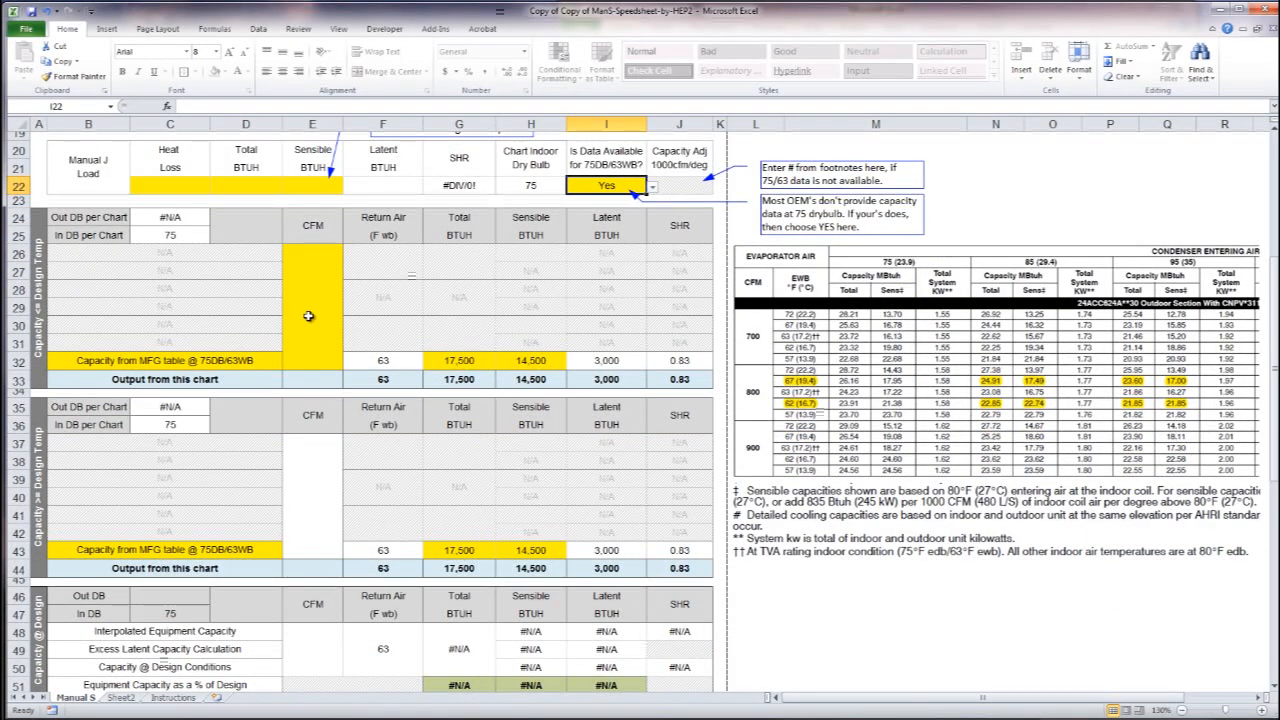
left_click(652, 184)
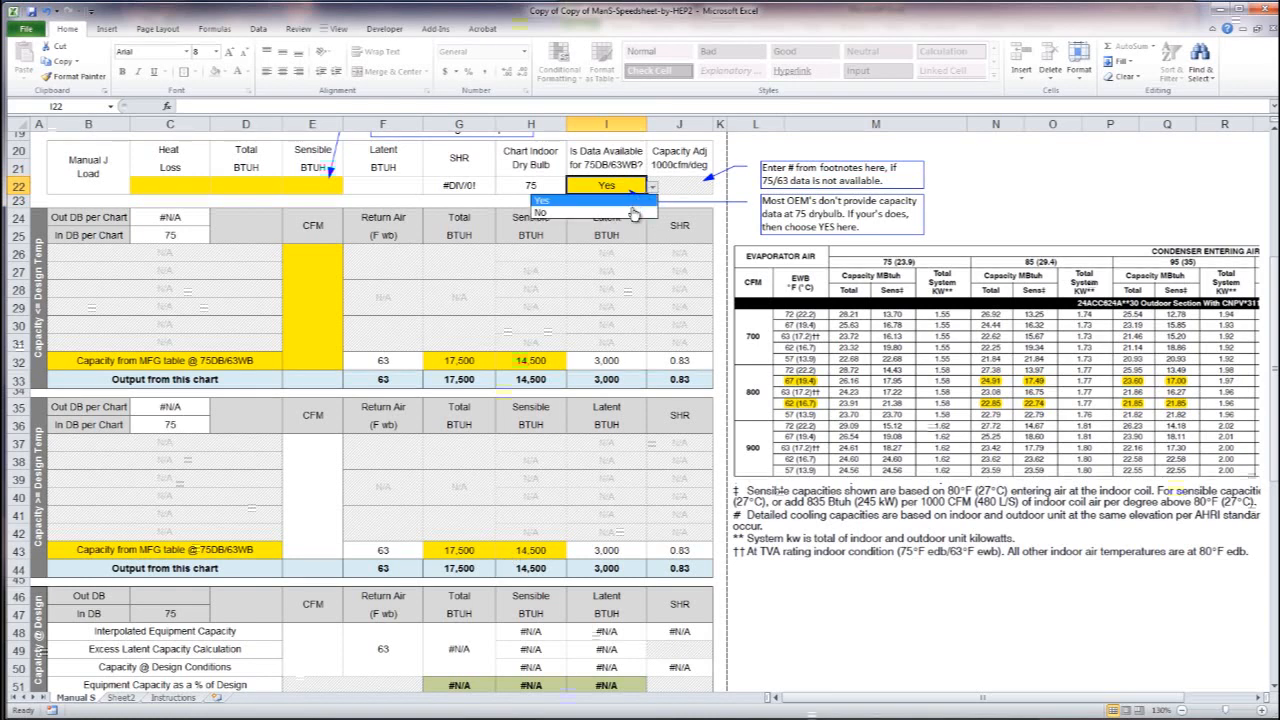
left_click(536, 212)
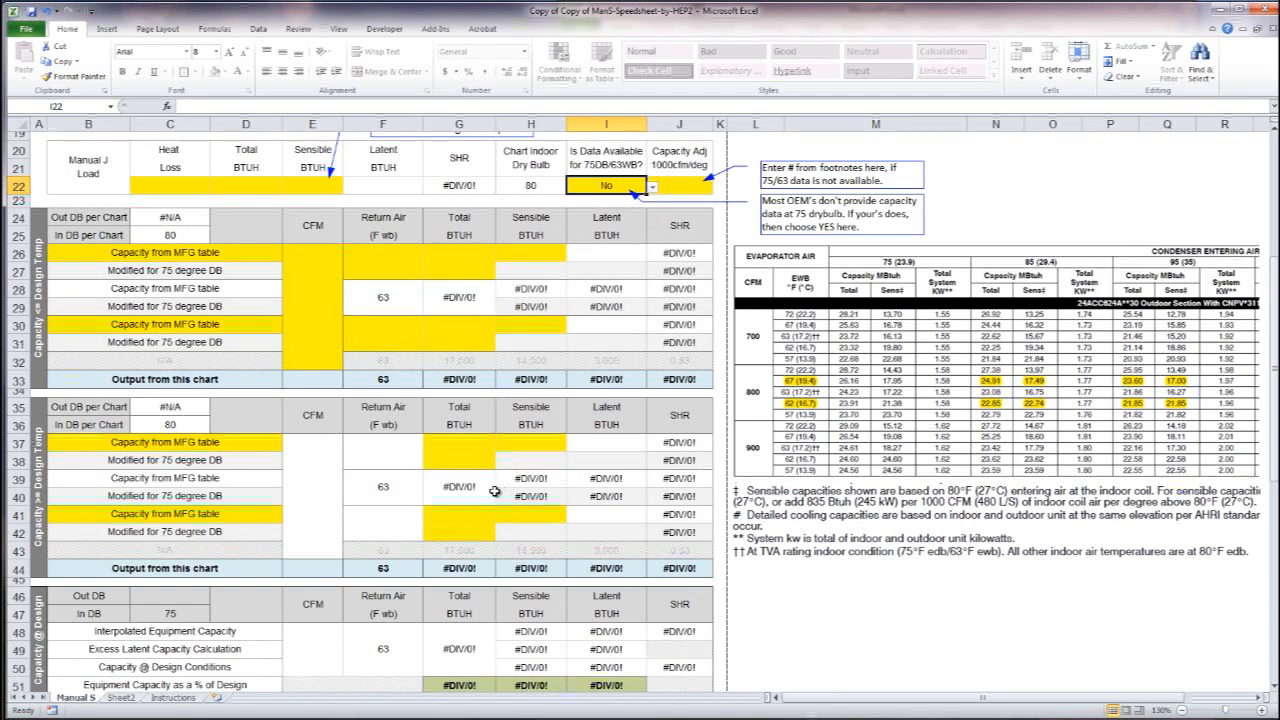
mouse_move(568, 470)
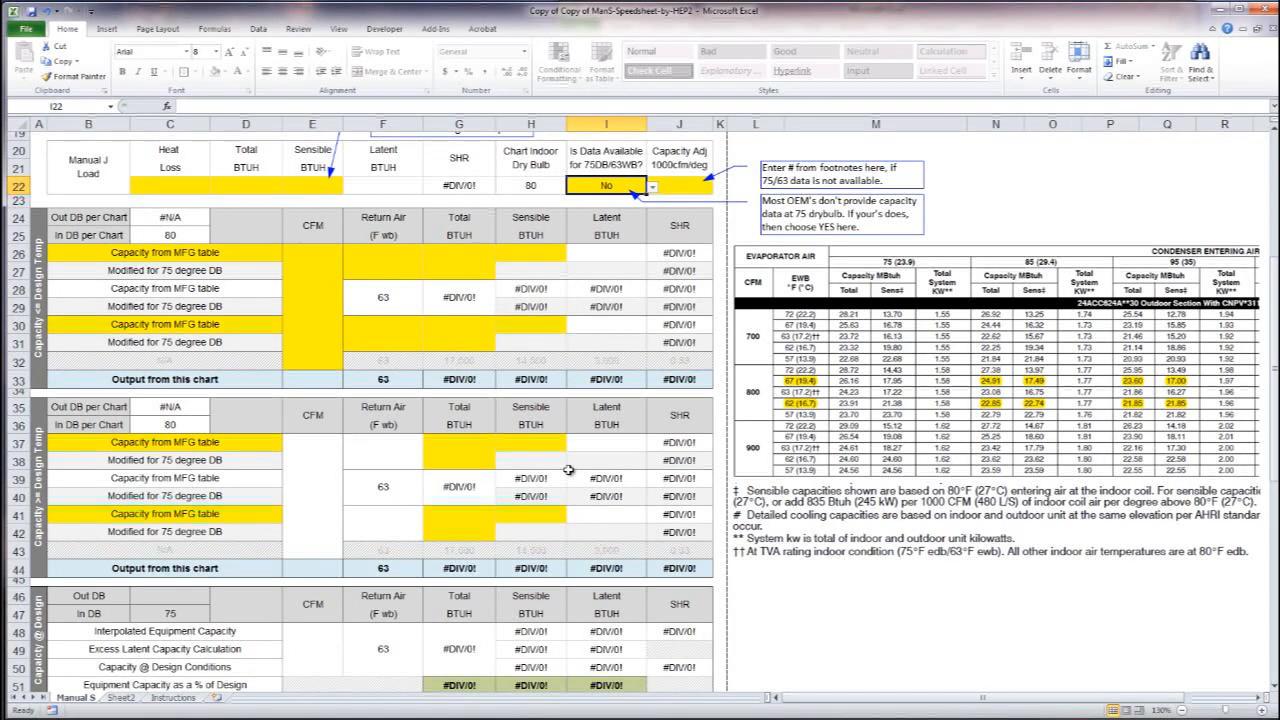
scroll("up", 3)
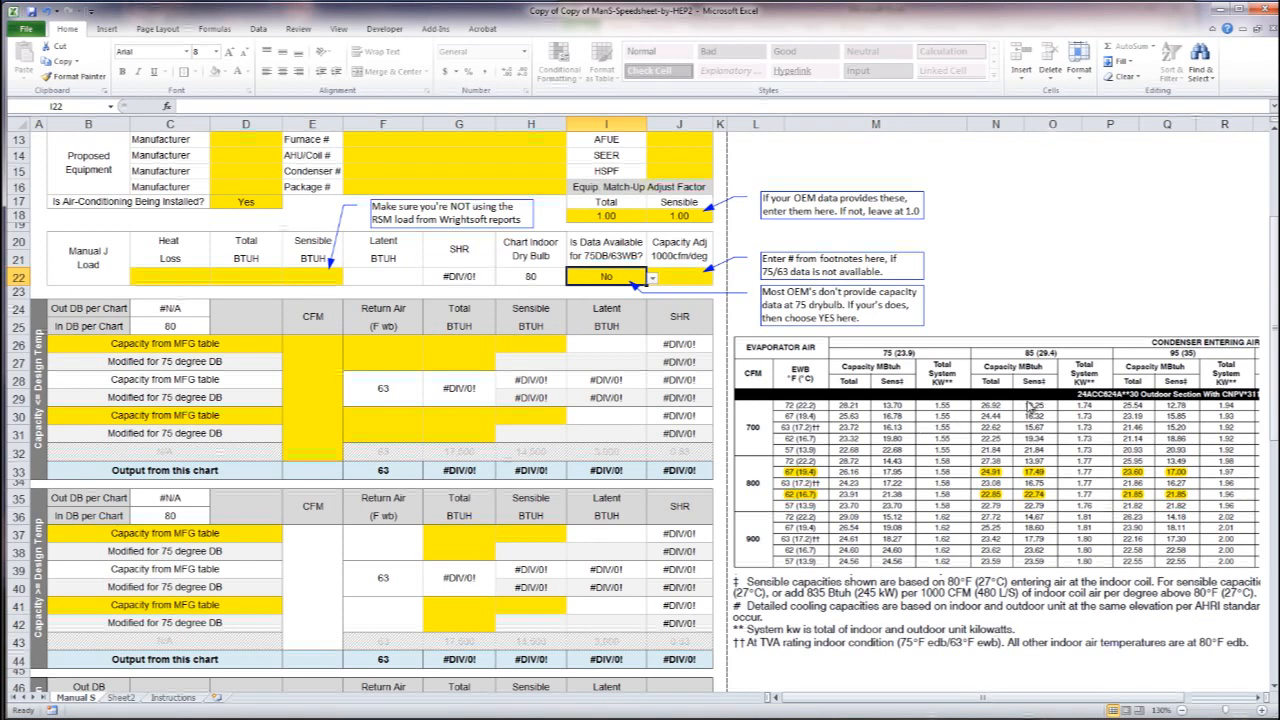
mouse_move(1020, 404)
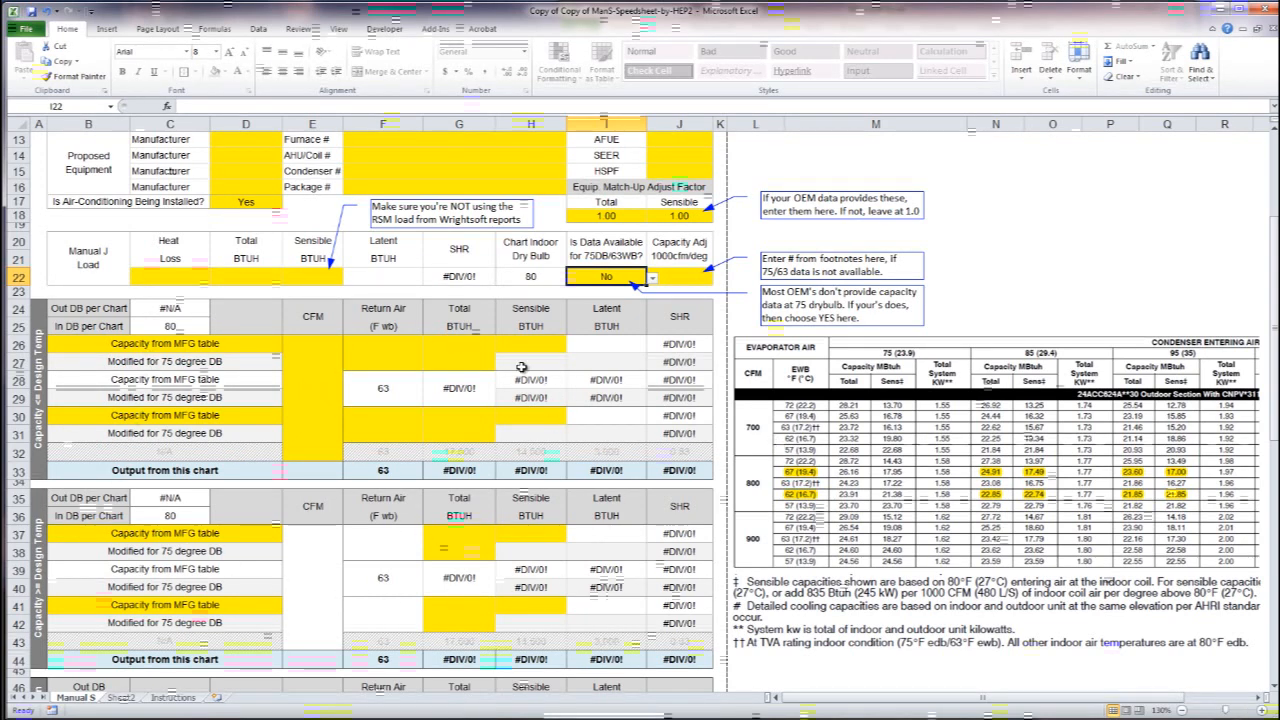
mouse_move(584, 448)
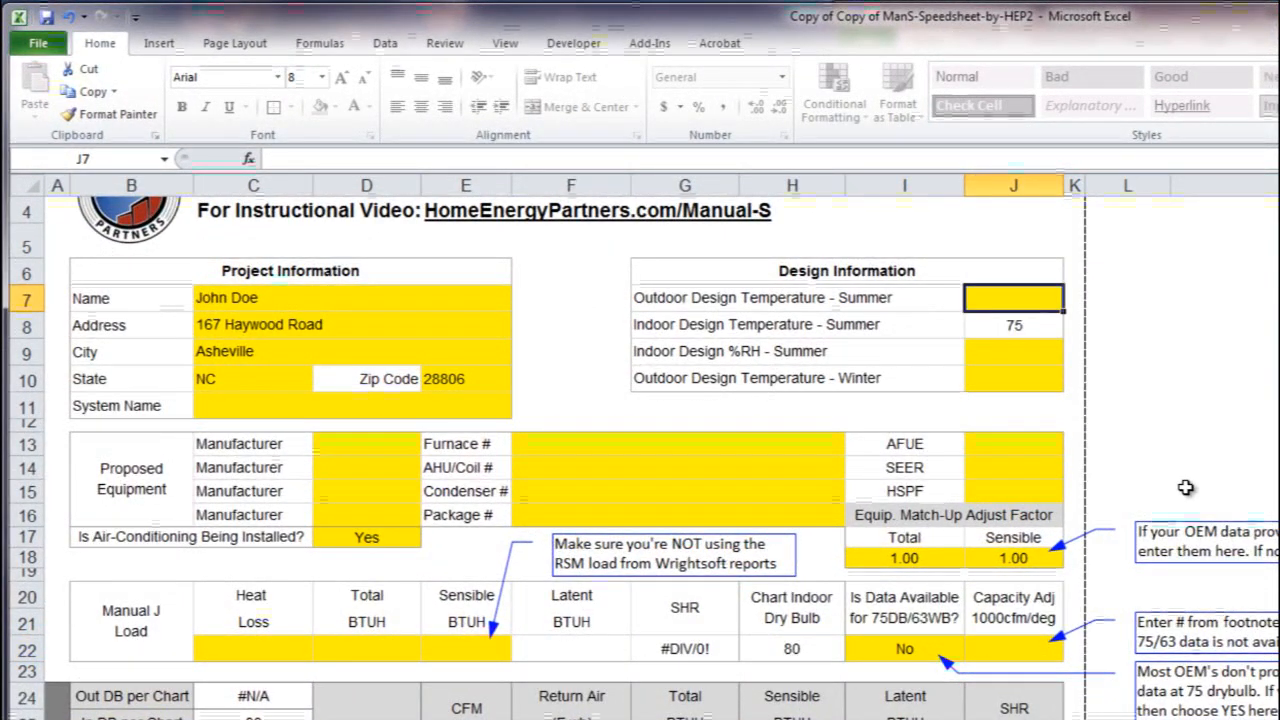
Step: Enter summer outdoor design 86, summer humidity 50 and winter design 17
type("86")
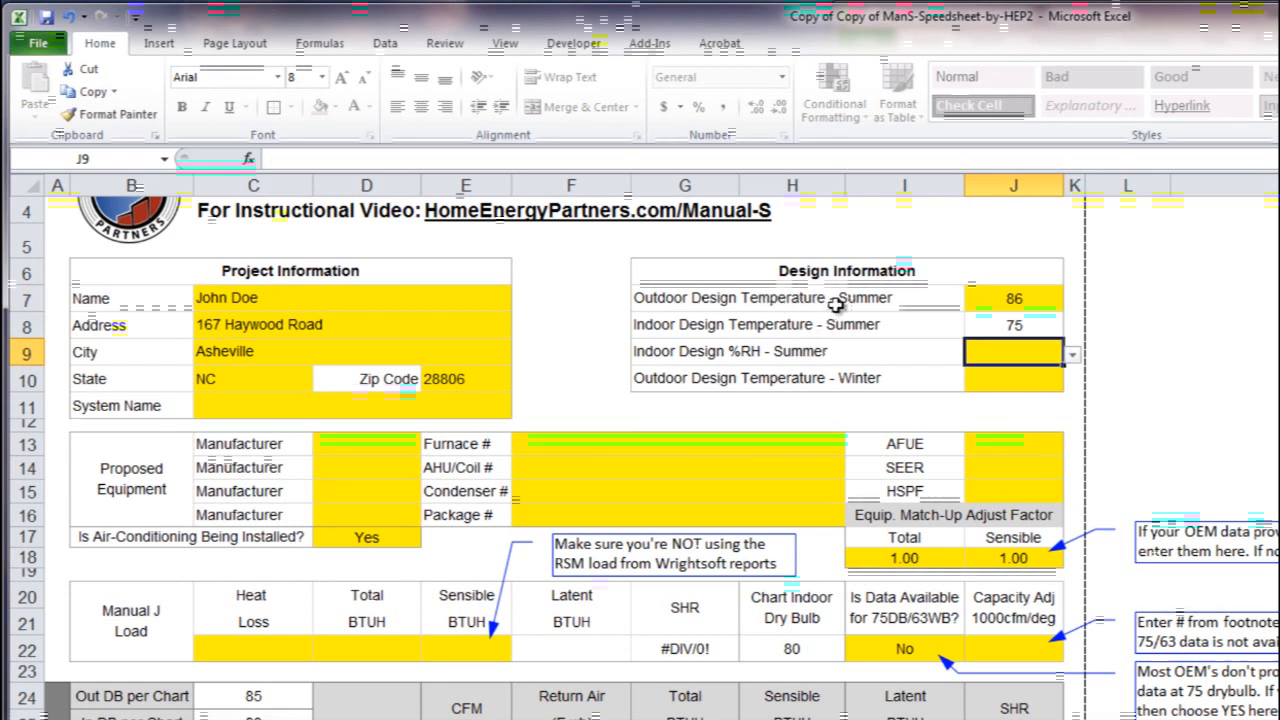
left_click(250, 352)
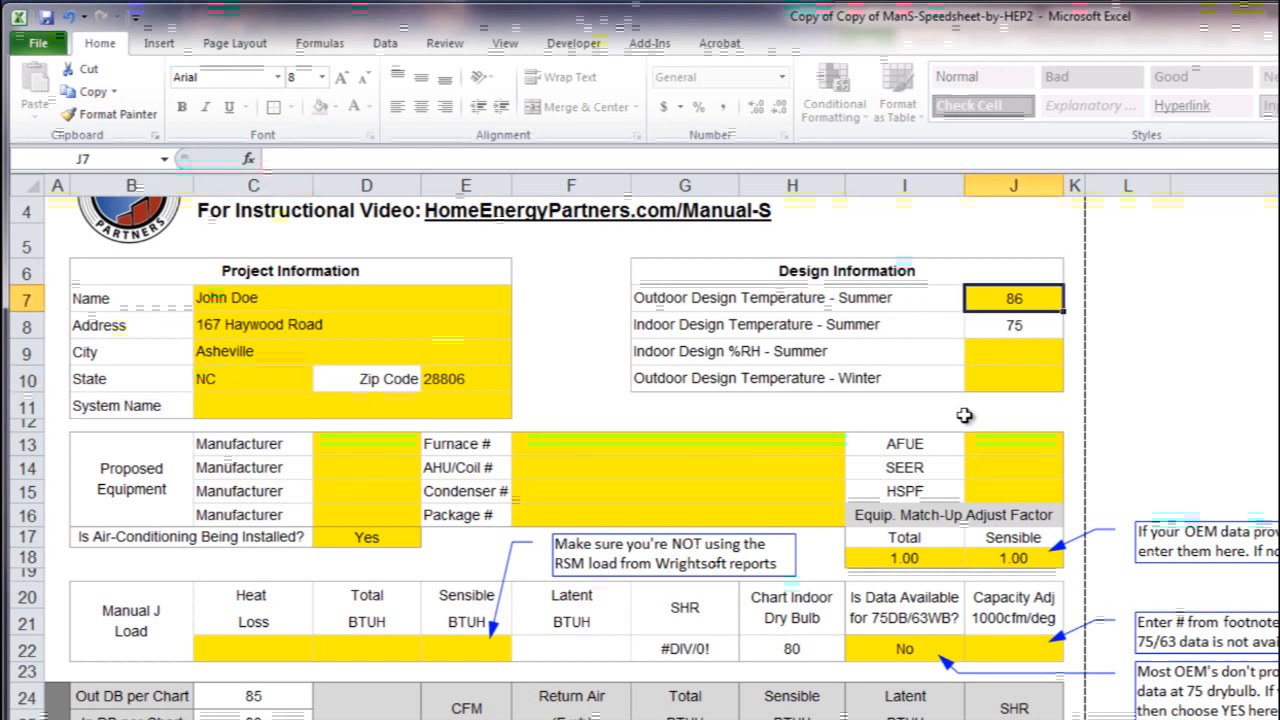
left_click(1012, 352)
type("50")
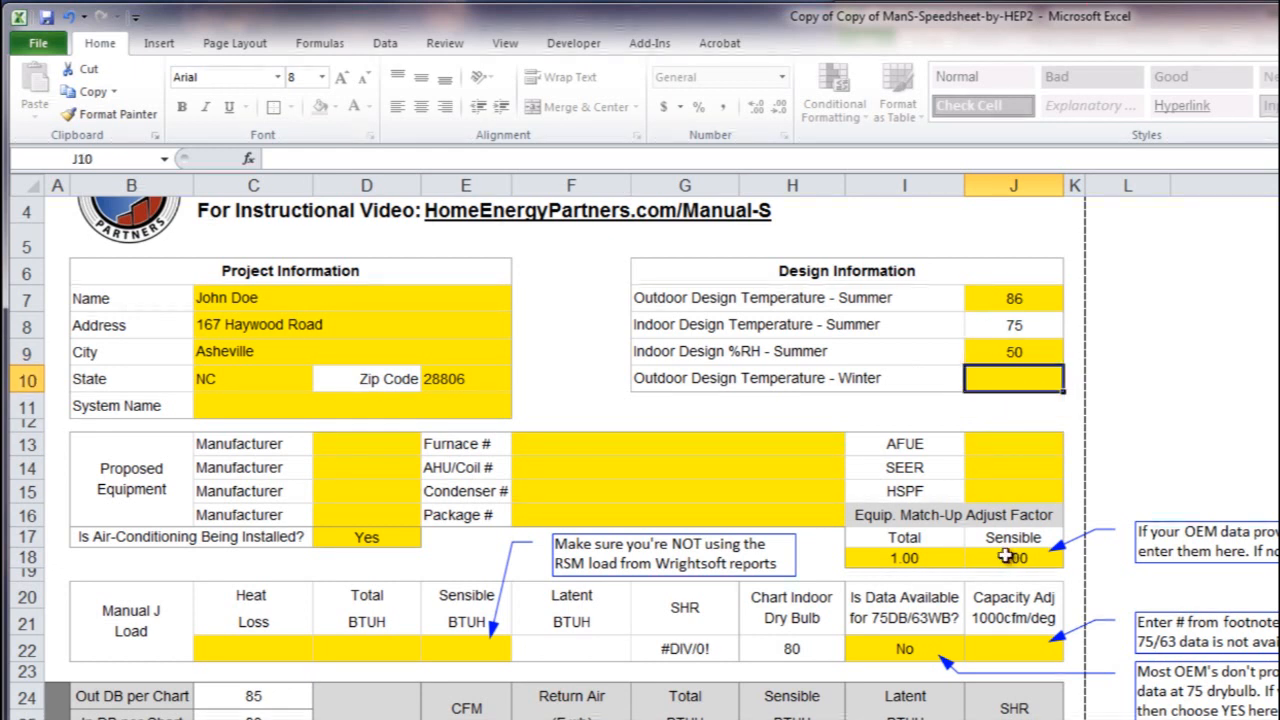
type("17")
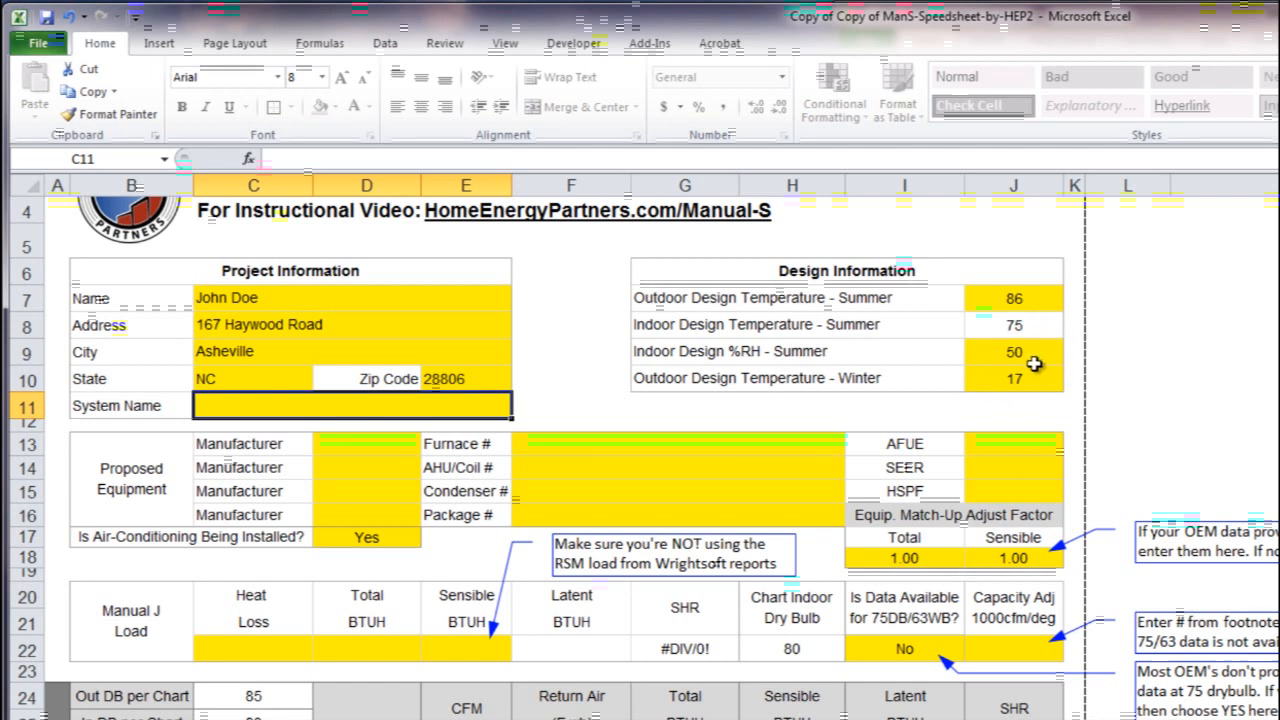
mouse_move(980, 380)
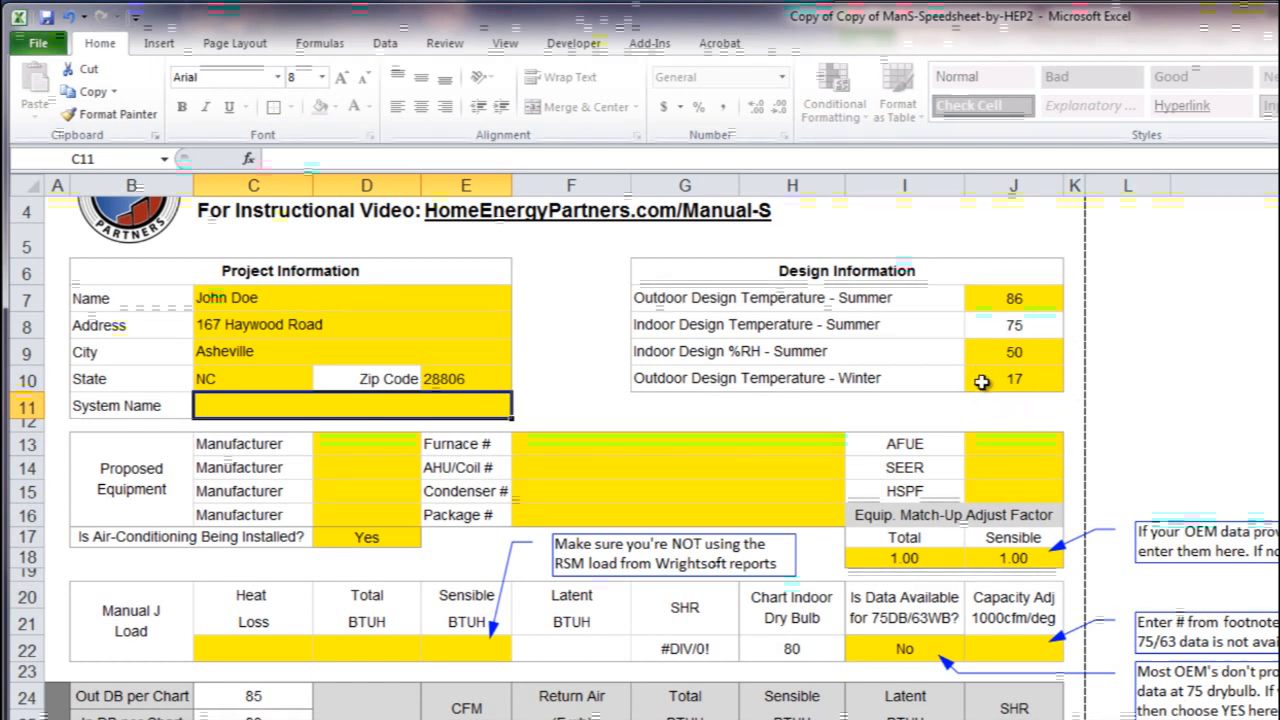
Step: Name the system Lower Level and enter a furnace AFUE of 95
type("Lower Leve")
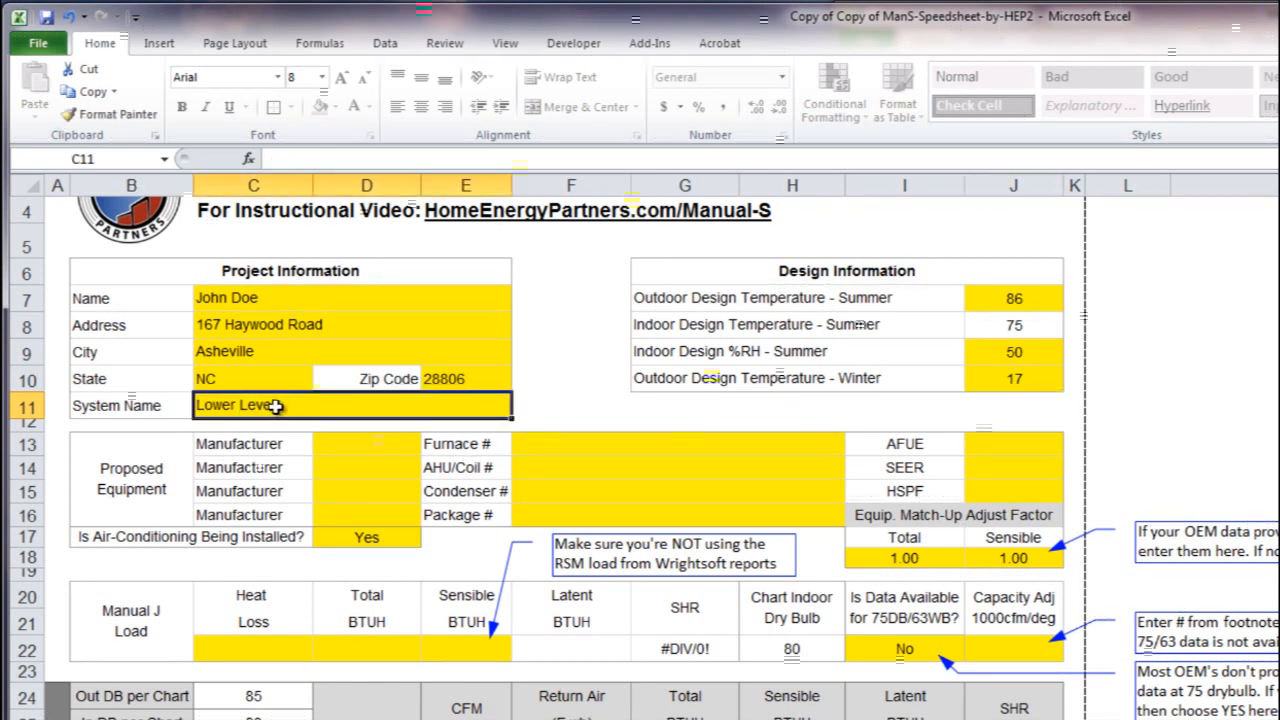
left_click(570, 468)
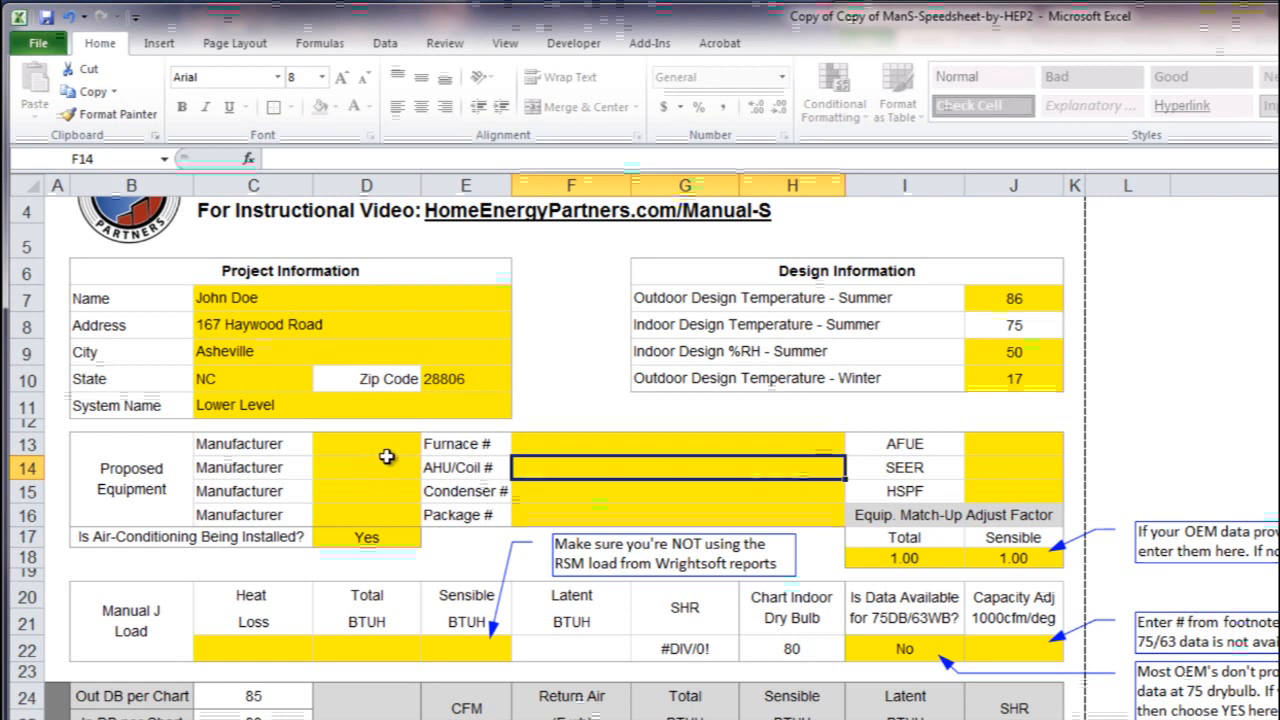
mouse_move(720, 476)
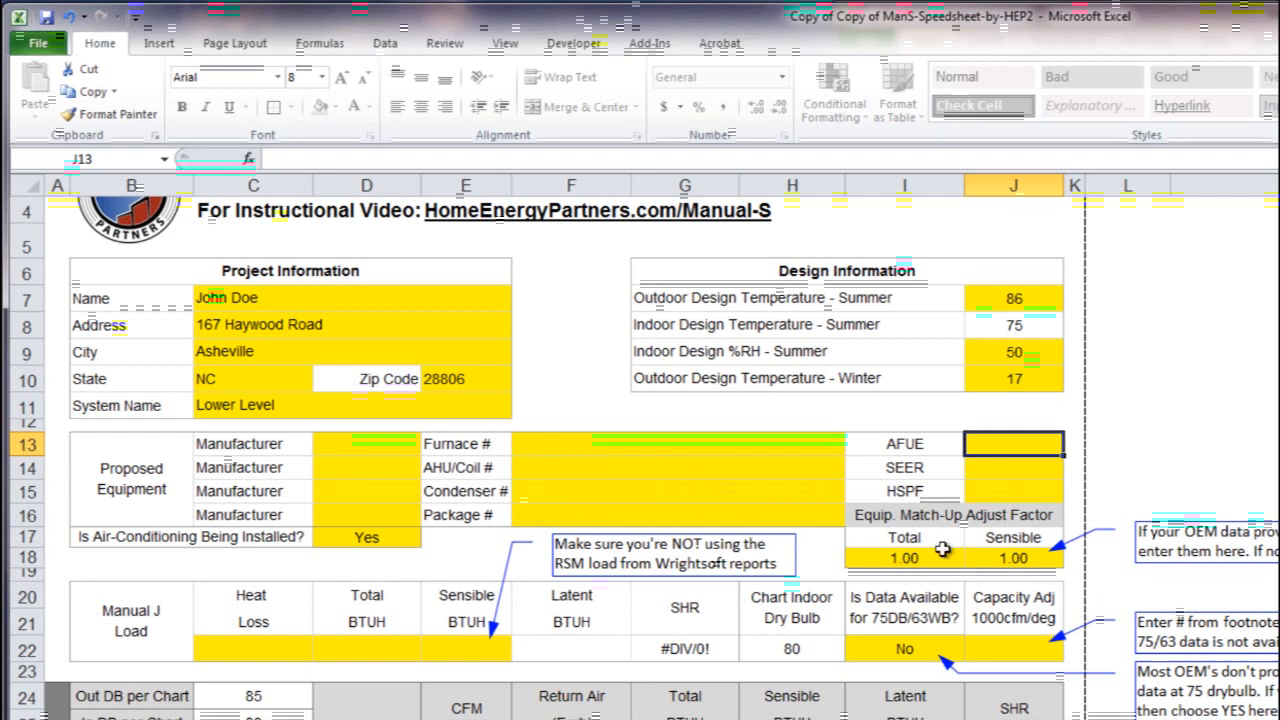
type("95")
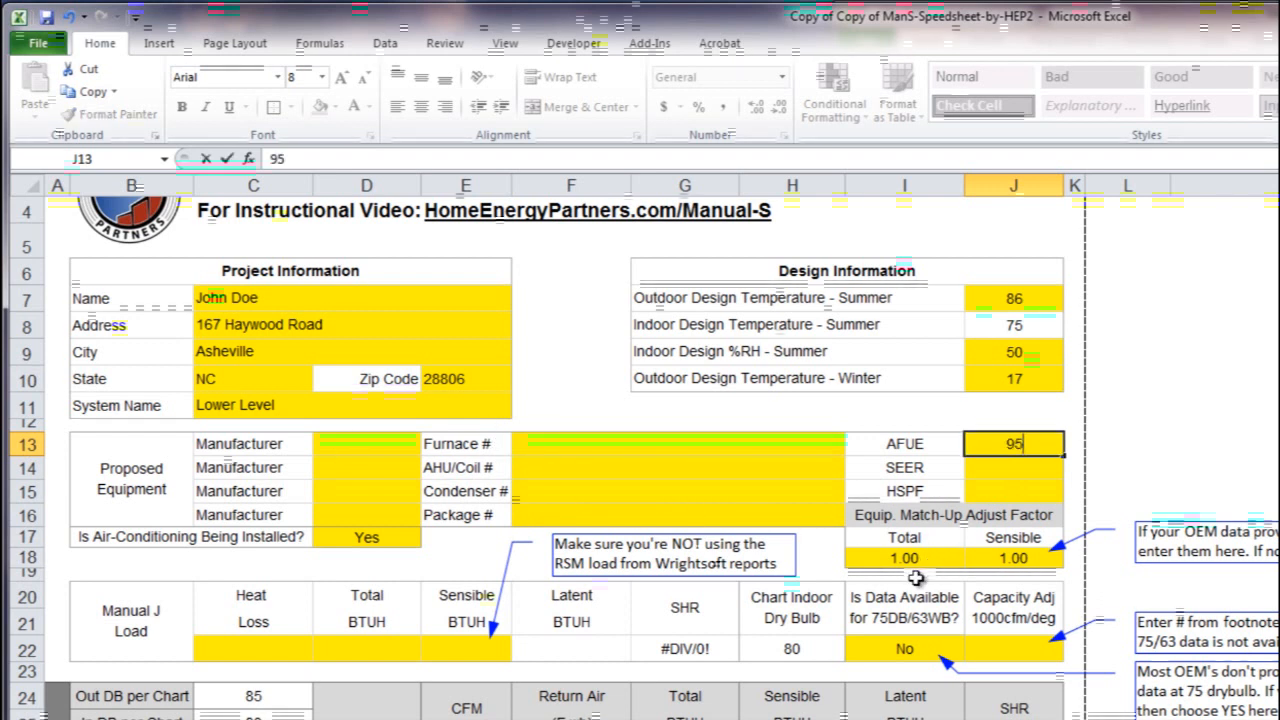
left_click(366, 468)
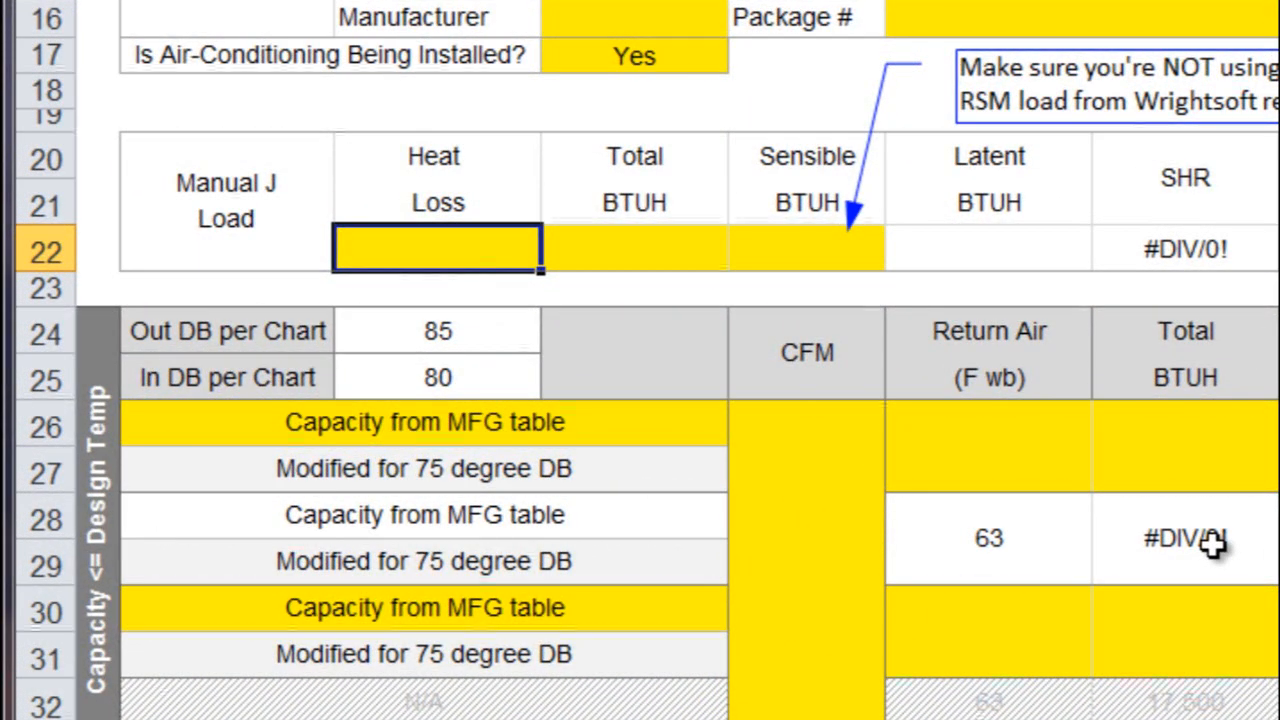
Step: Enter Manual J loads: heat loss 50000, total 23000 and sensible 20000 BTUH
type("50000")
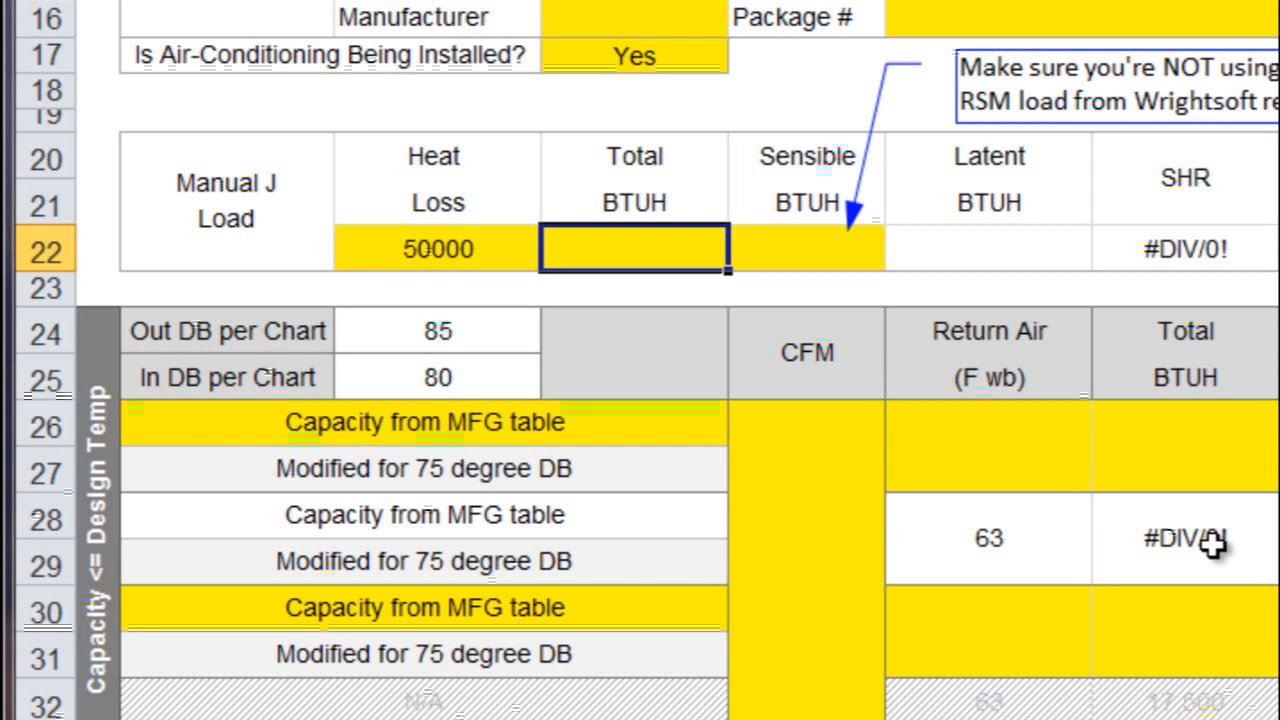
type("2")
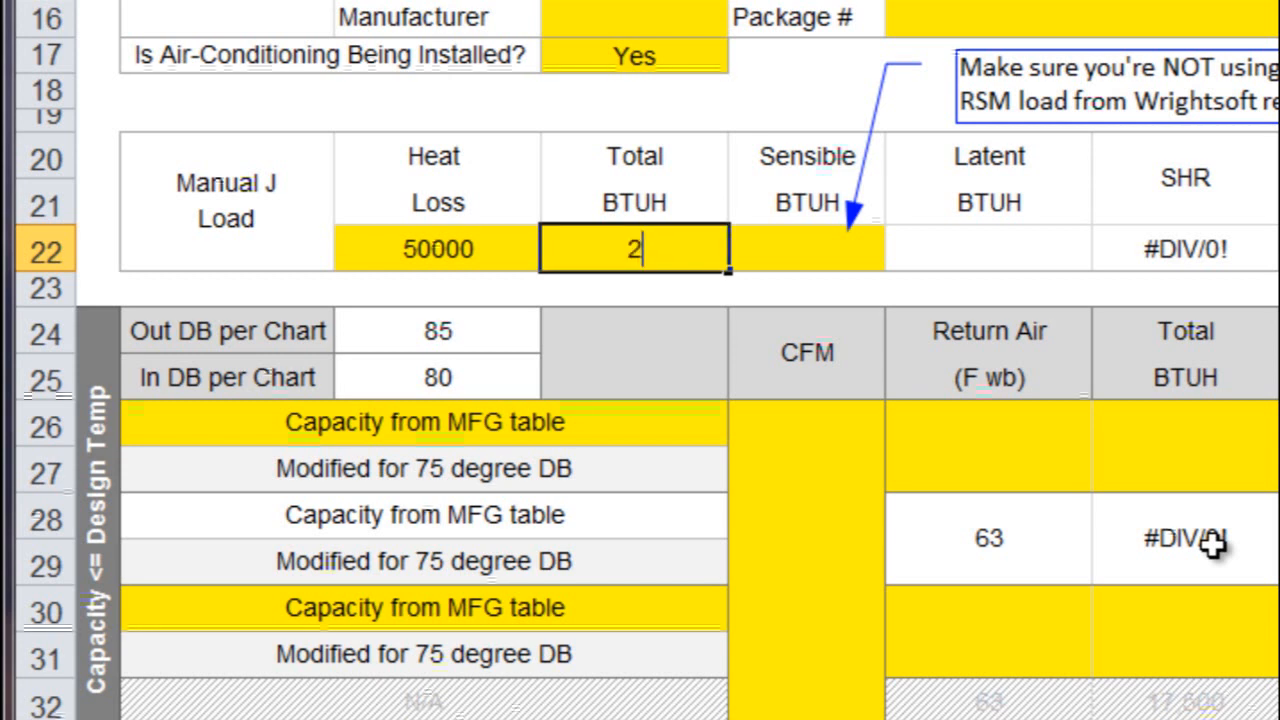
type("3000")
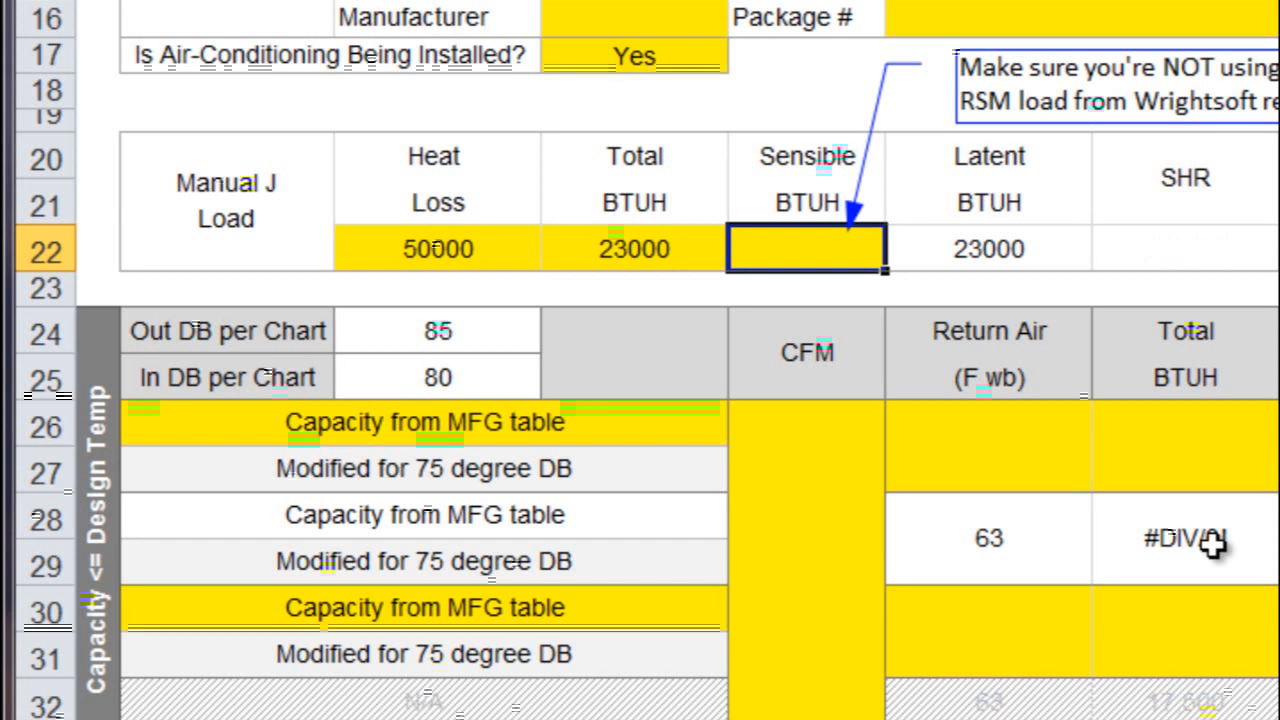
type("20000")
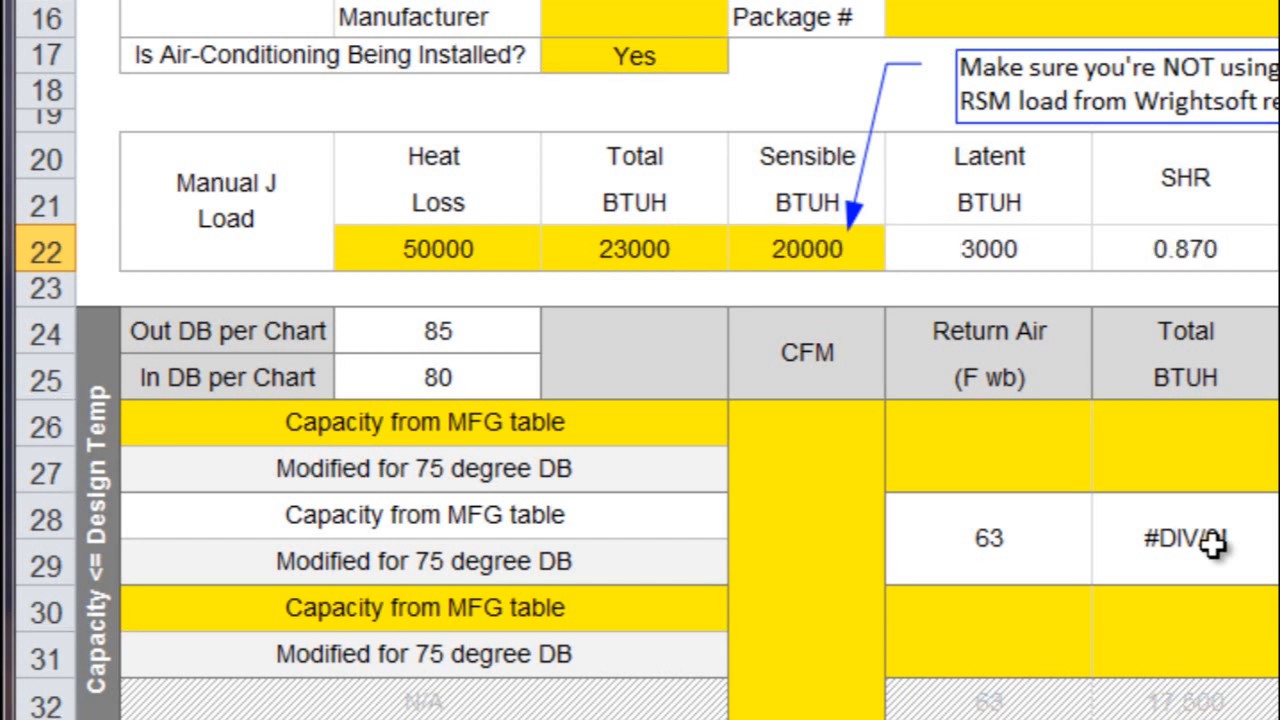
mouse_move(1216, 546)
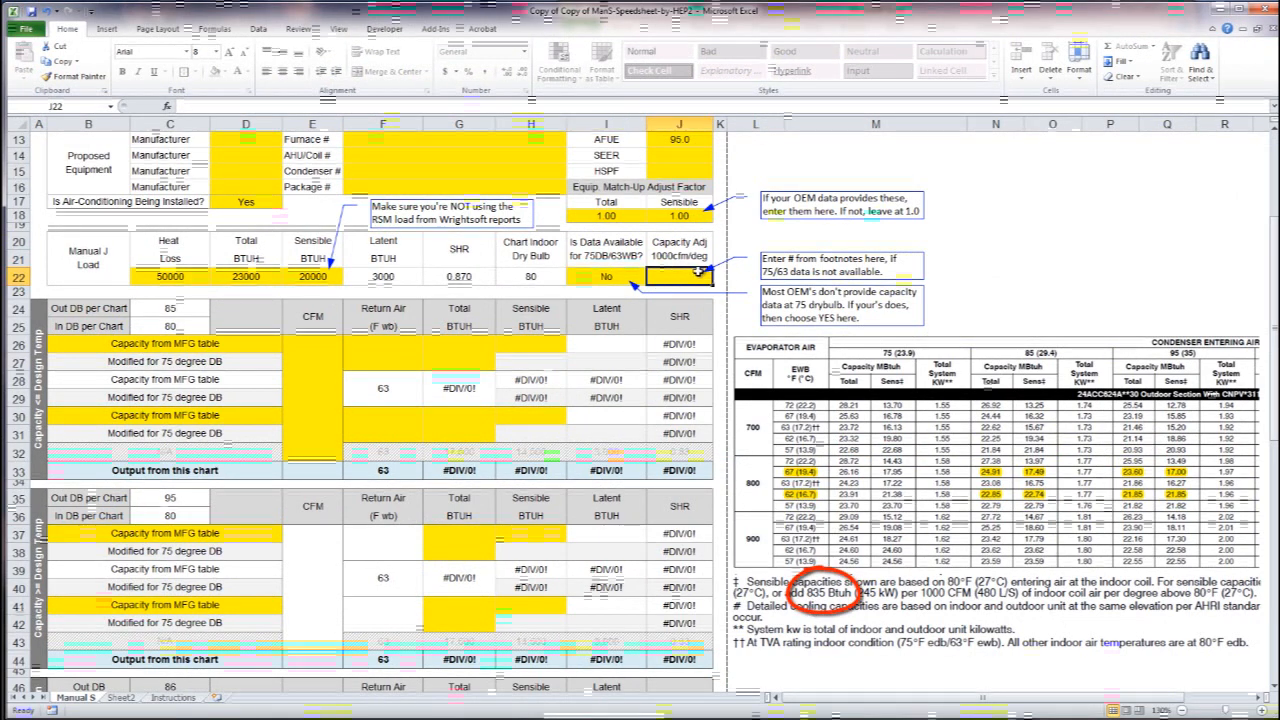
Step: Enter 835 as the capacity adjustment per 1000 CFM per degree
type("835")
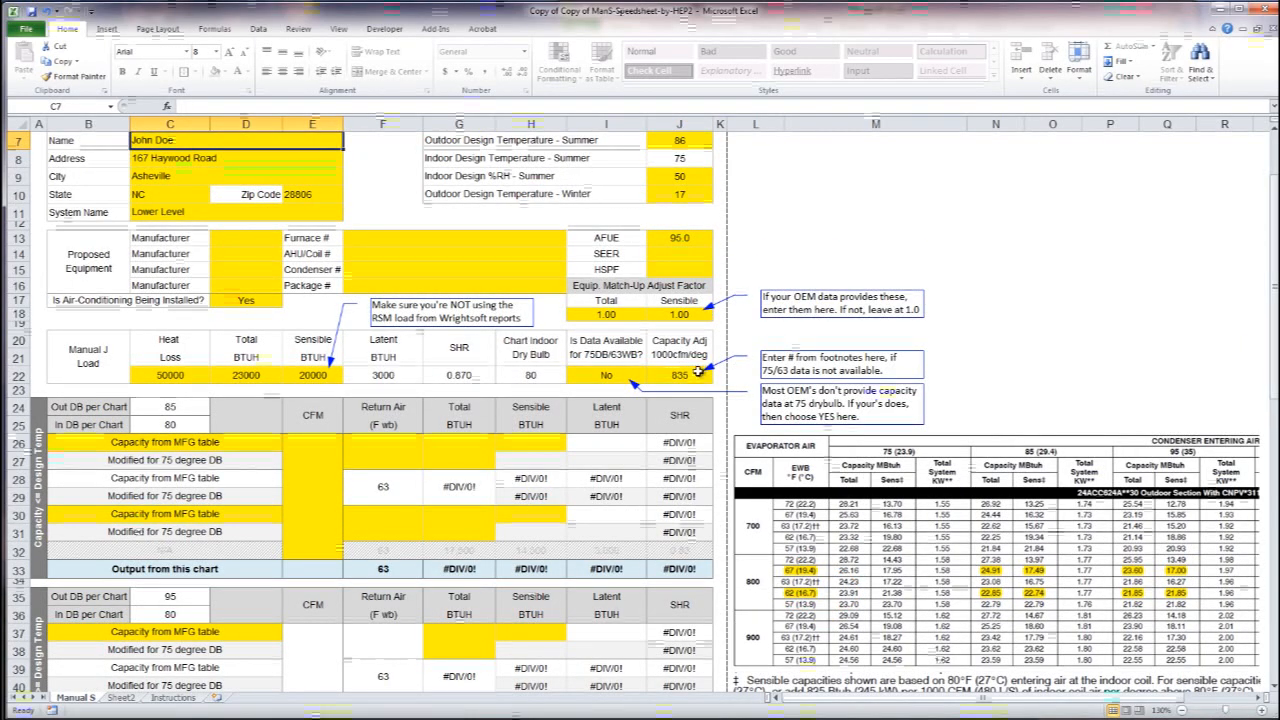
scroll("down", 3)
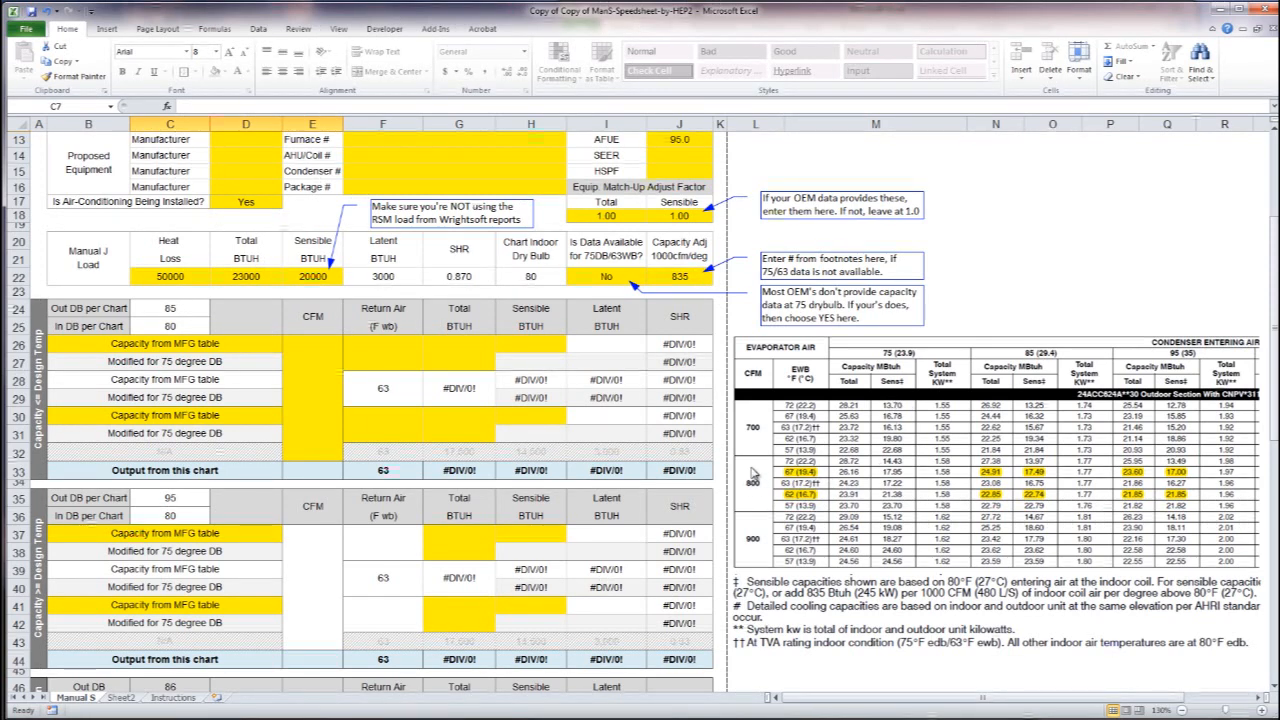
mouse_move(592, 380)
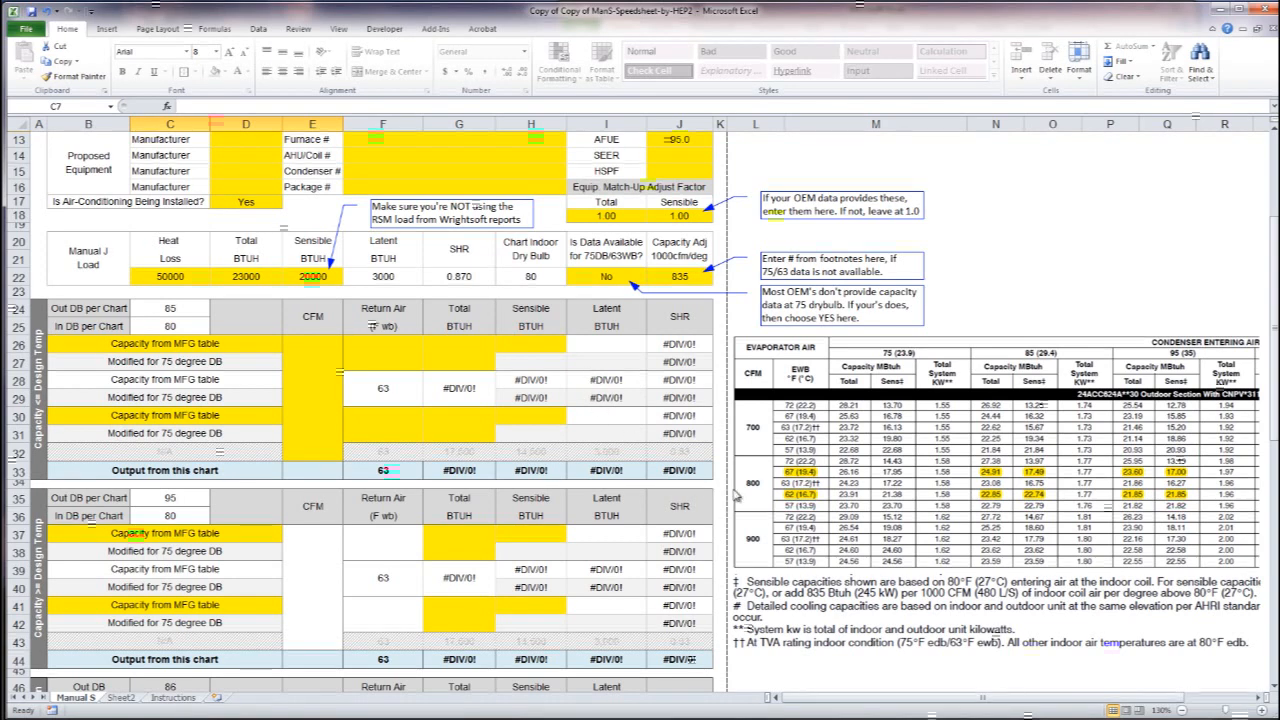
mouse_move(772, 494)
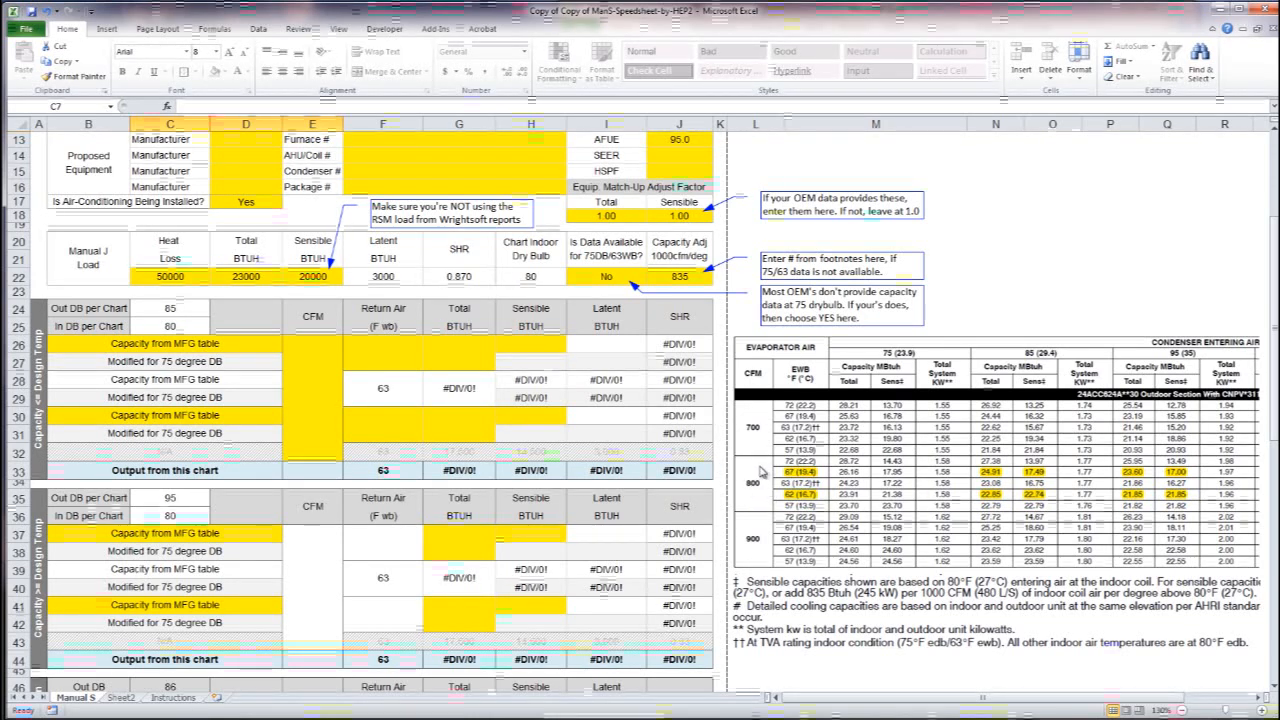
Step: Enter 800 CFM and 67 return-air wet bulb in the first chart, 95 outdoor DB in the second
left_click(312, 392)
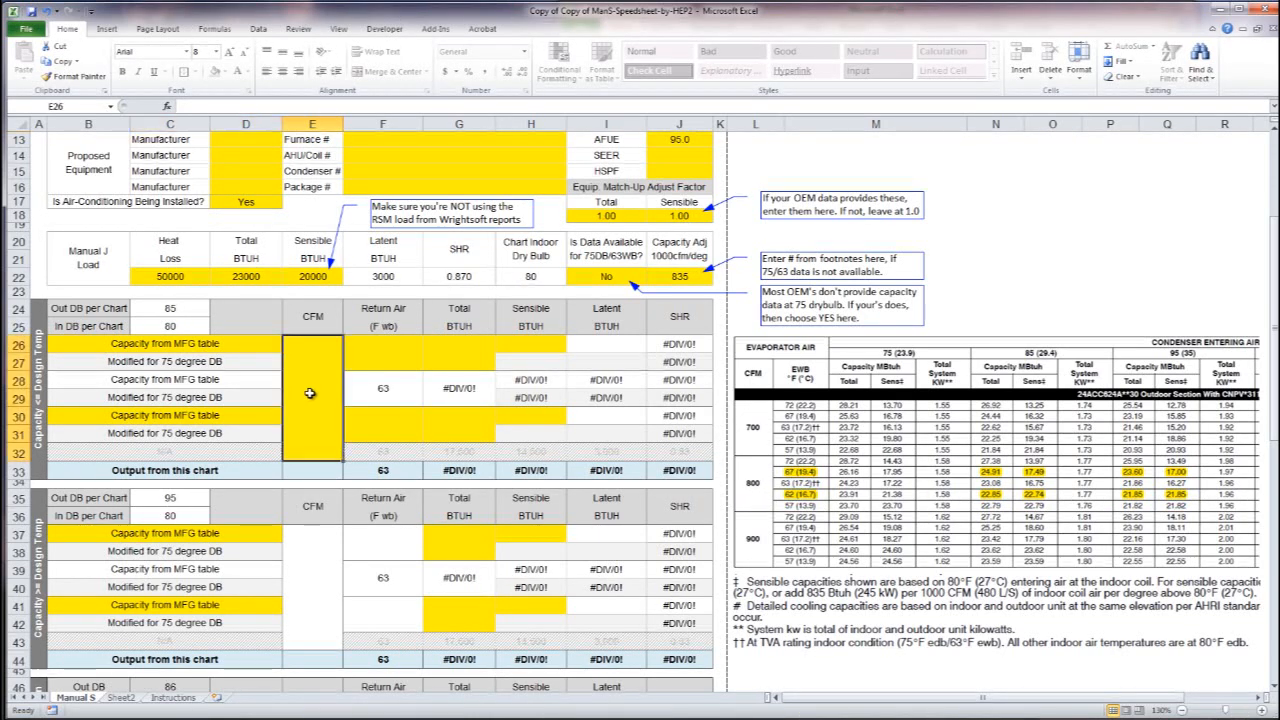
type("800")
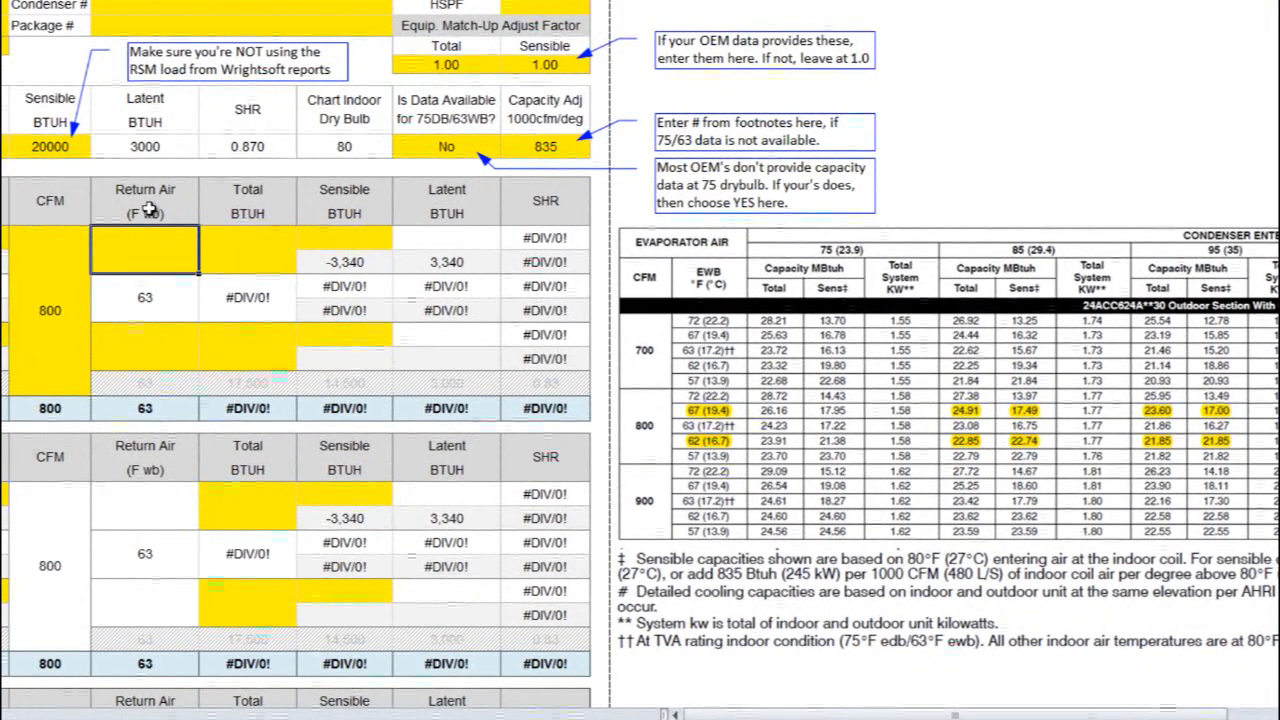
mouse_move(162, 216)
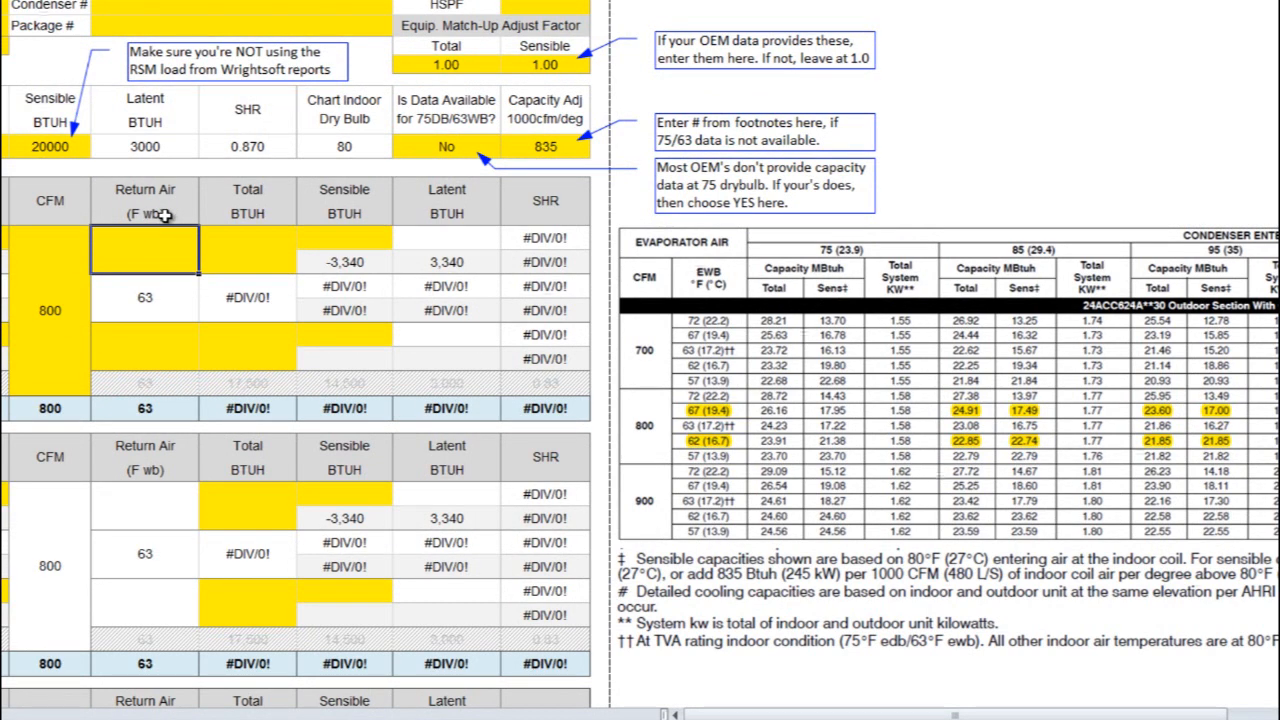
mouse_move(692, 436)
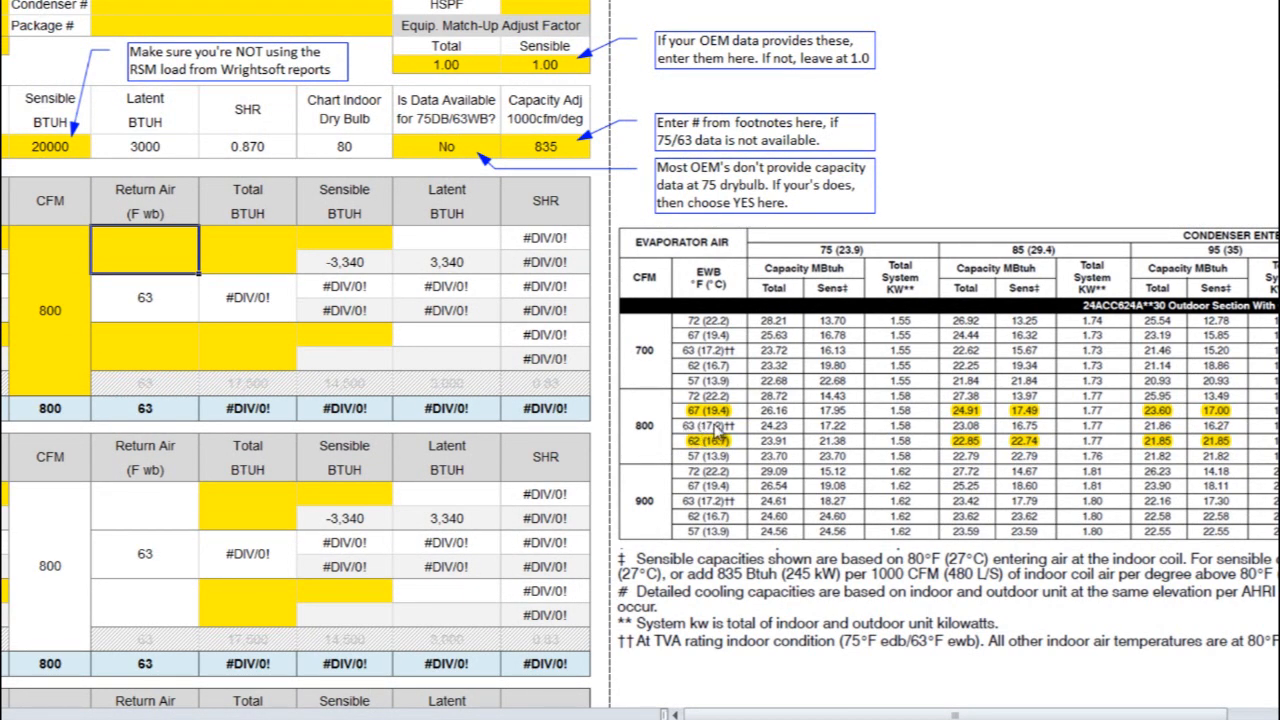
mouse_move(944, 438)
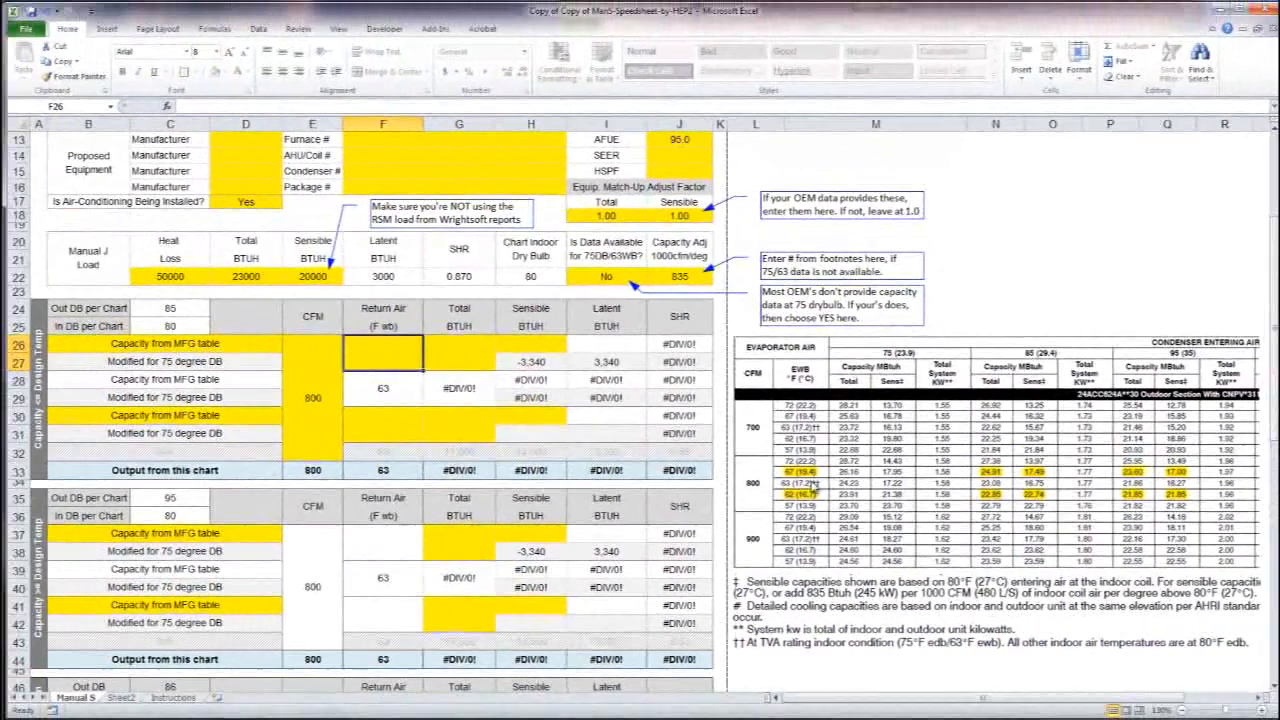
type("67")
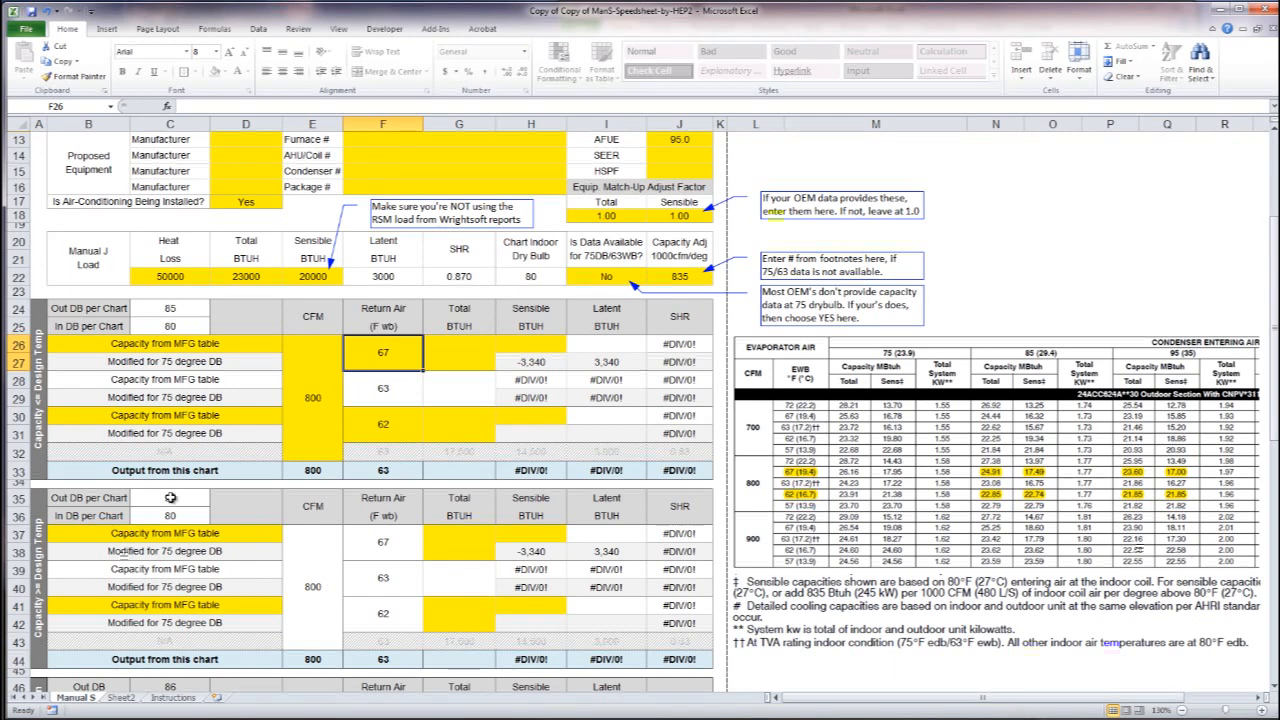
type("95")
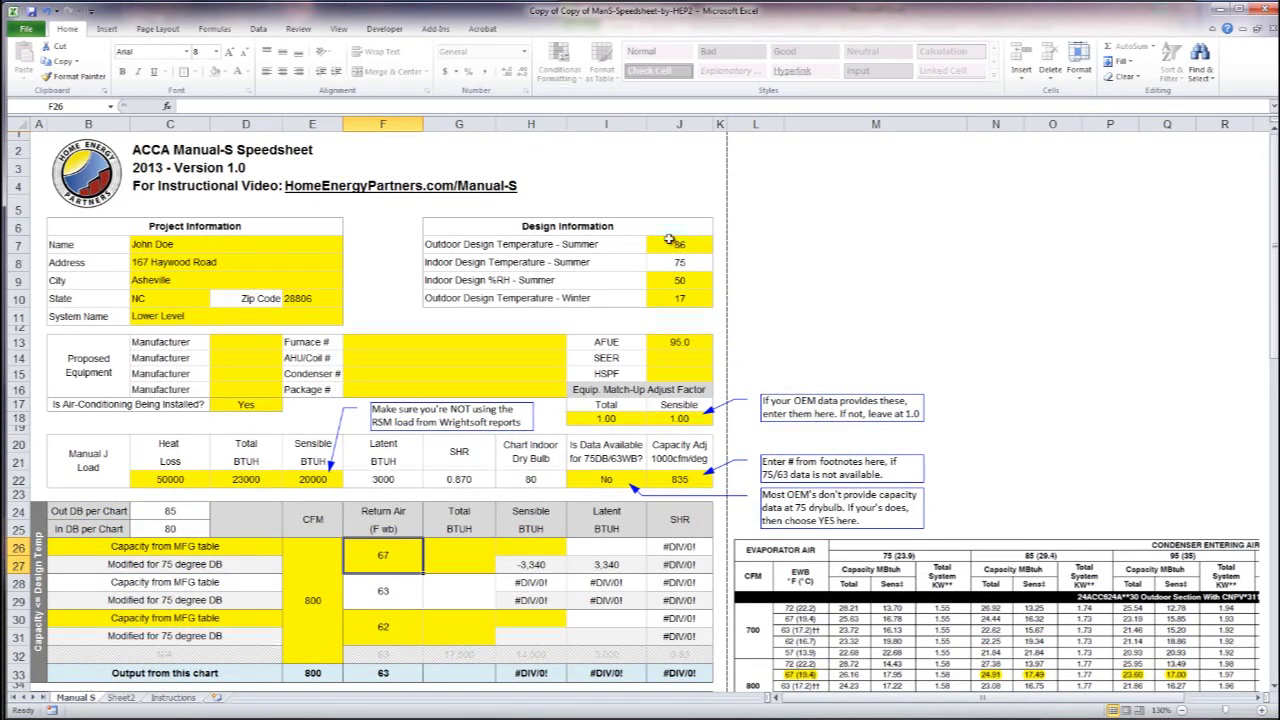
mouse_move(668, 248)
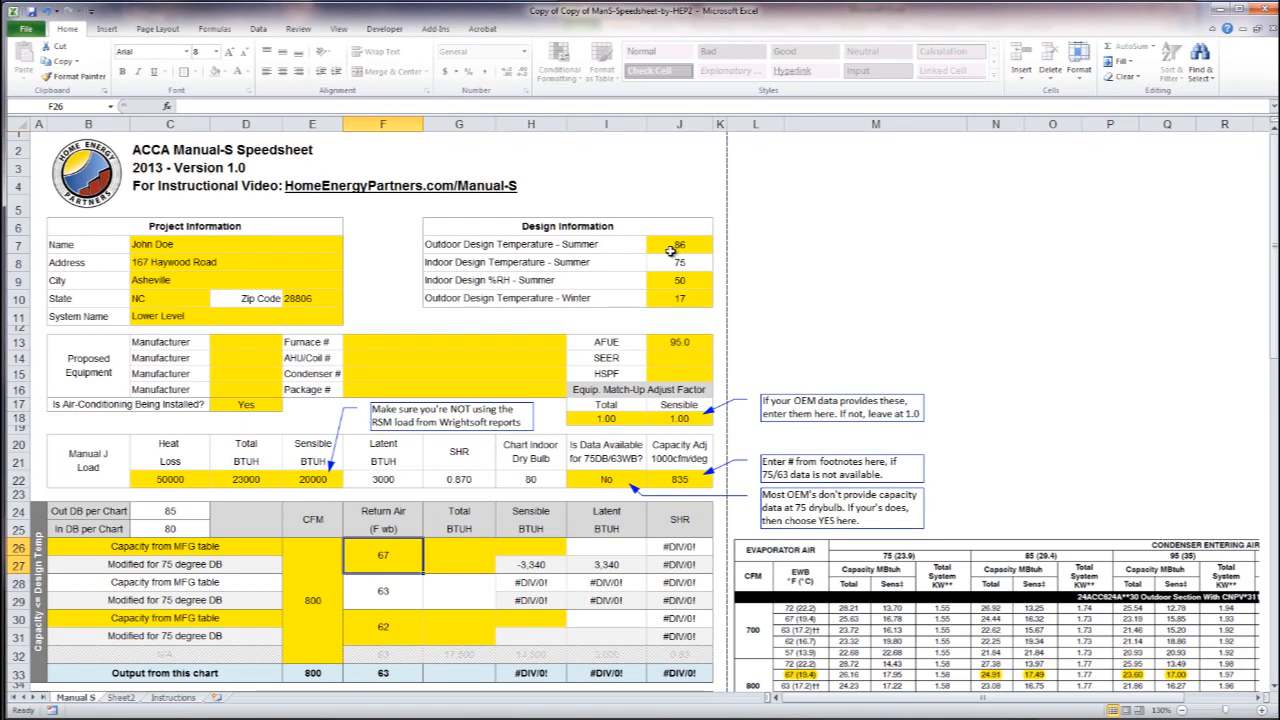
scroll("down", 3)
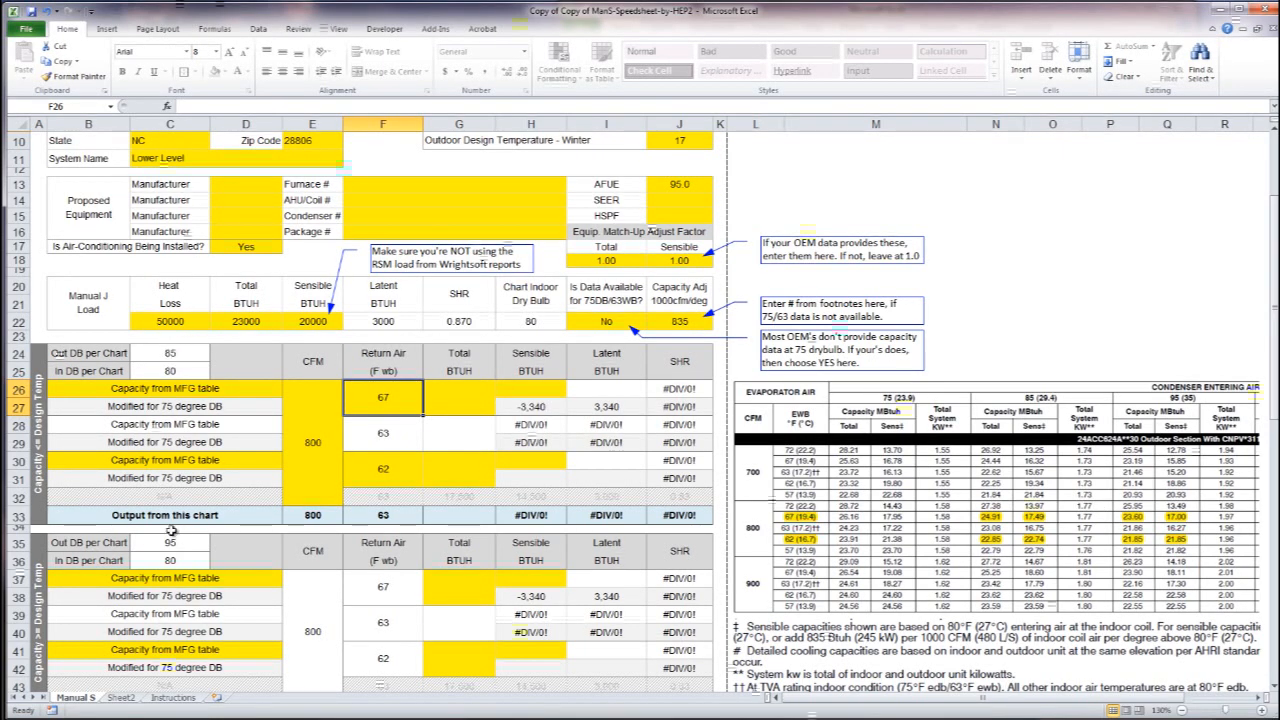
mouse_move(184, 528)
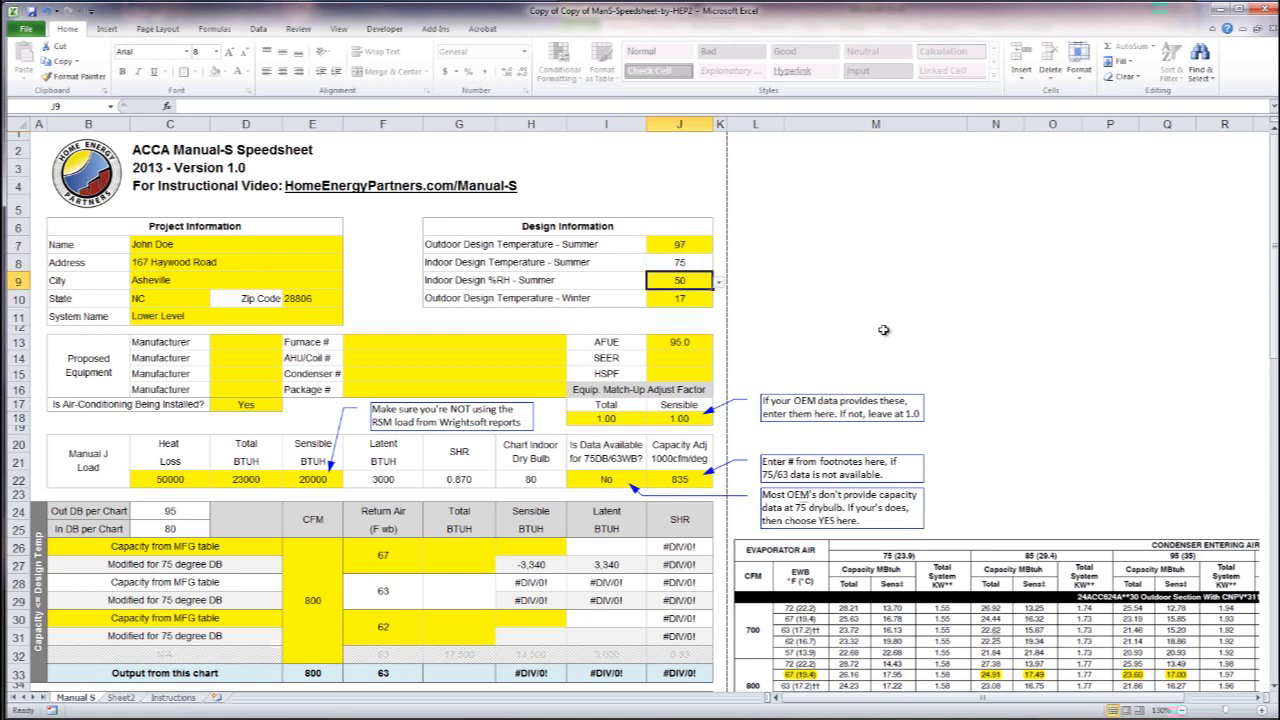
scroll("down", 3)
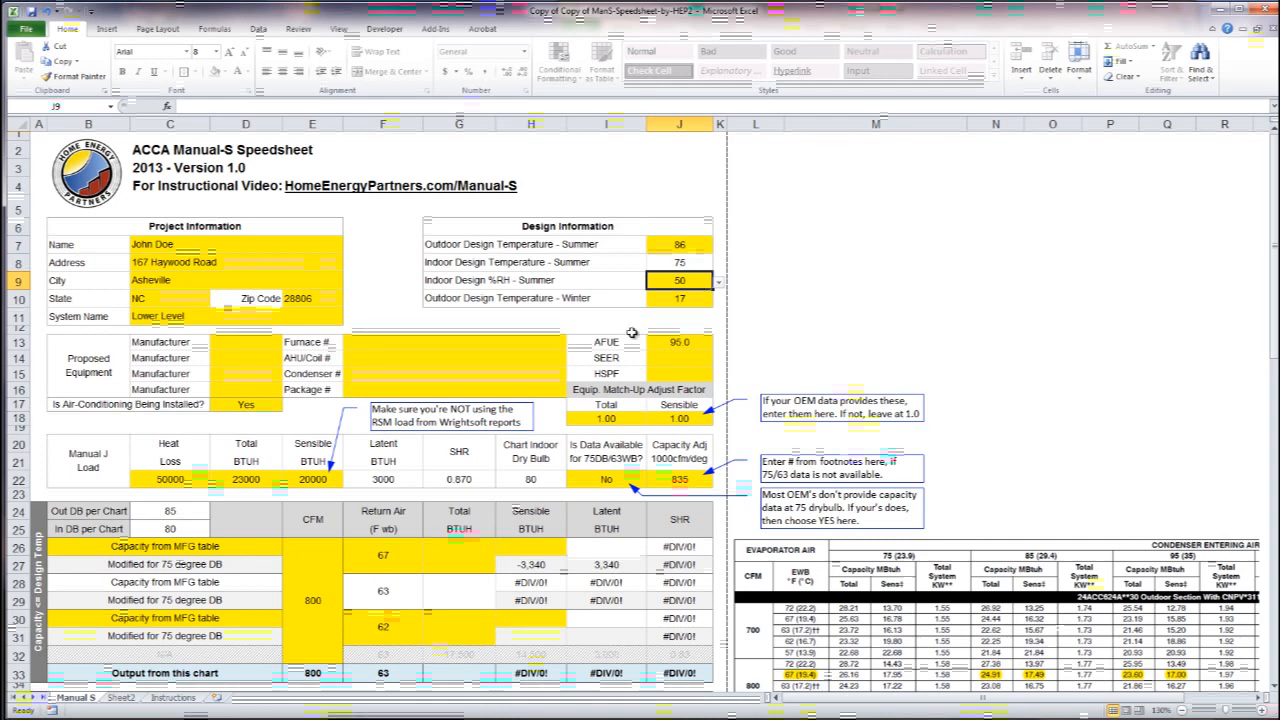
scroll("down", 3)
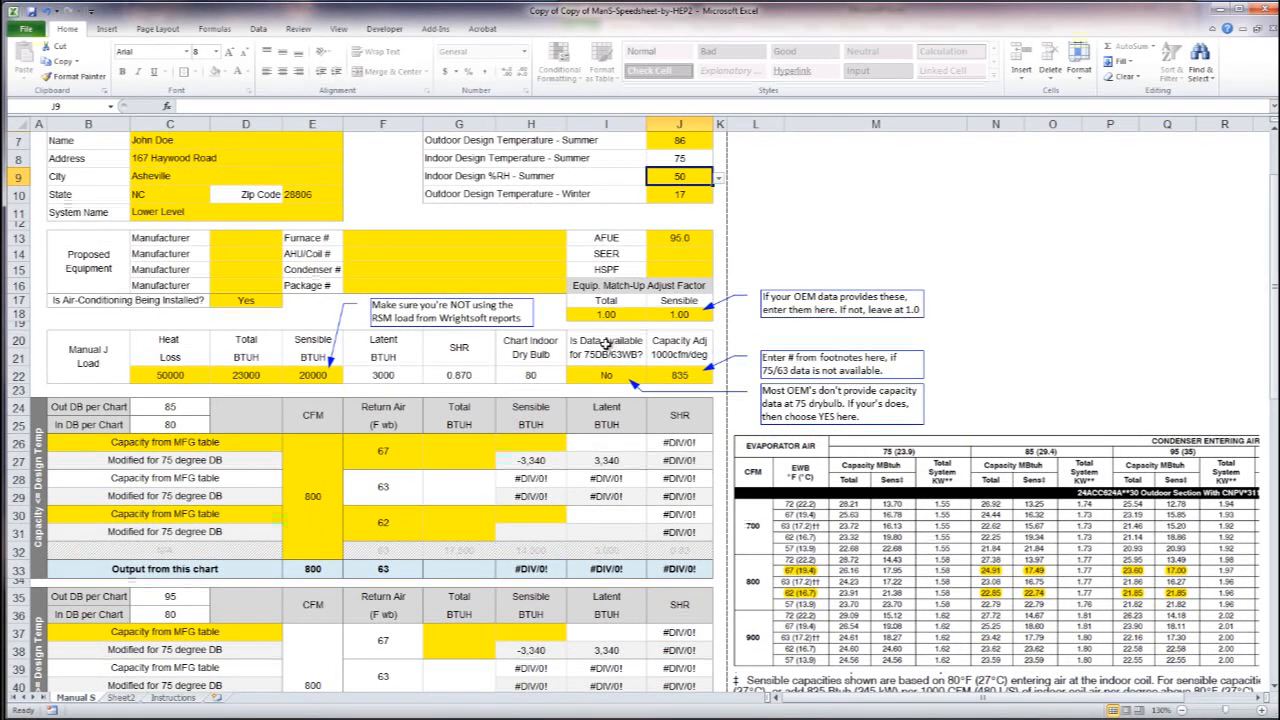
scroll("down", 3)
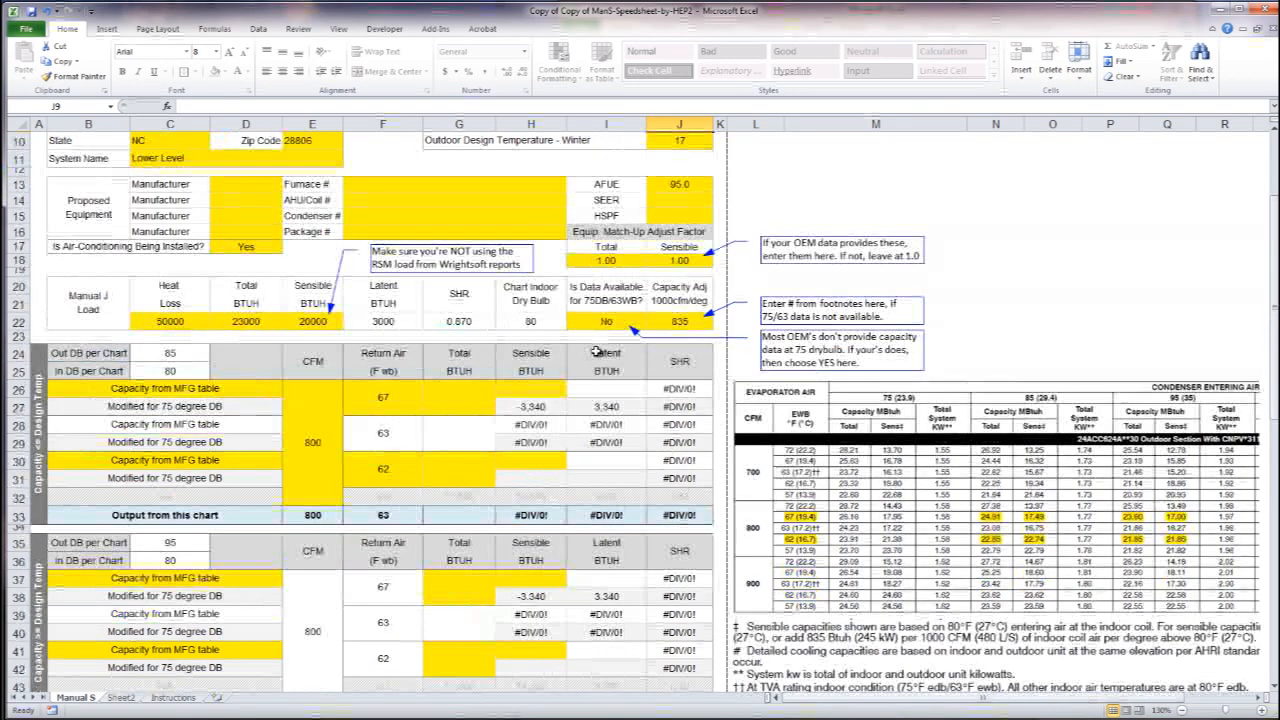
scroll("down", 3)
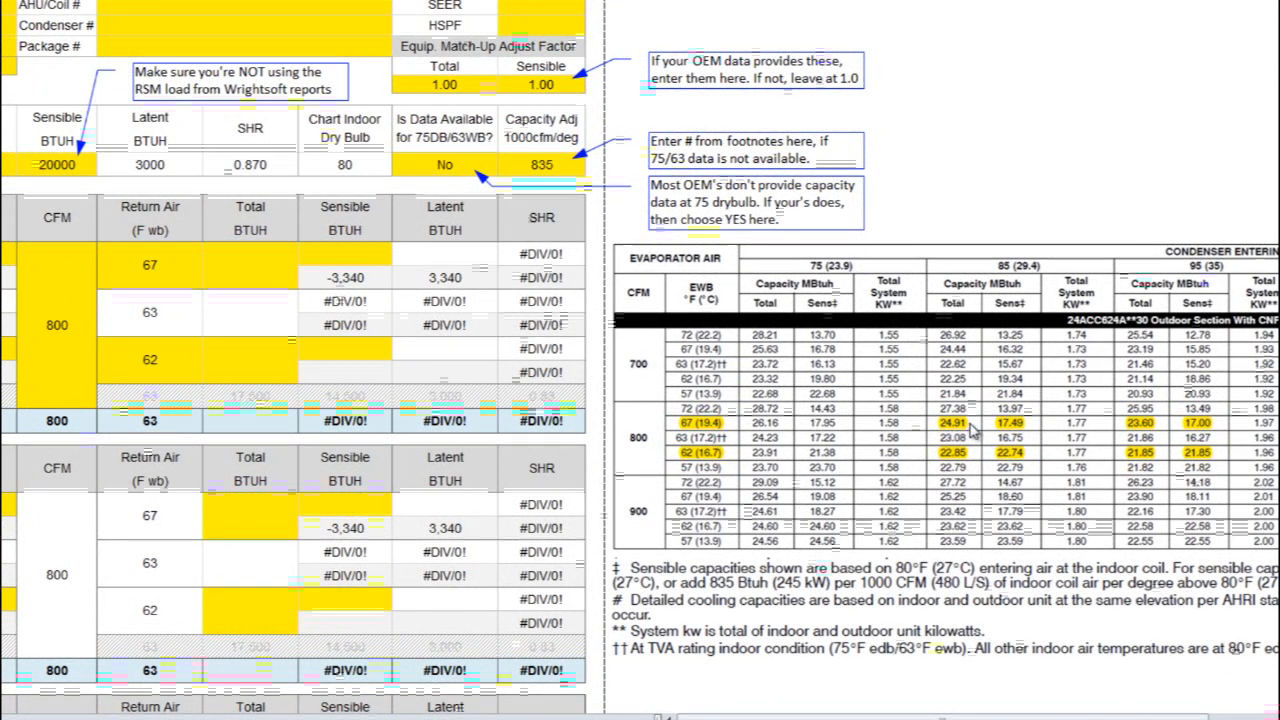
Step: Enter total capacities 24910 for the 67 wet-bulb row and 22850 for the 62 row
left_click(248, 264)
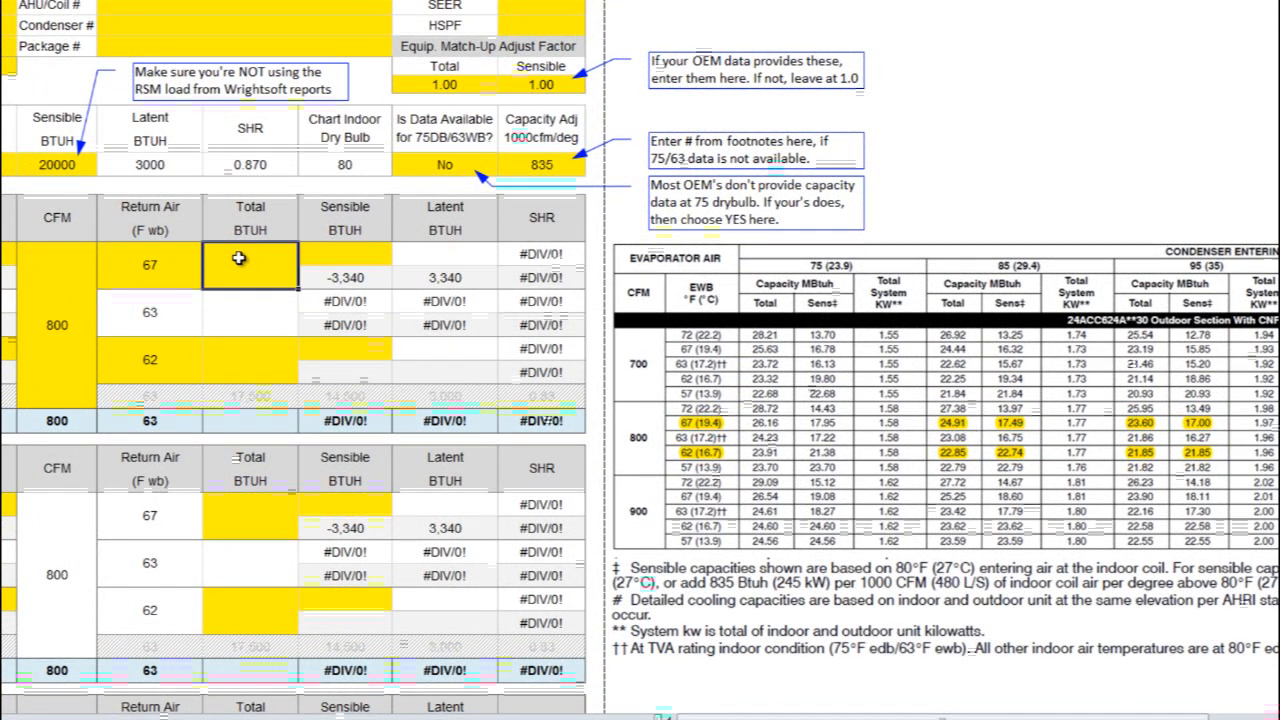
type("24910")
left_click(344, 254)
type("17,490")
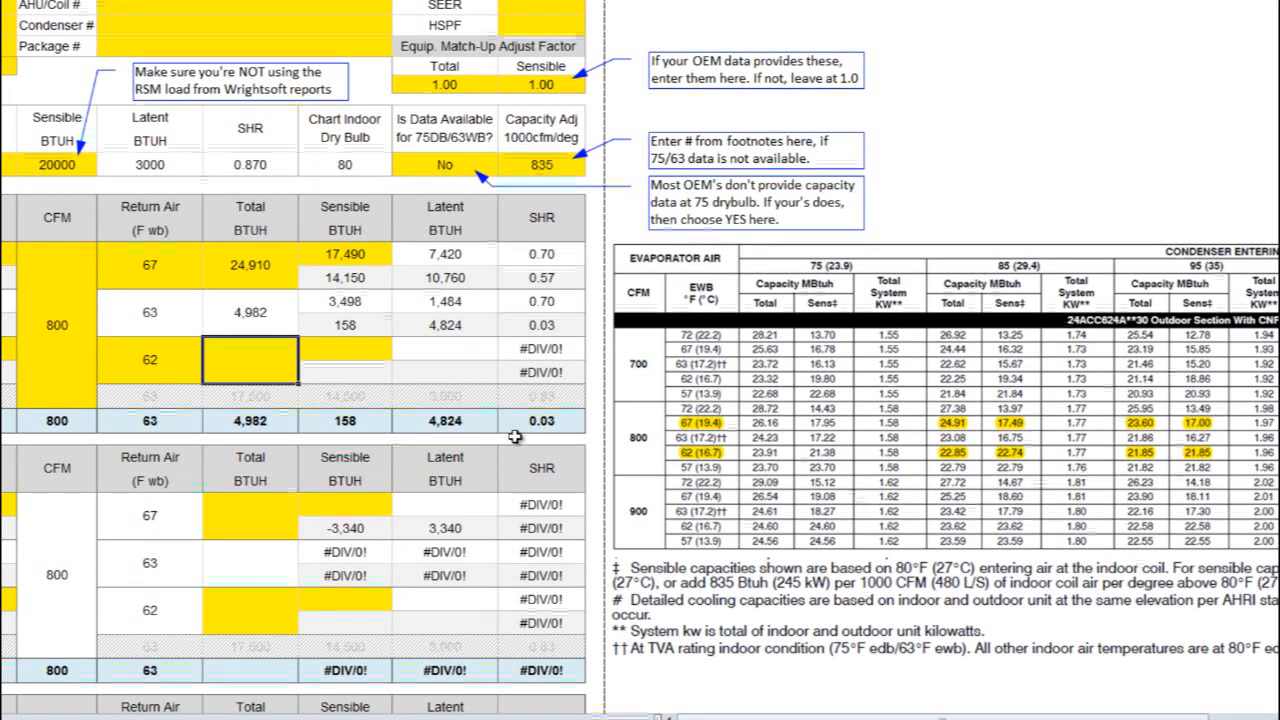
type("22850")
left_click(344, 348)
type("22,740")
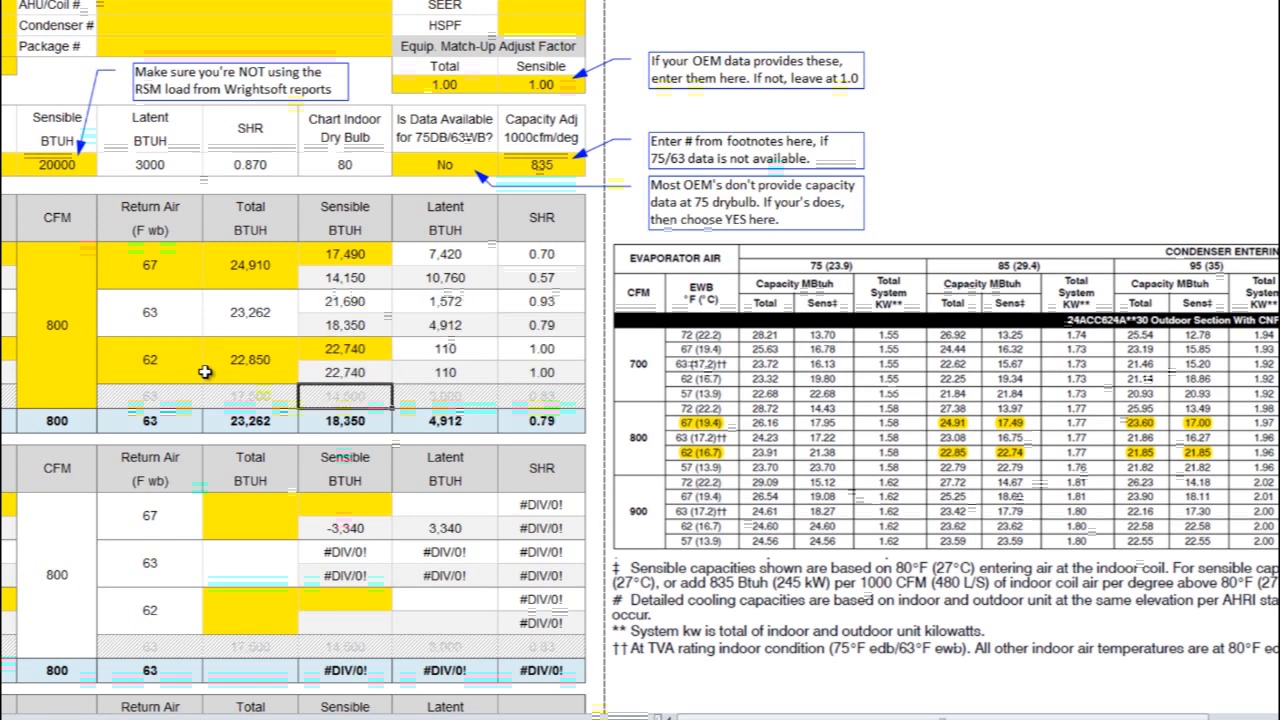
mouse_move(172, 324)
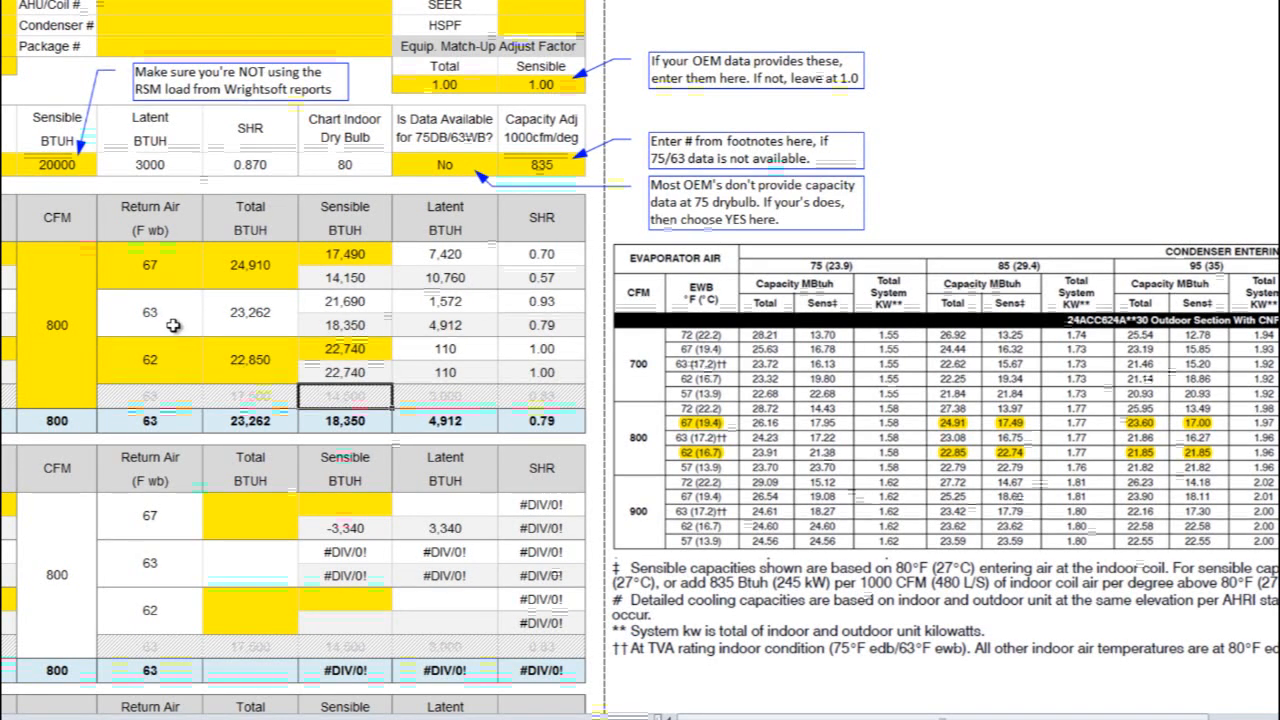
mouse_move(260, 288)
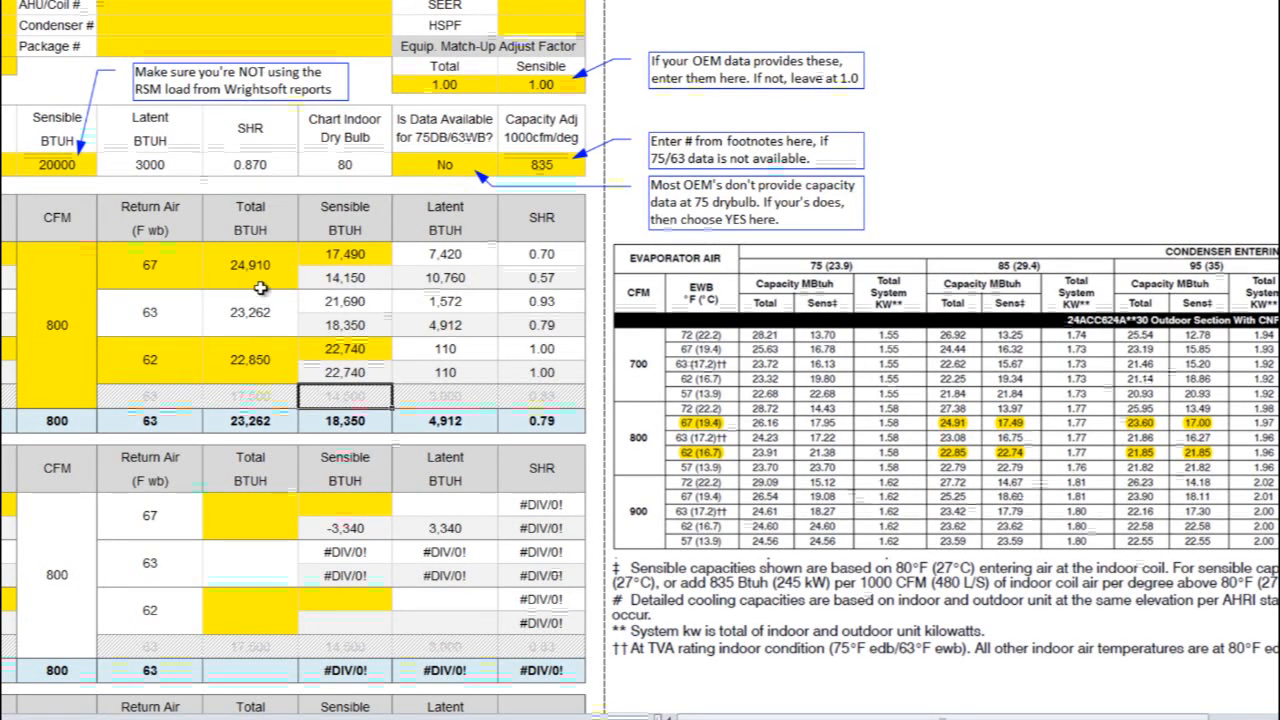
mouse_move(240, 360)
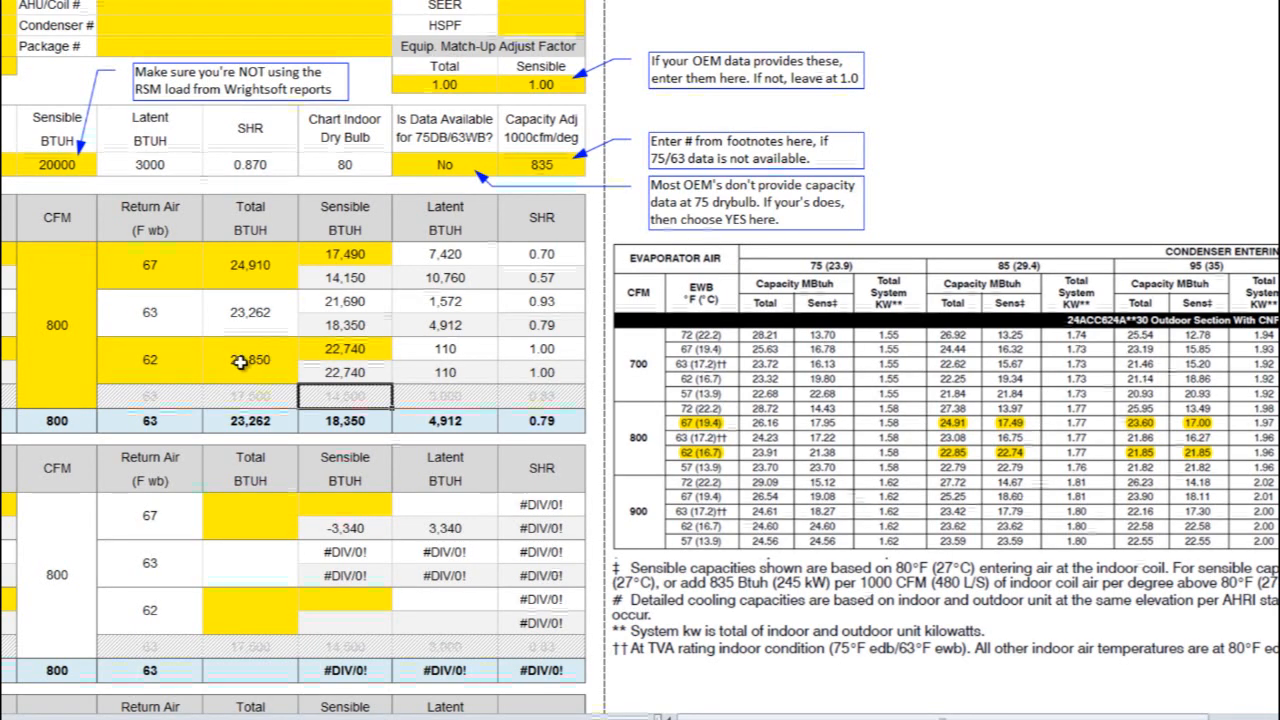
mouse_move(220, 312)
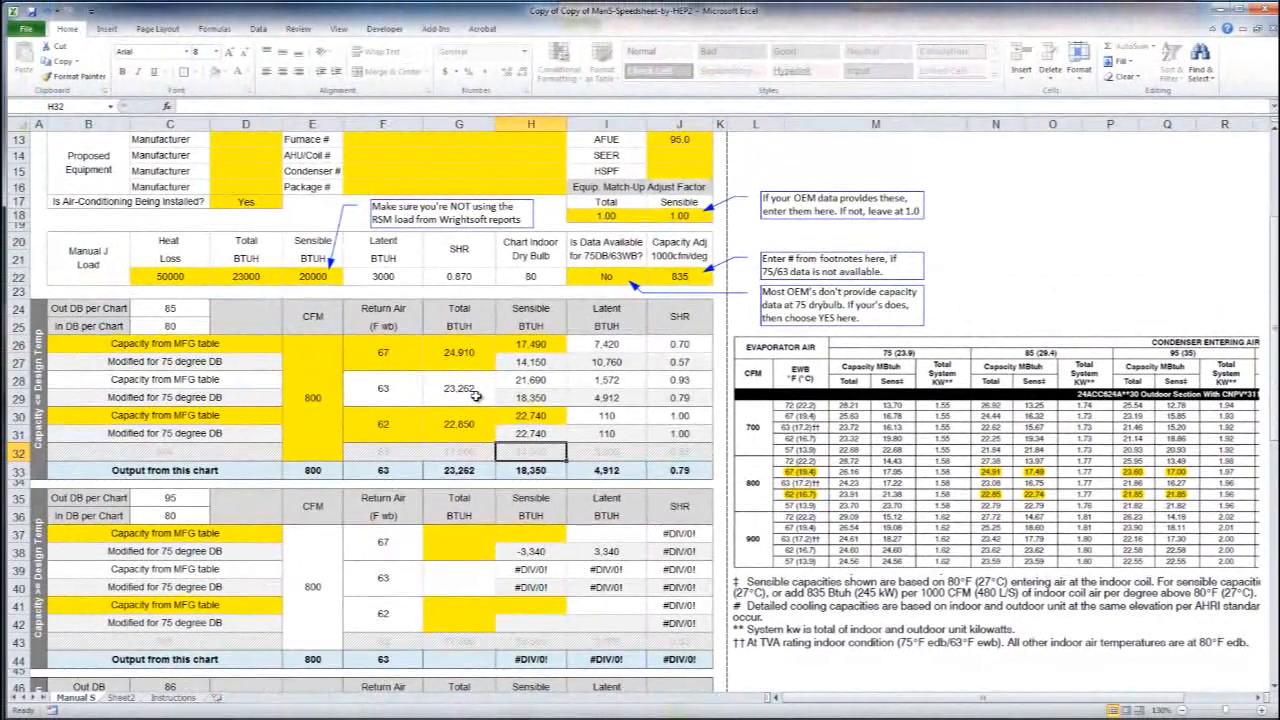
scroll("down", 3)
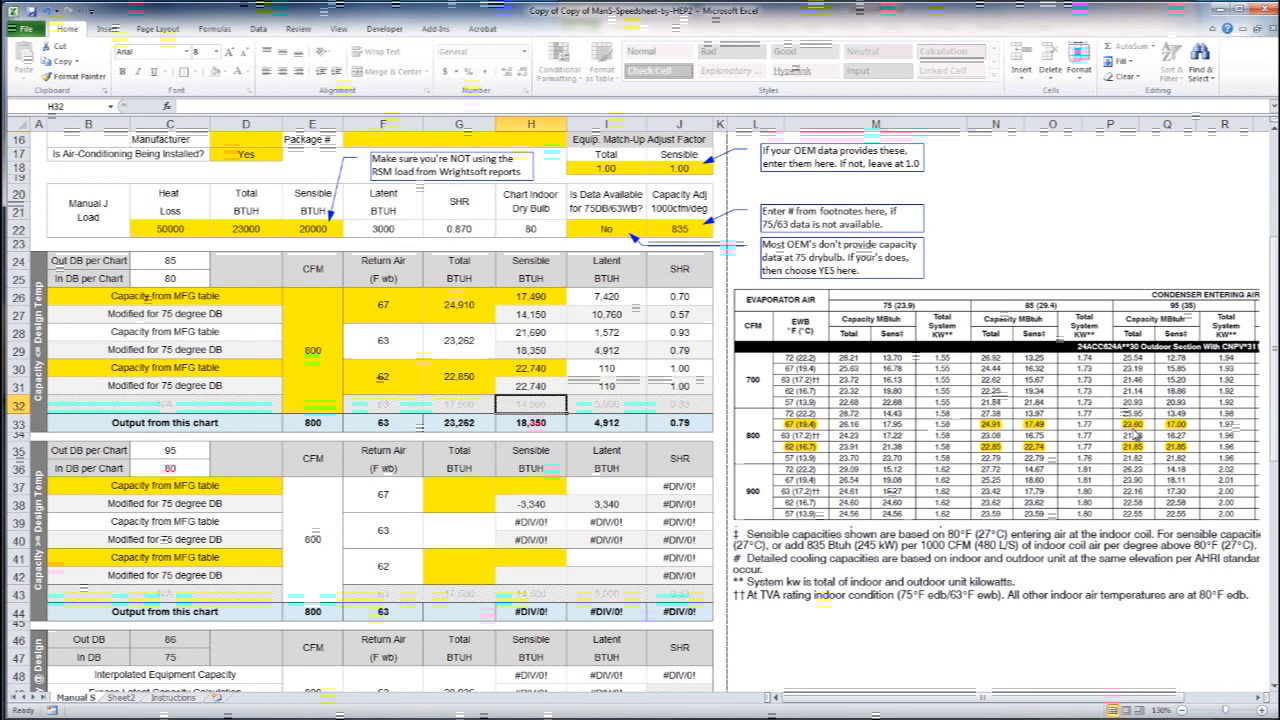
left_click(458, 494)
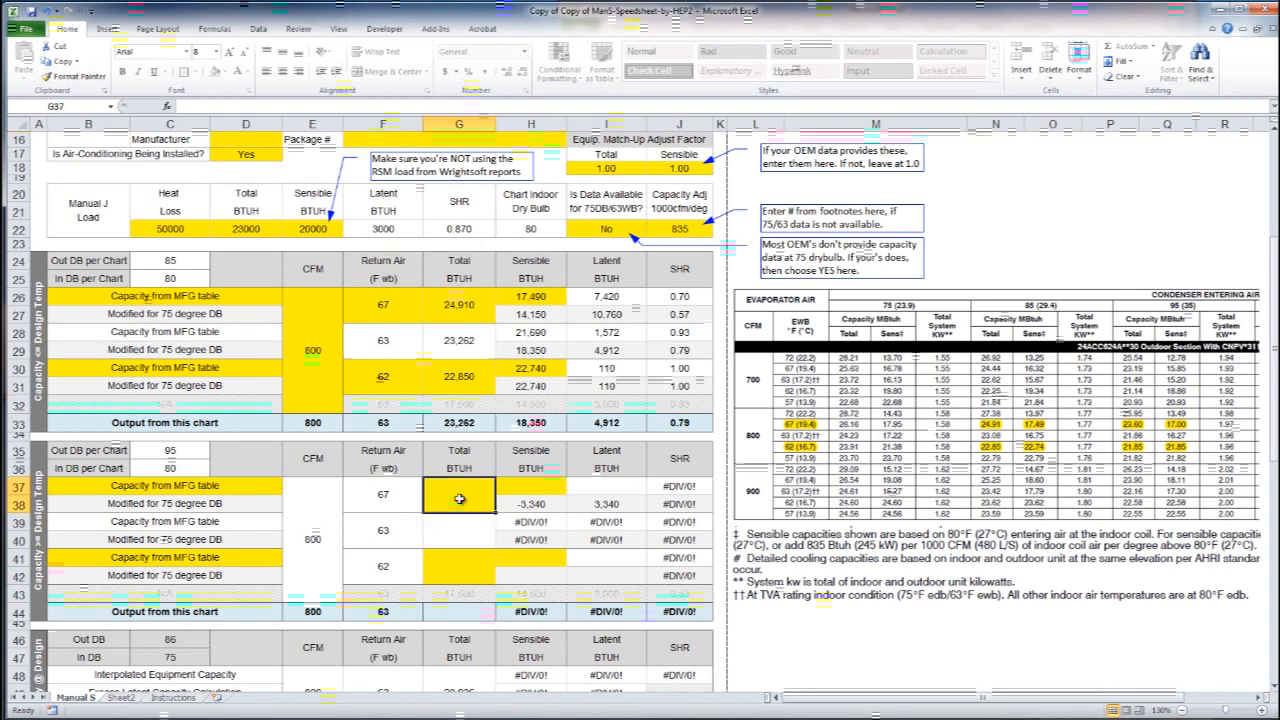
type("2360")
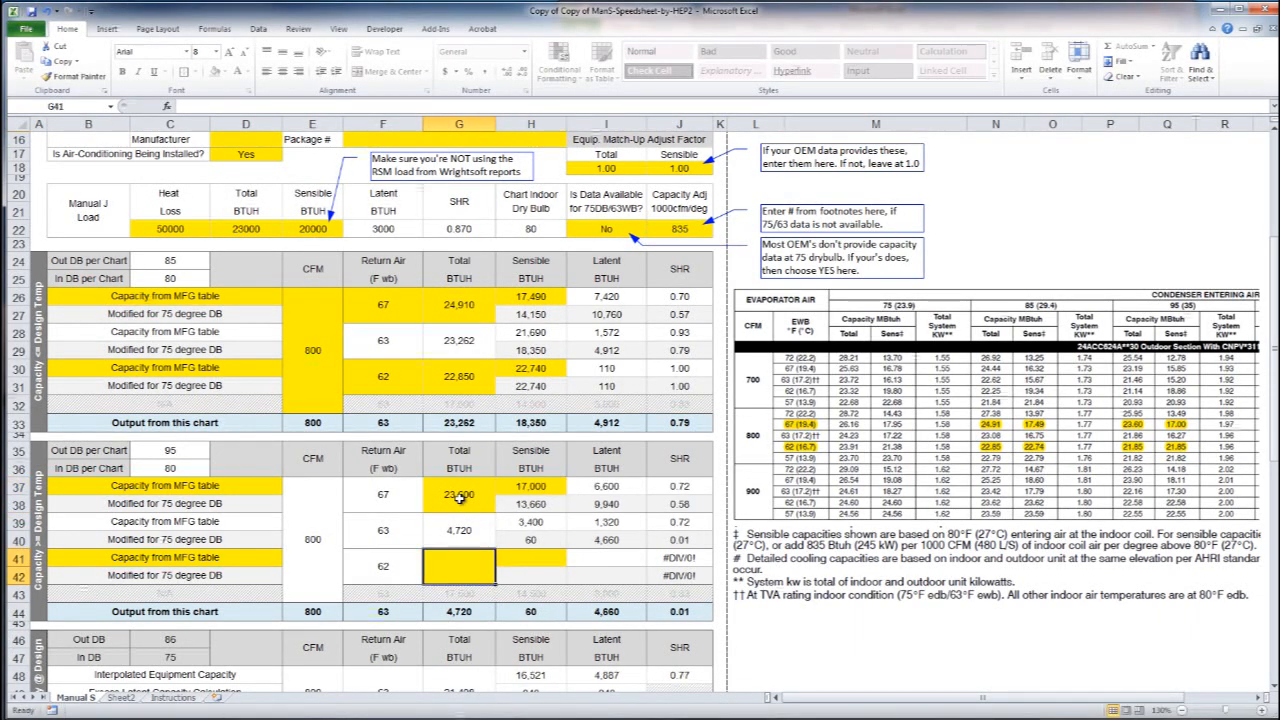
type("21,850")
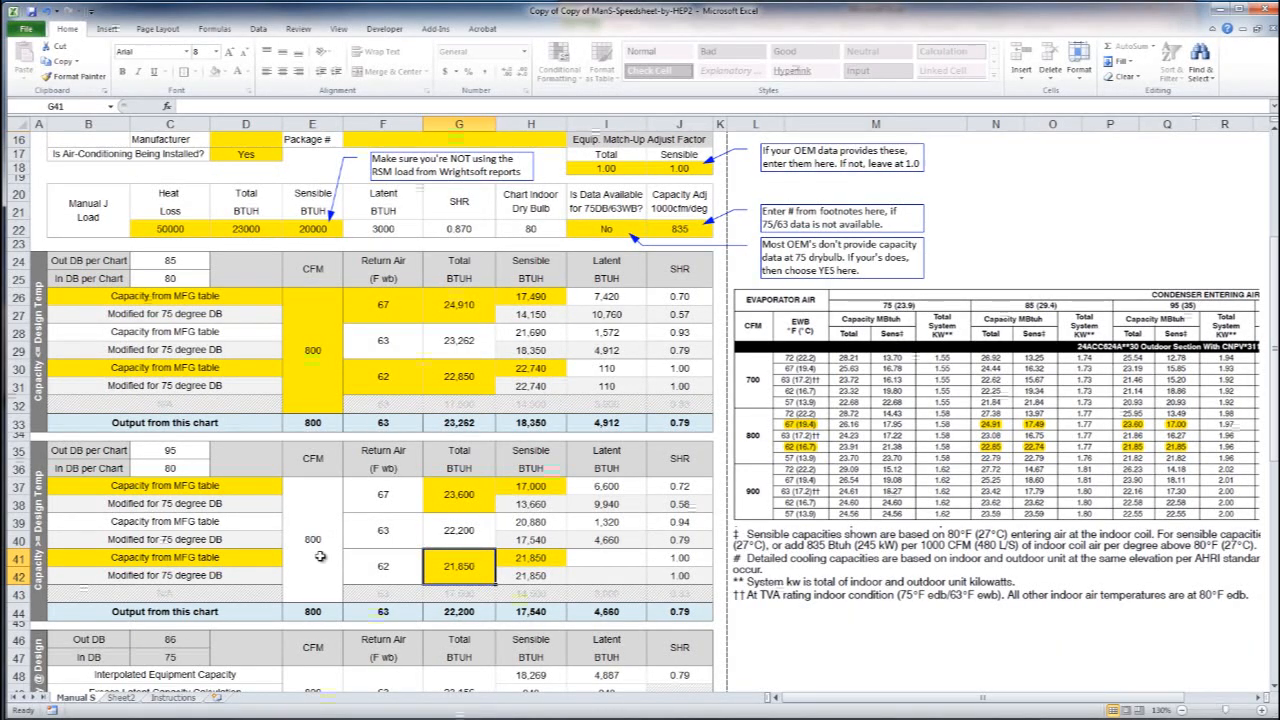
mouse_move(546, 418)
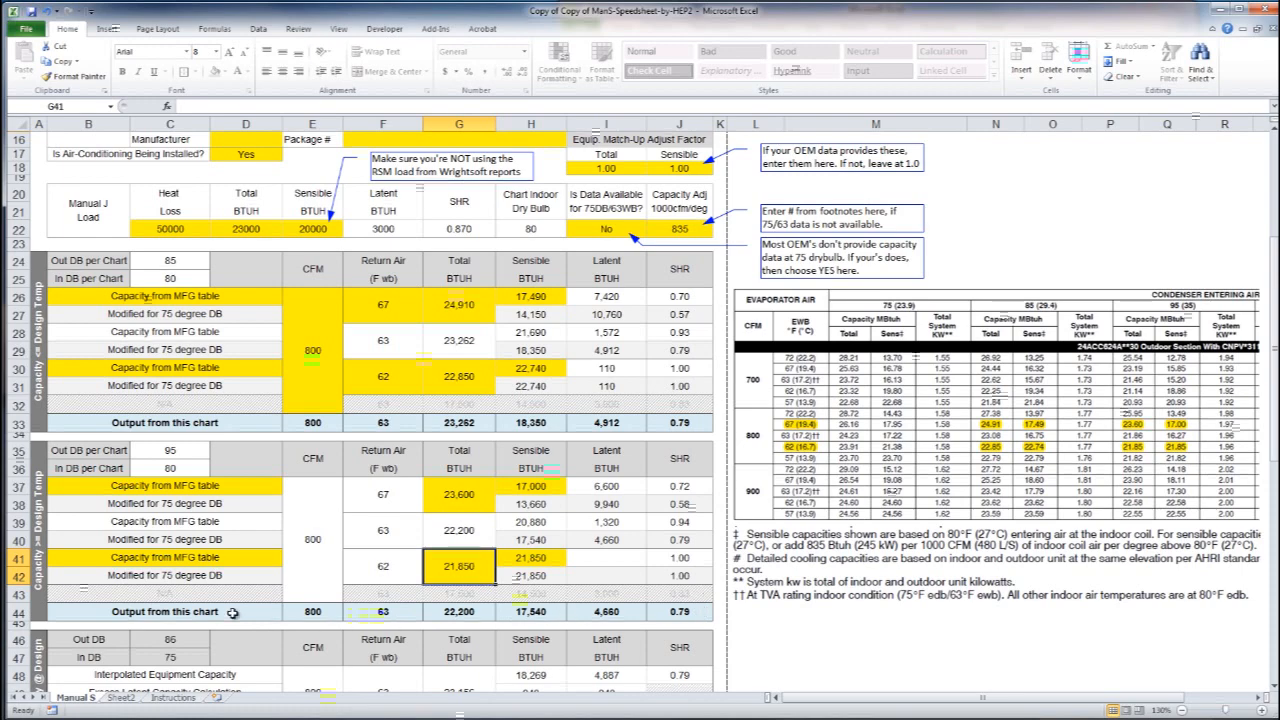
scroll("down", 3)
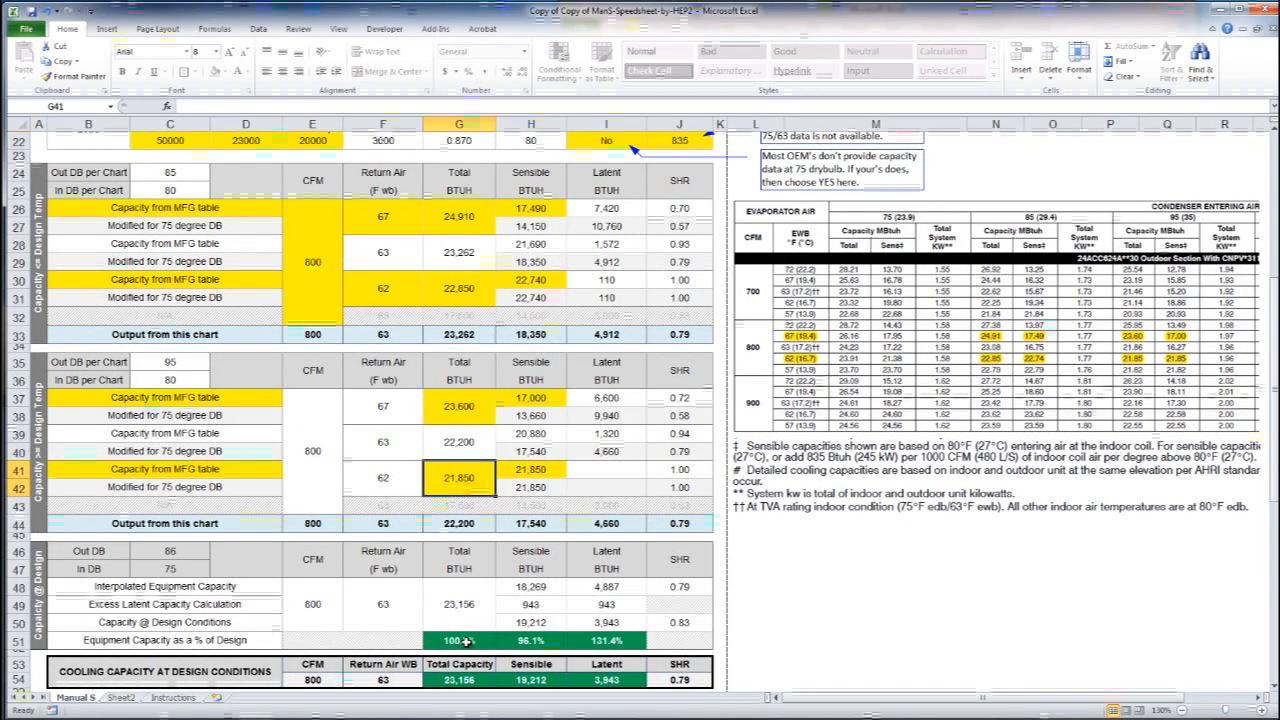
scroll("down", 3)
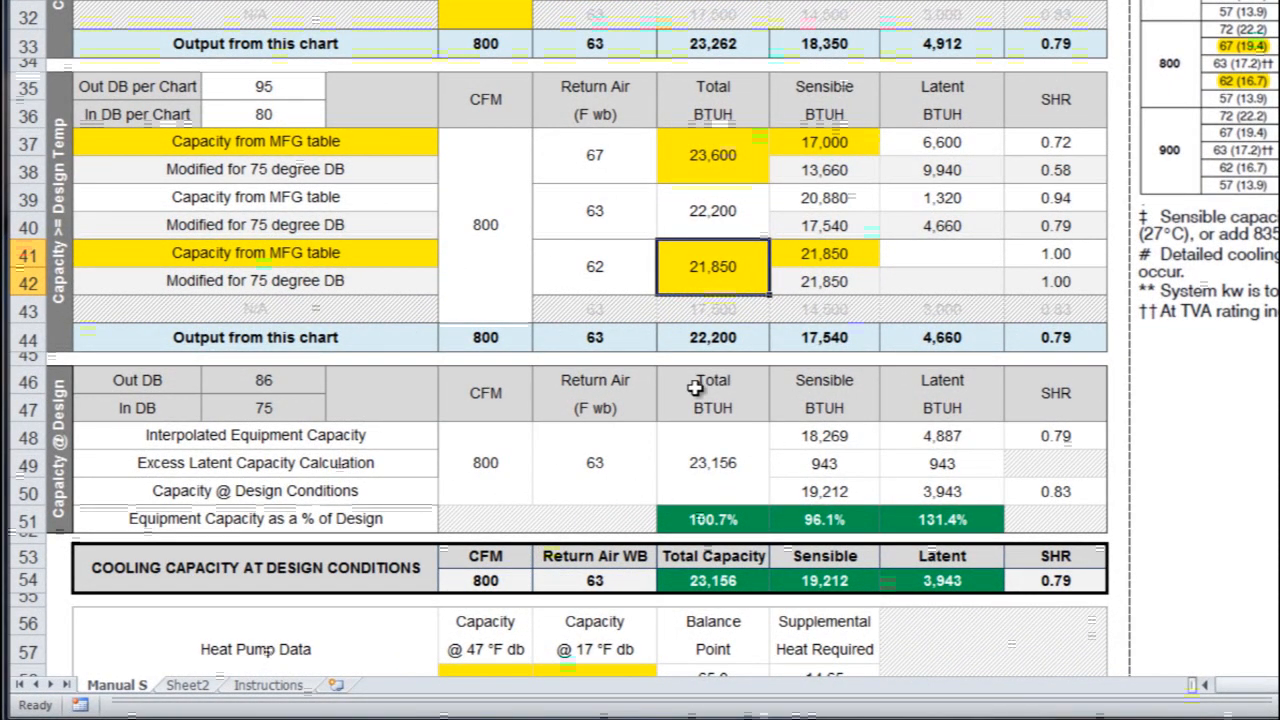
mouse_move(656, 470)
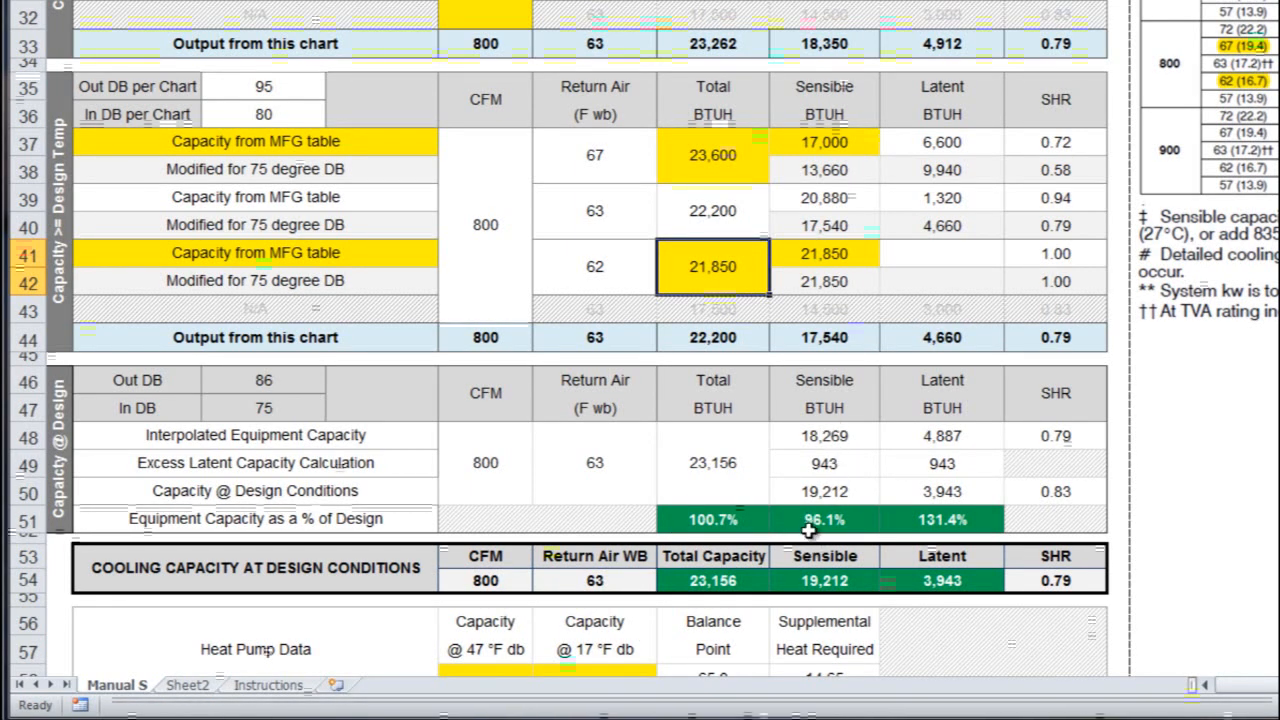
mouse_move(836, 536)
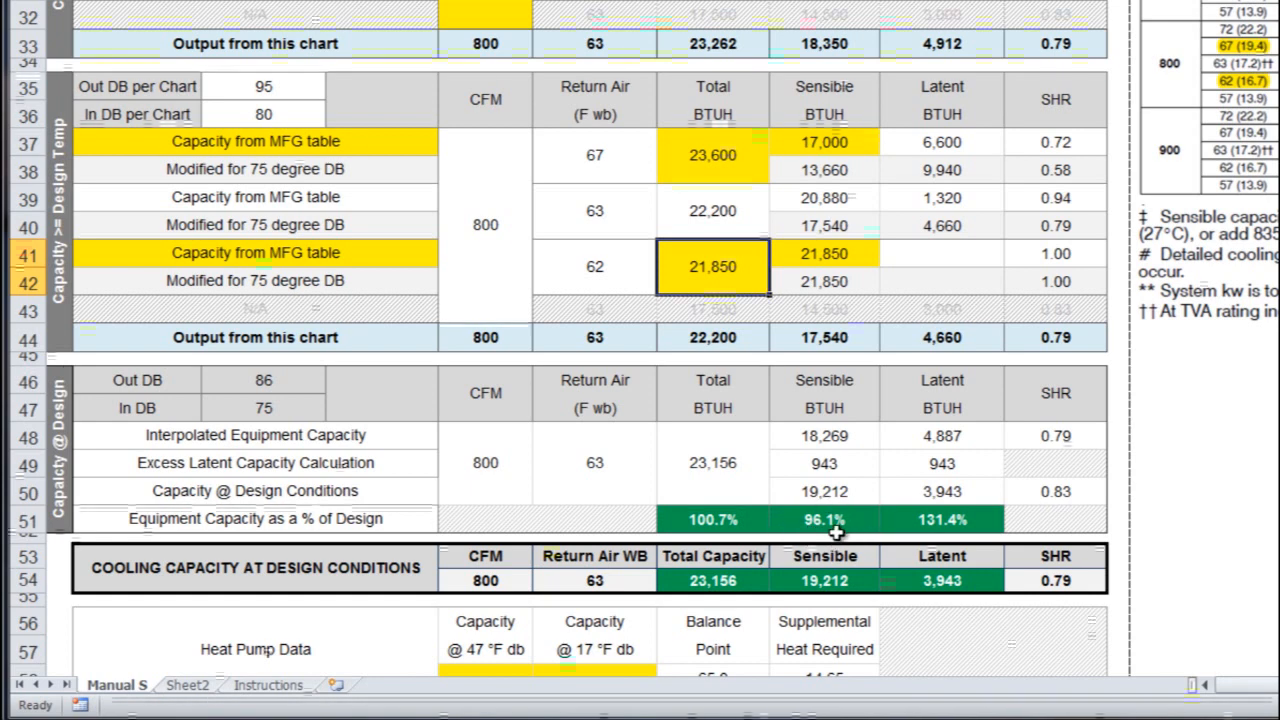
mouse_move(816, 532)
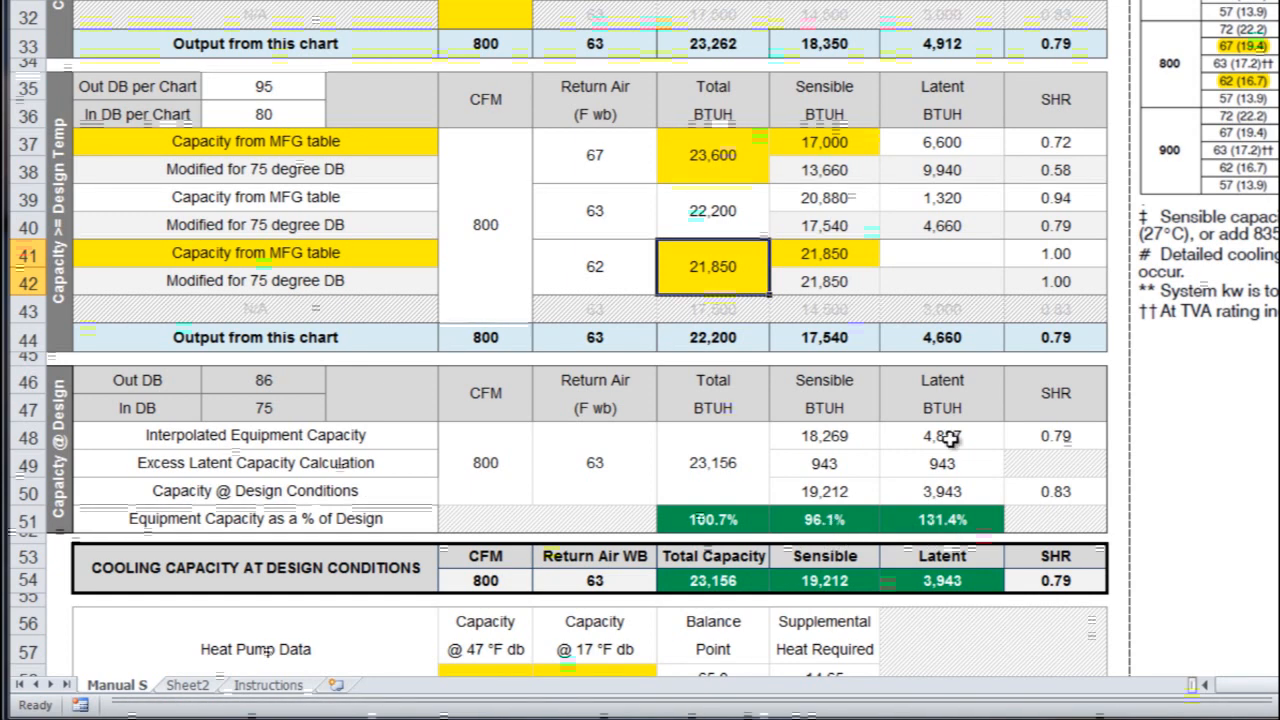
mouse_move(1000, 476)
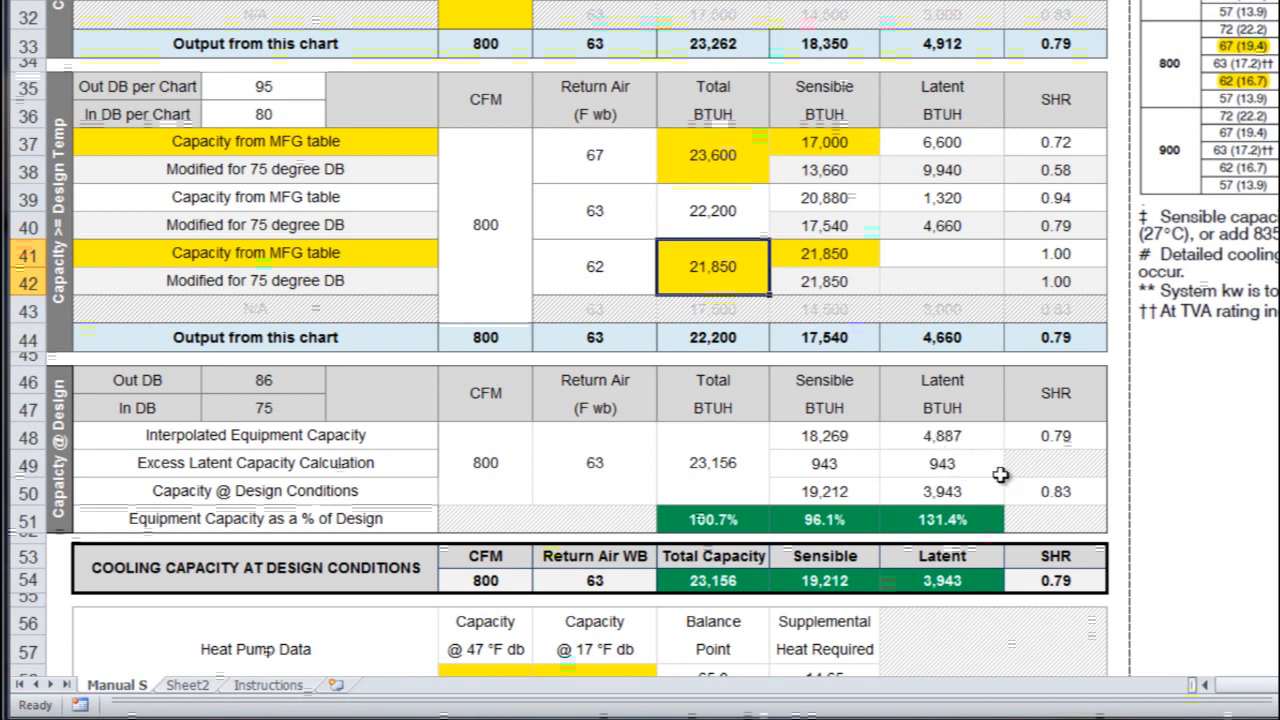
mouse_move(808, 448)
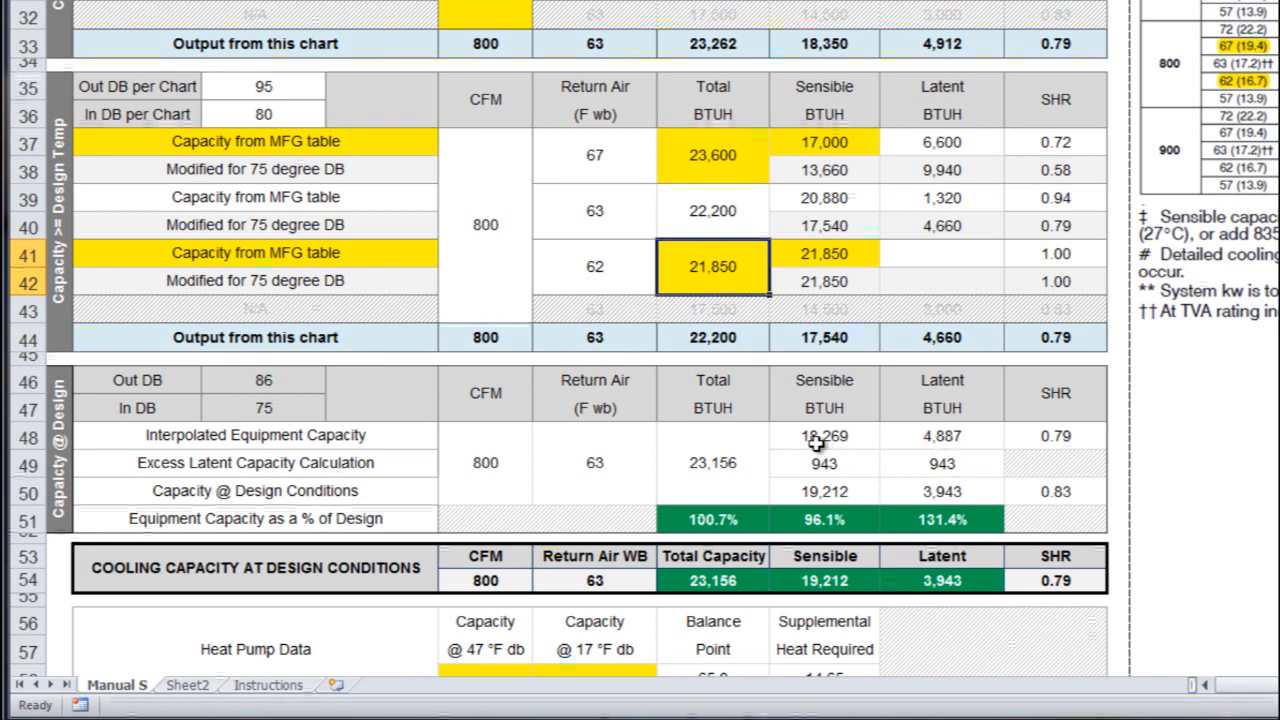
mouse_move(934, 480)
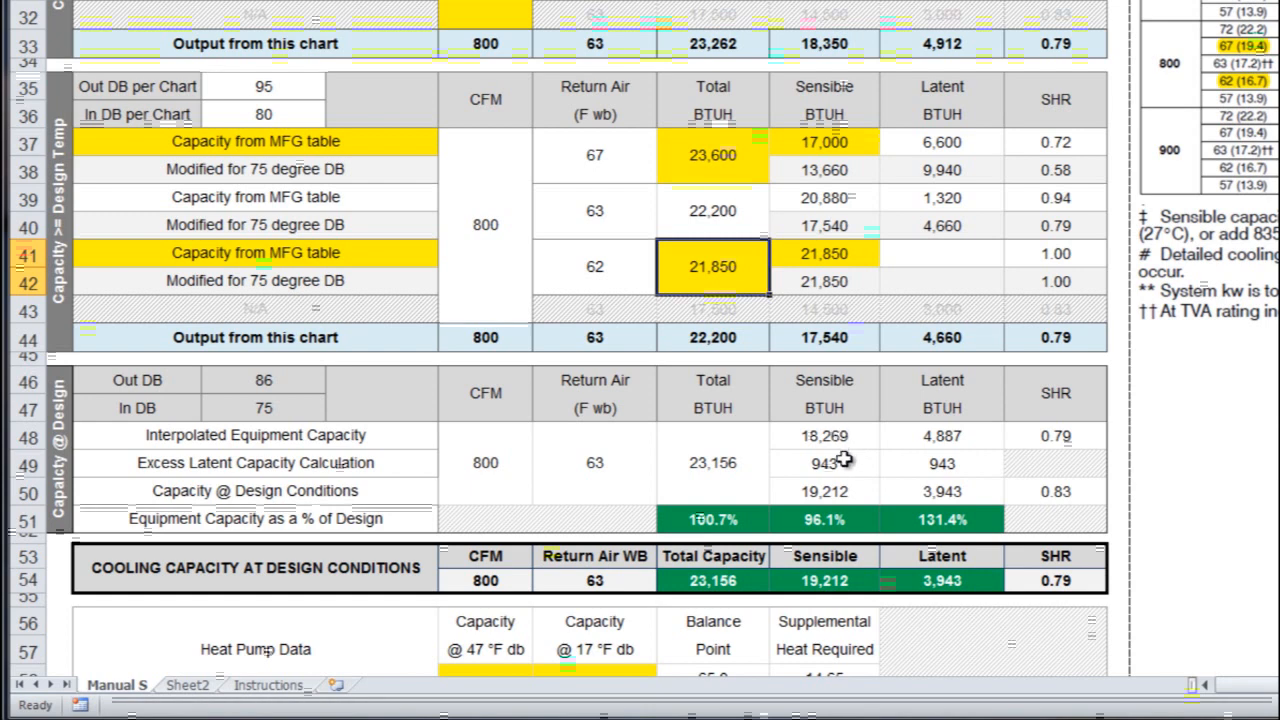
mouse_move(818, 508)
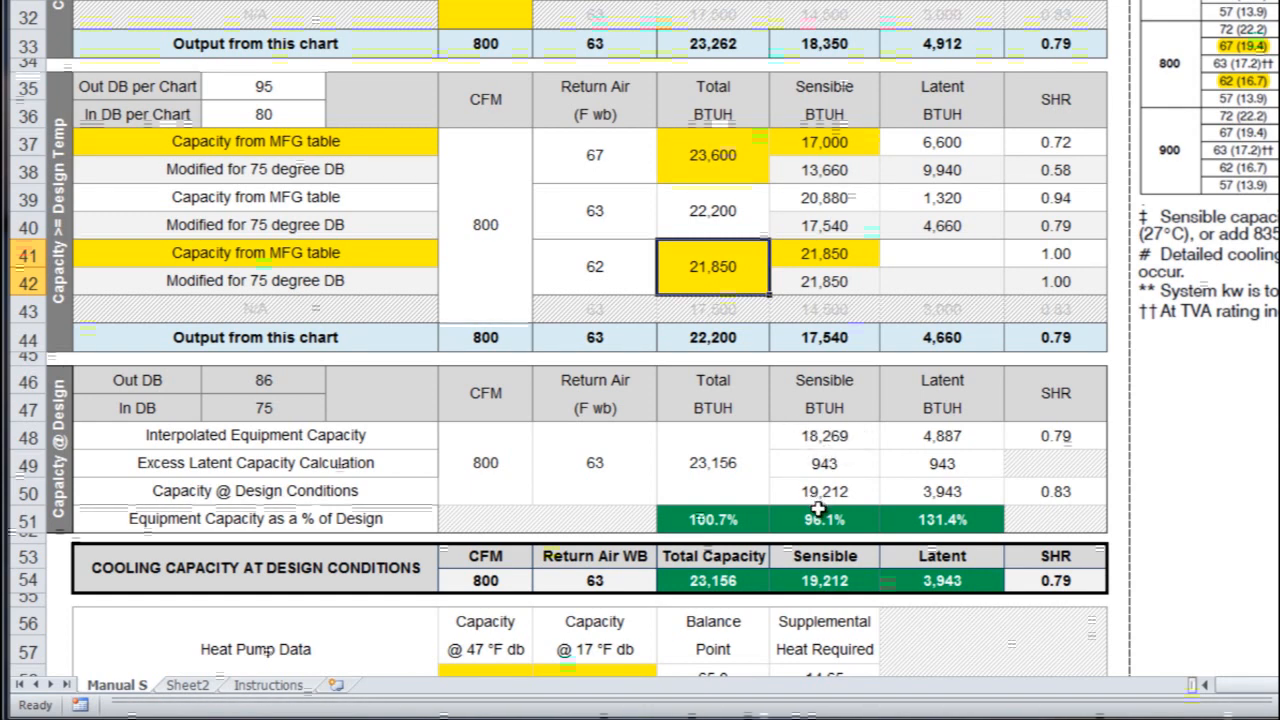
mouse_move(796, 492)
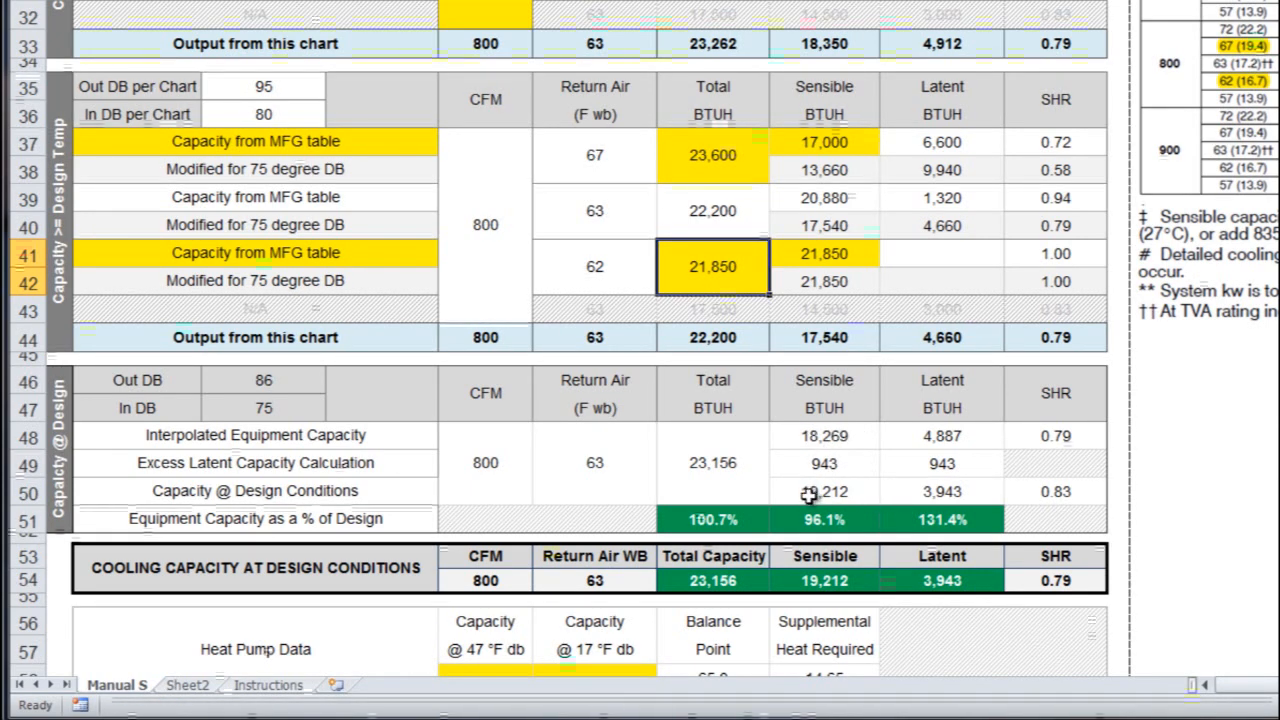
mouse_move(810, 520)
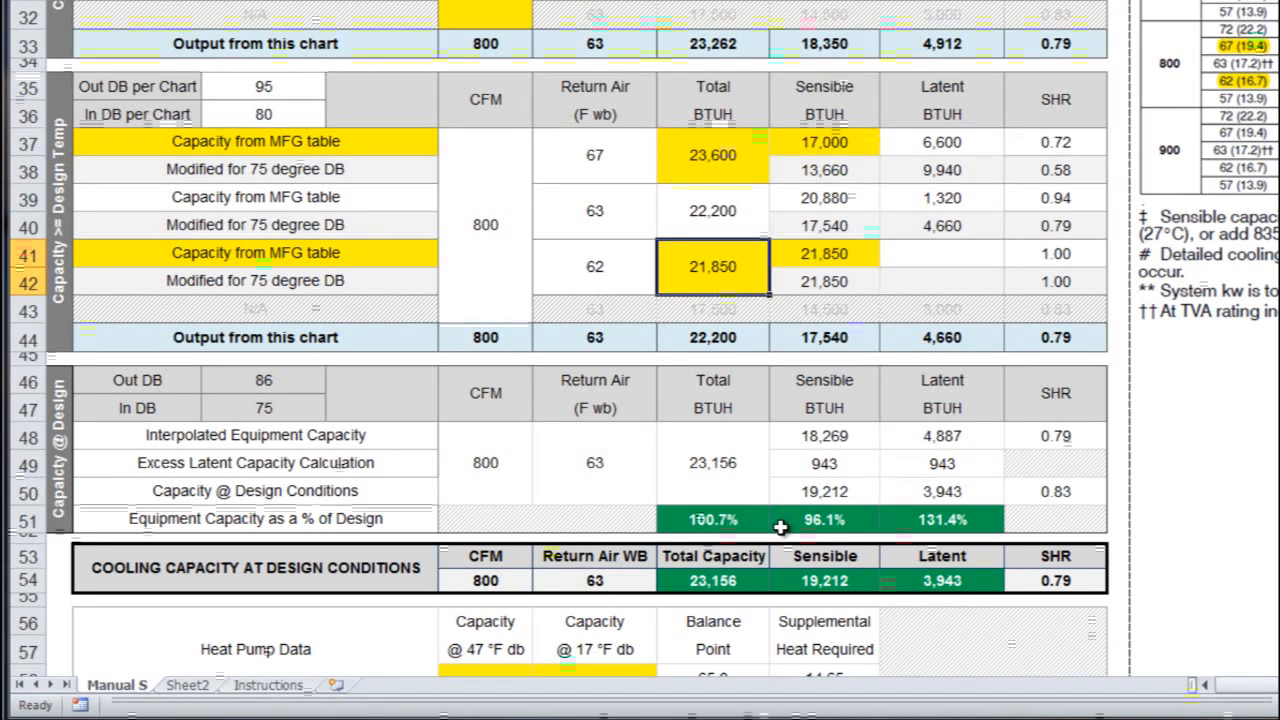
mouse_move(1036, 162)
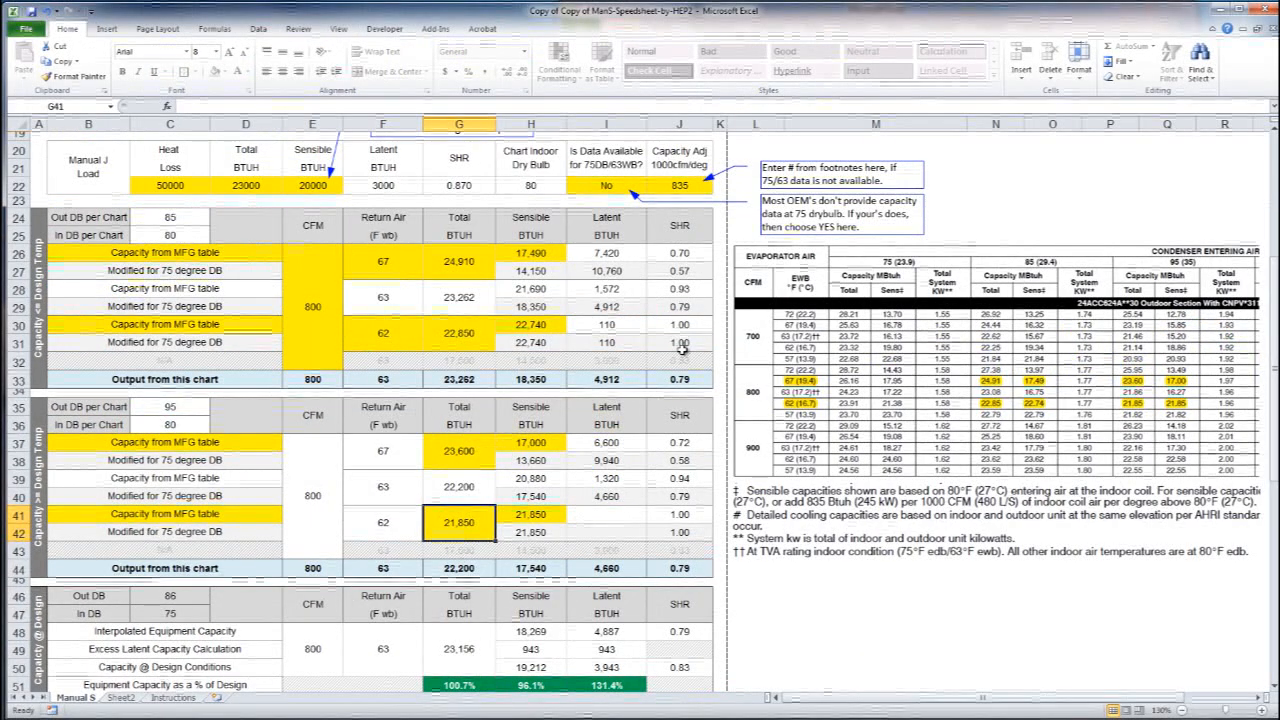
mouse_move(684, 276)
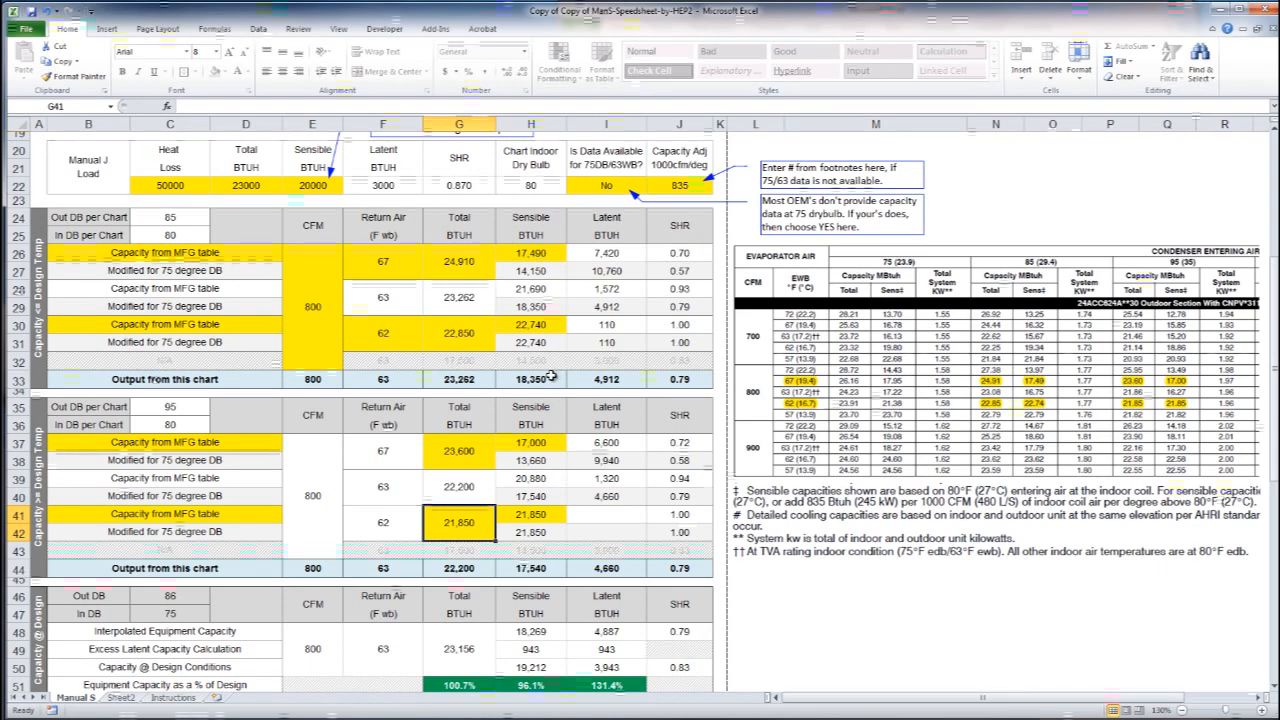
scroll("down", 3)
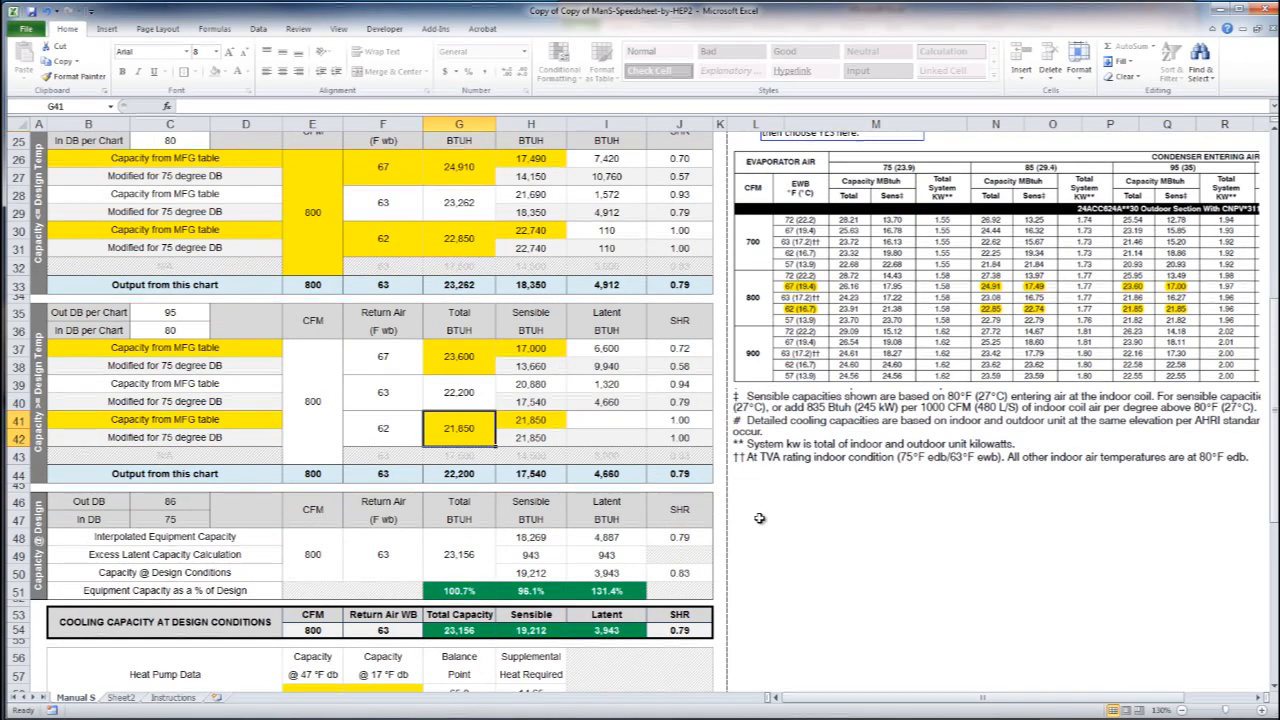
Step: Scroll to the heat pump section and begin entering 24,000 capacity at 47 °F
scroll("down", 3)
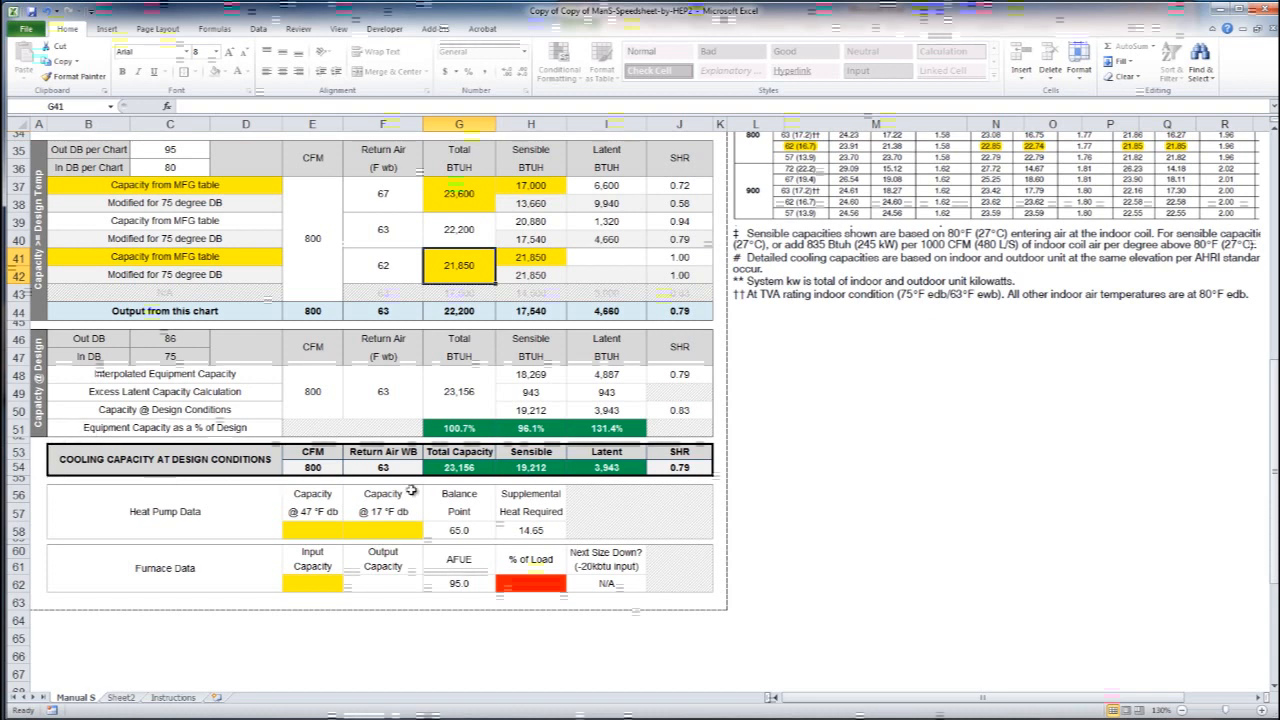
mouse_move(712, 472)
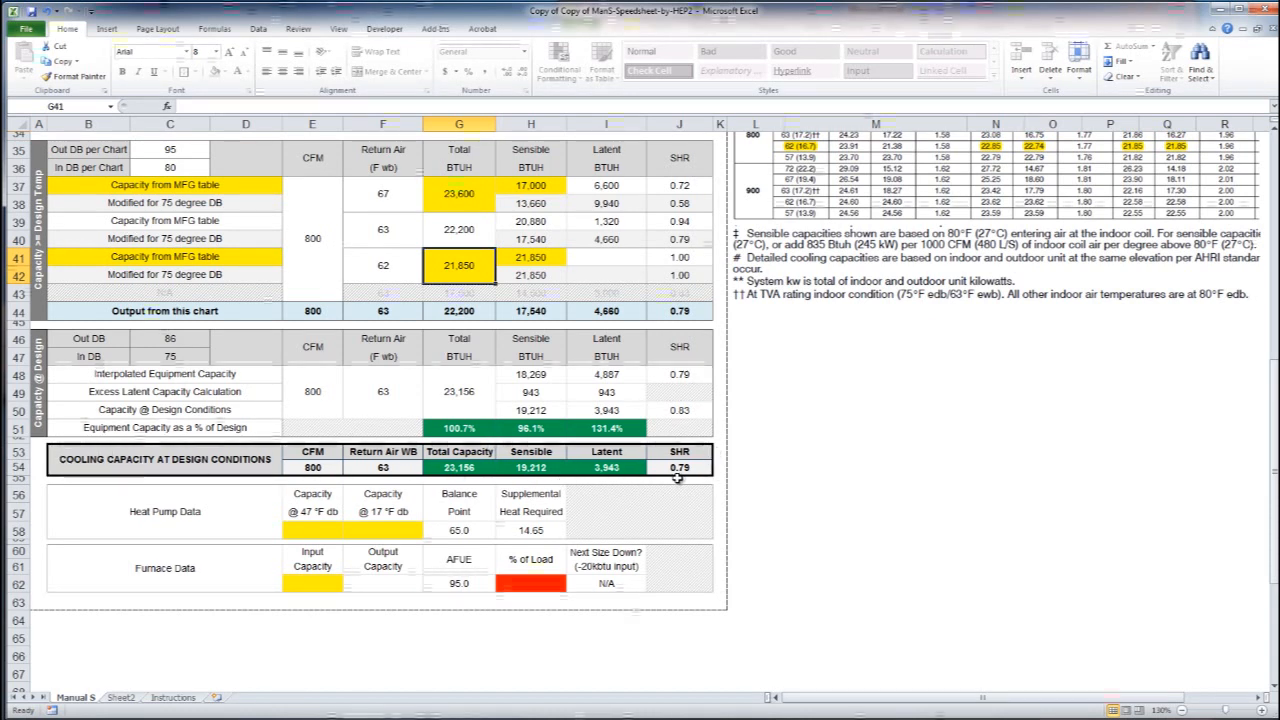
mouse_move(654, 468)
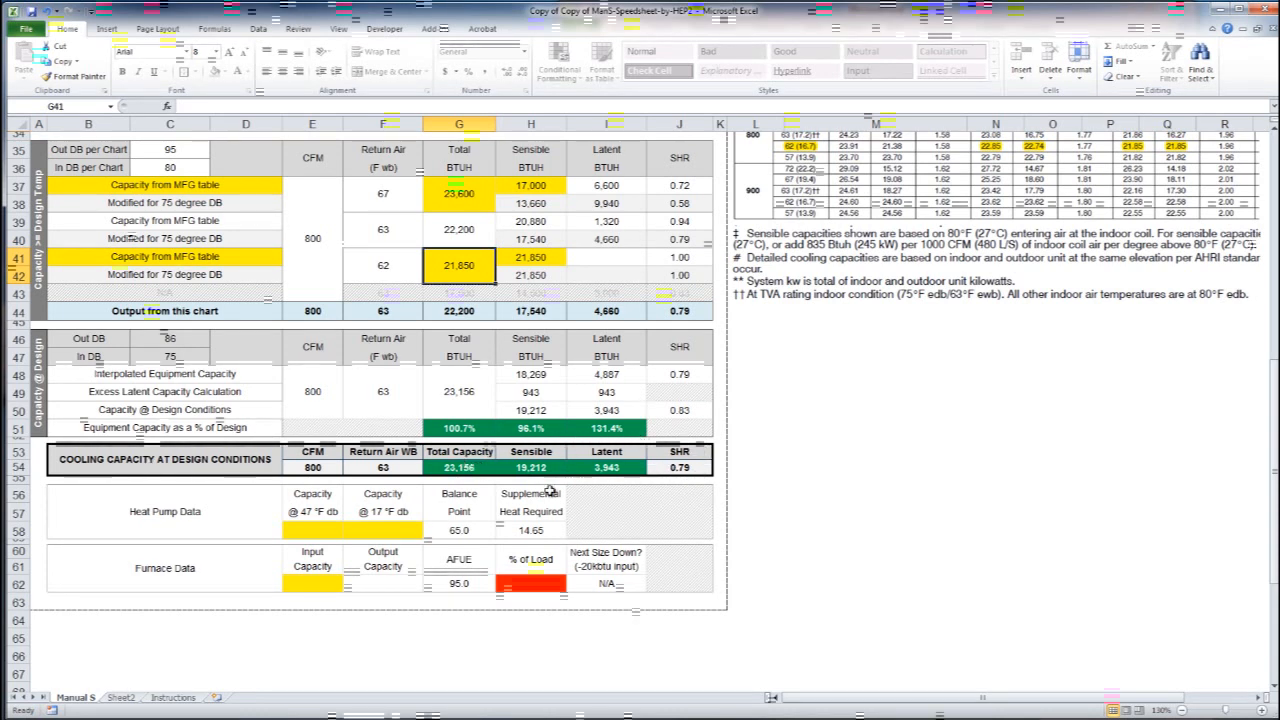
mouse_move(318, 528)
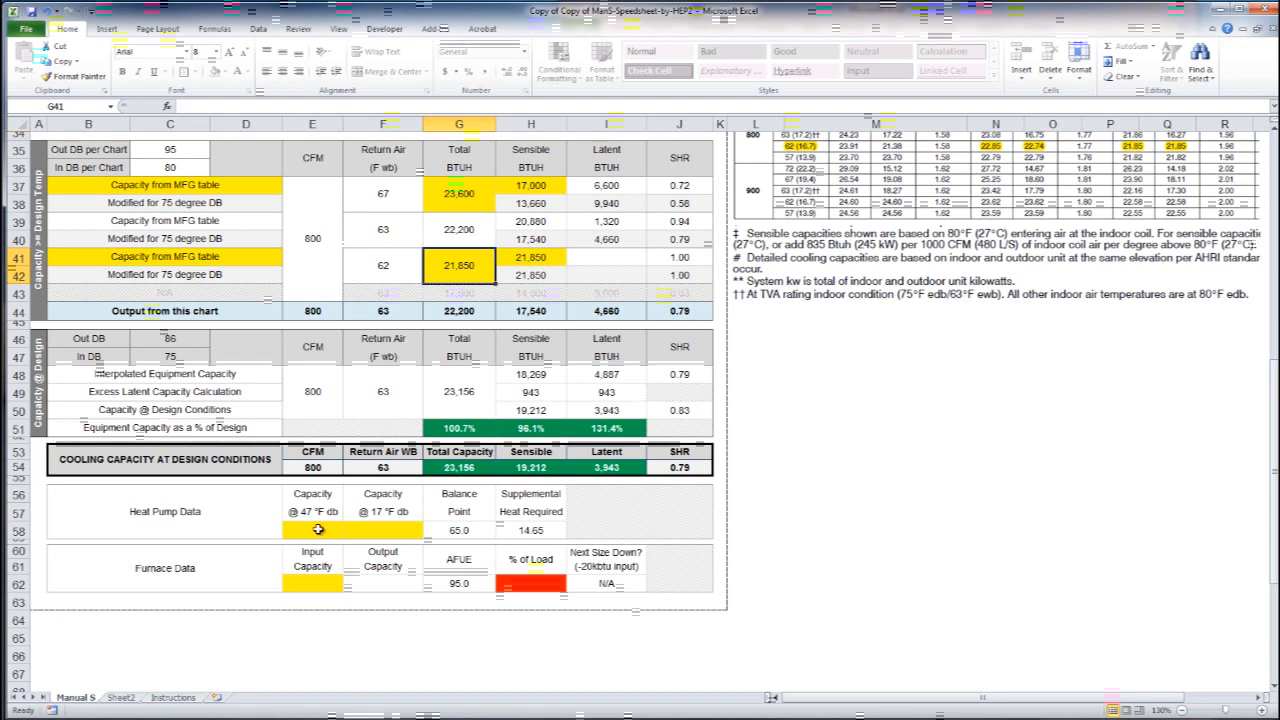
type("240")
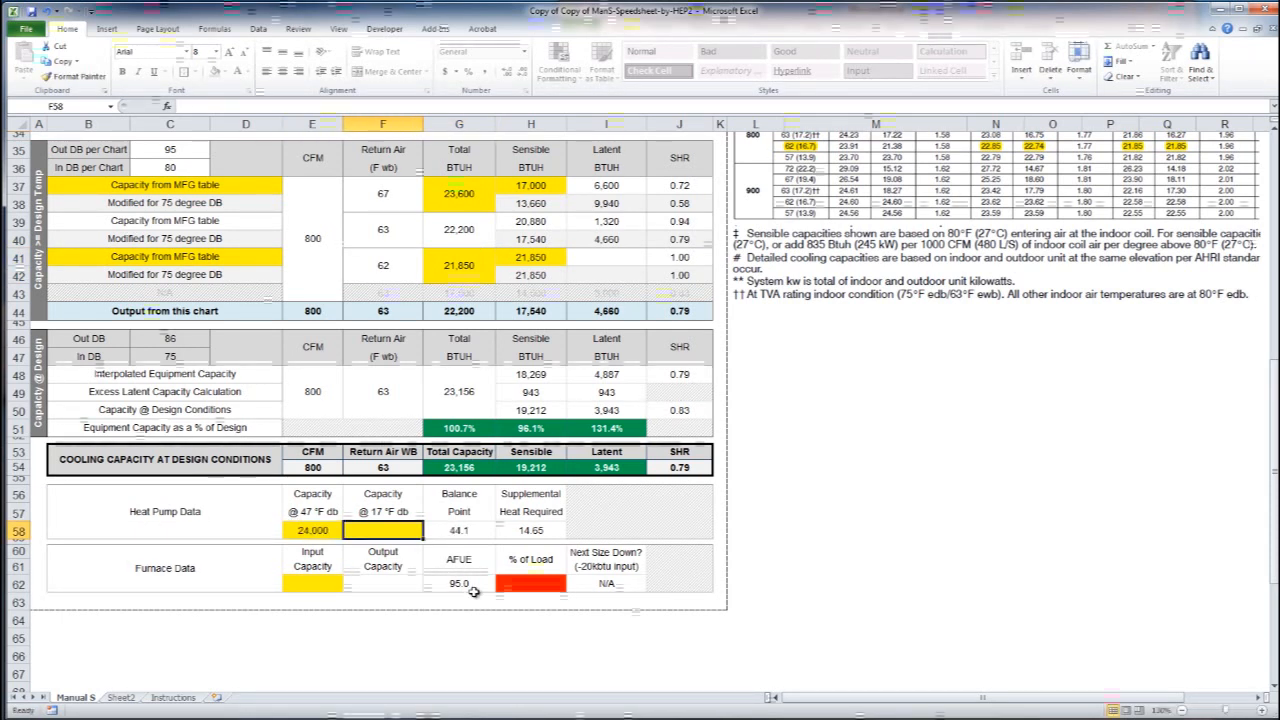
Step: Enter heat pump capacity 15,000 at 17 °F, giving a 43.1 balance point
type("1")
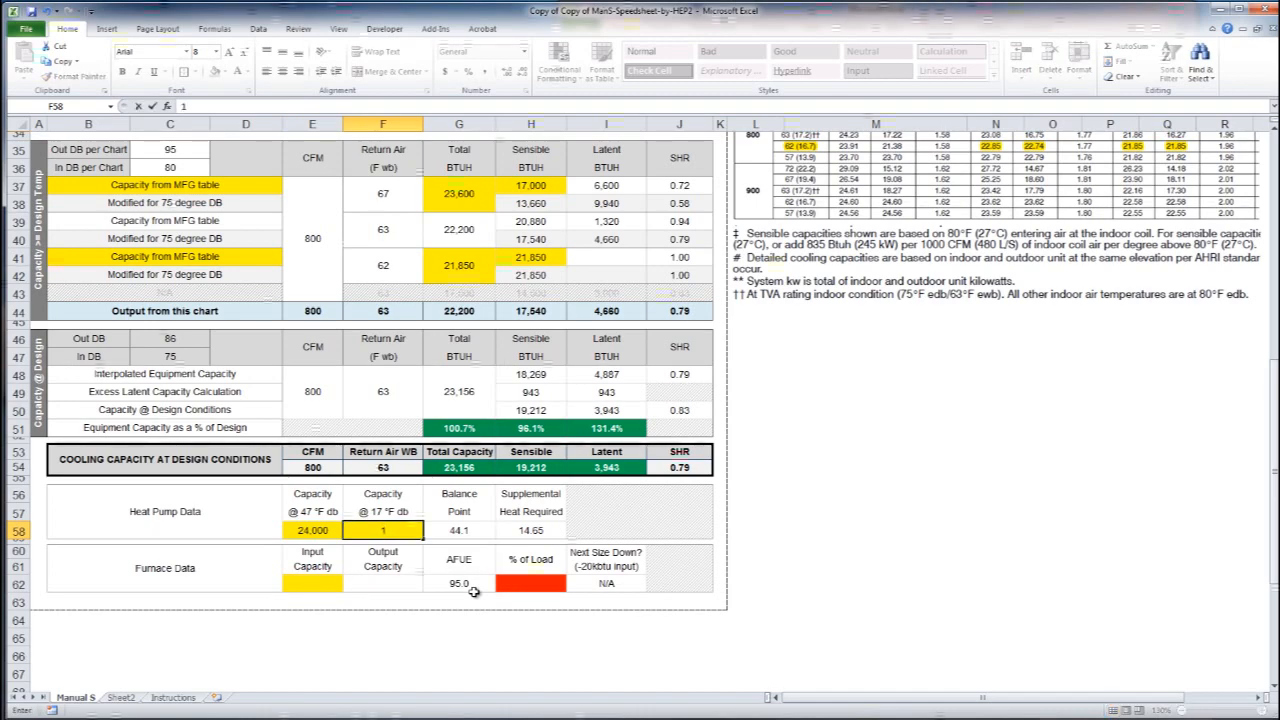
type("15000")
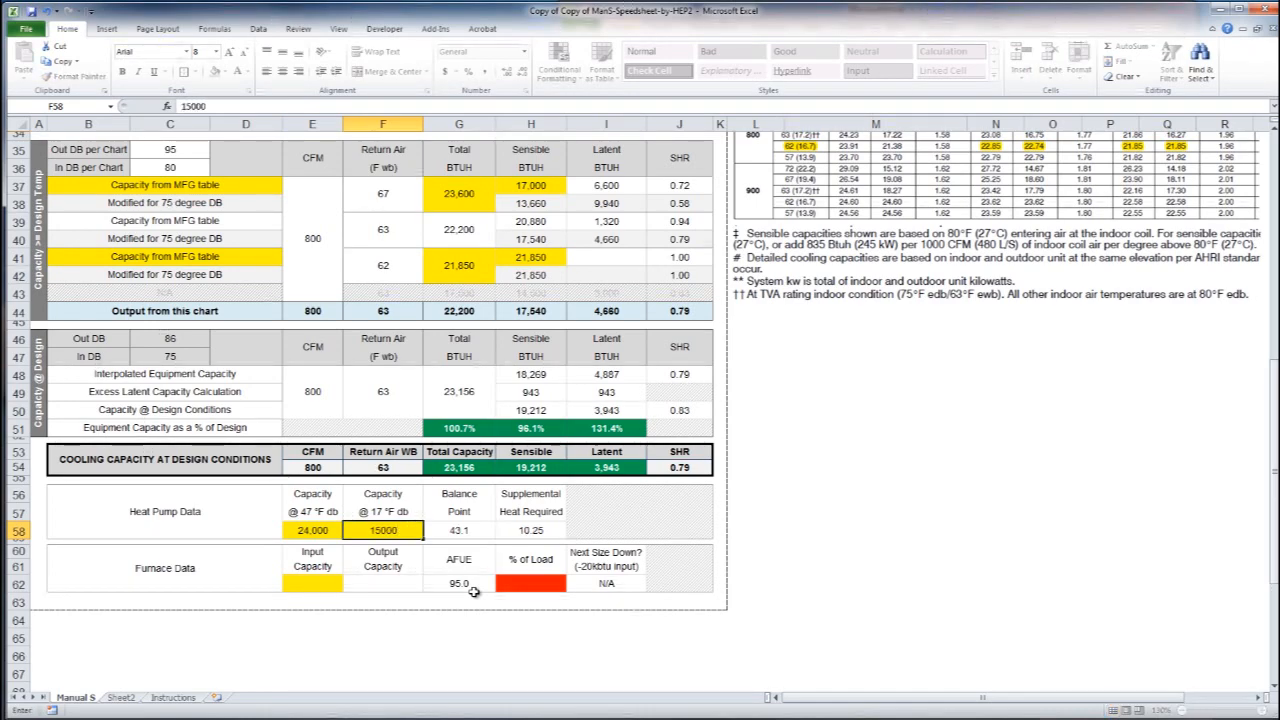
scroll("up", 3)
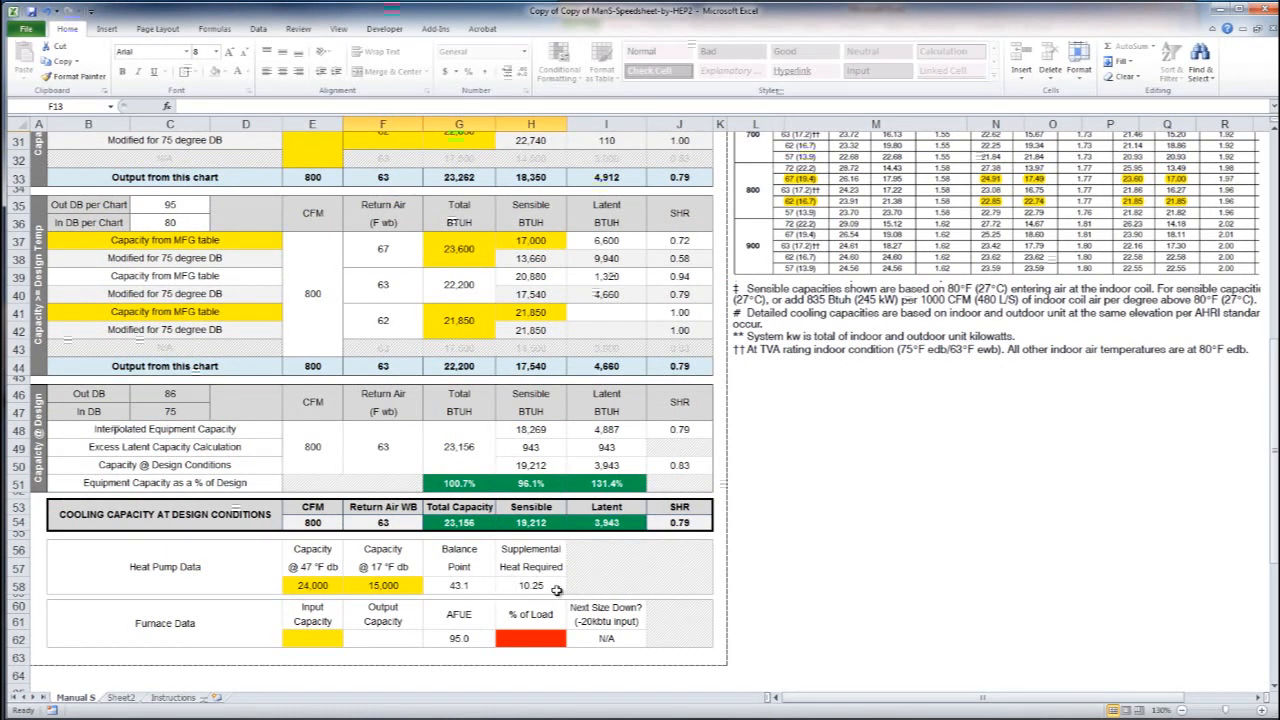
scroll("down", 3)
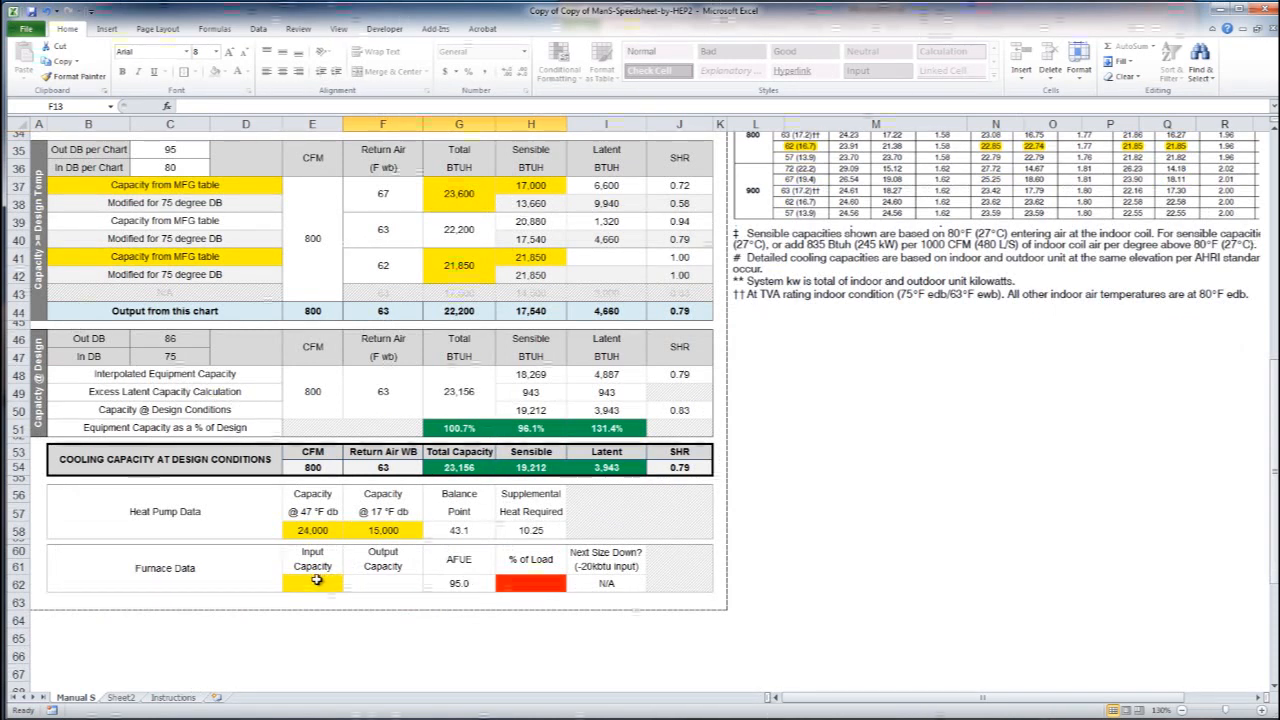
Step: Enter furnace input capacity 40,000, yielding 38,000 output and 76% of load
left_click(312, 584)
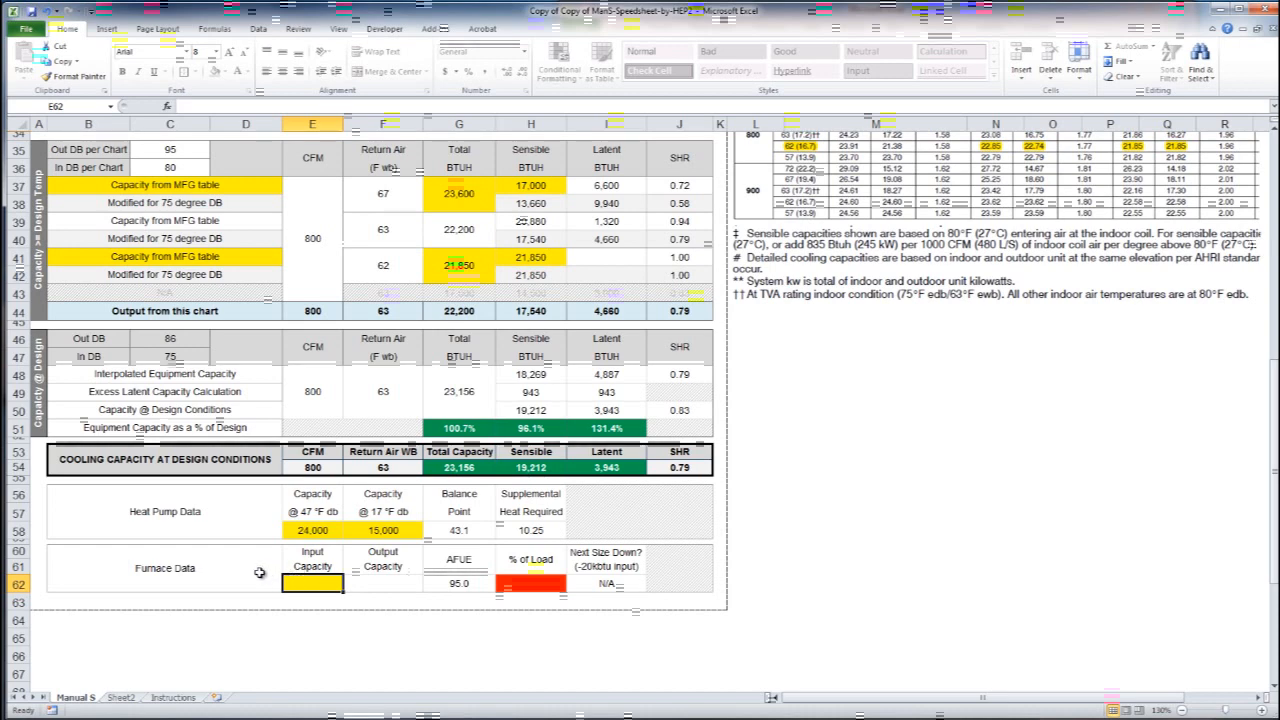
type("4")
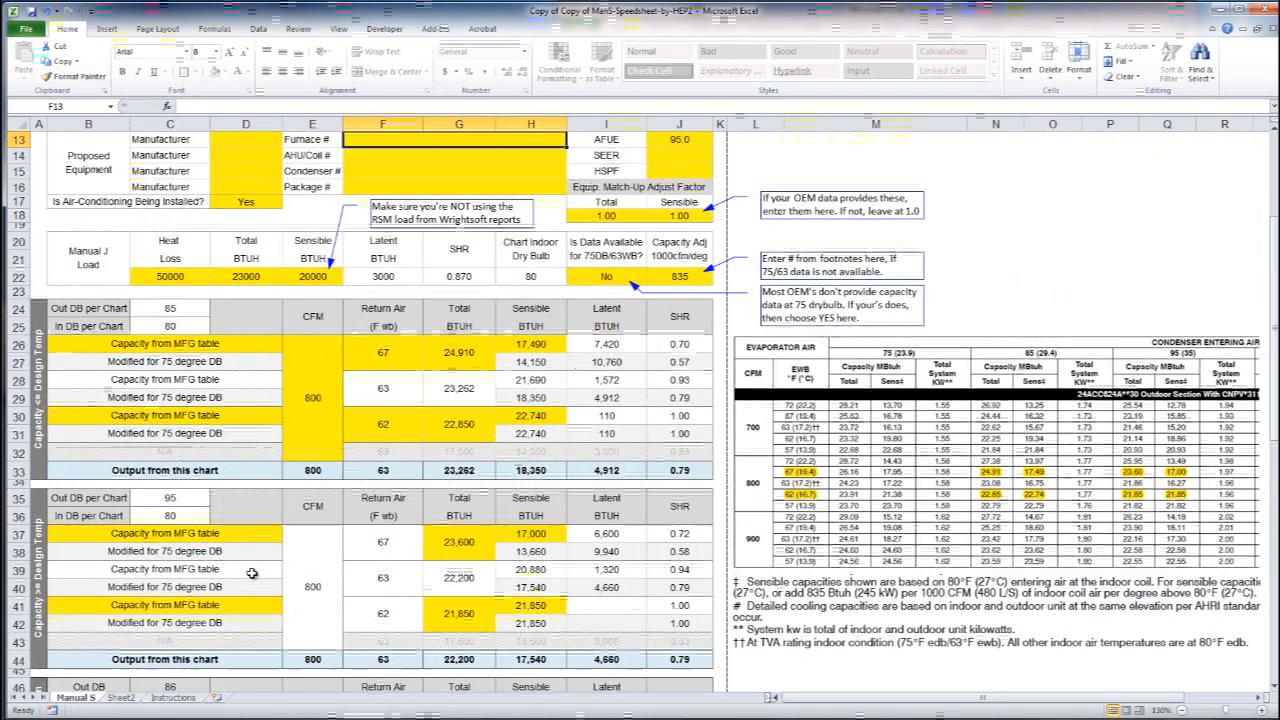
scroll("down", 3)
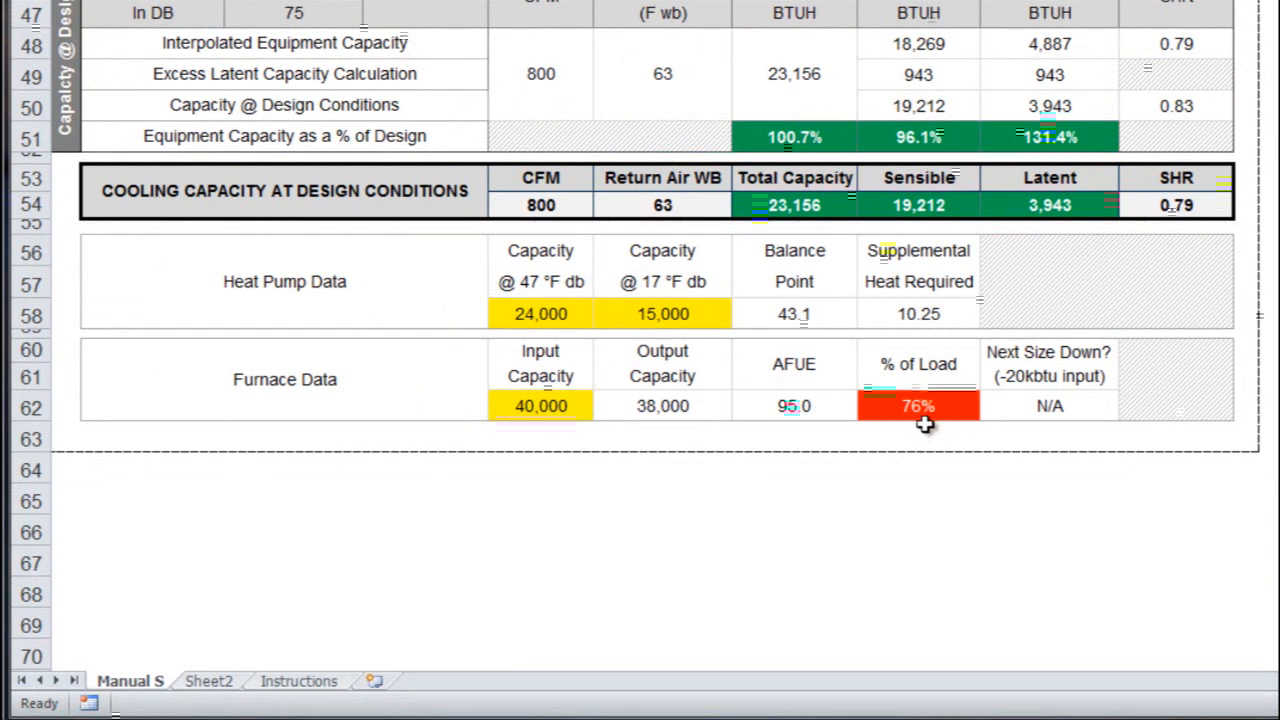
mouse_move(978, 390)
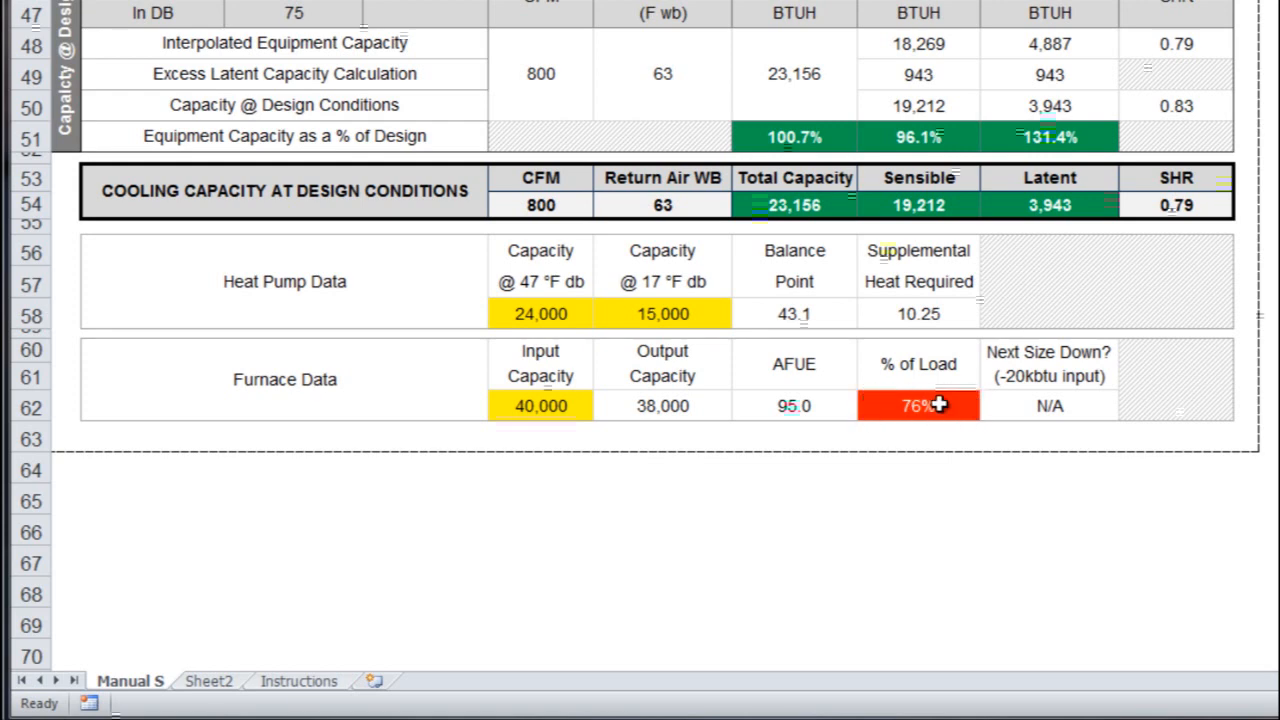
left_click(540, 406)
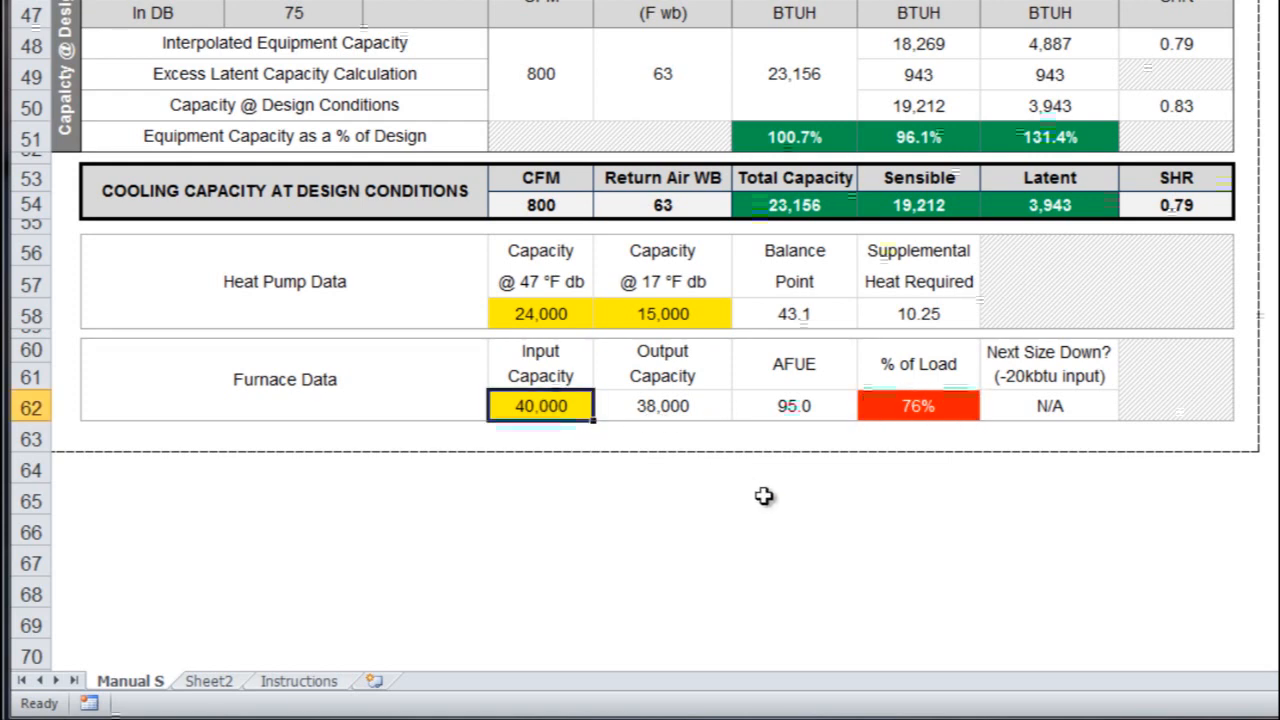
scroll("up", 3)
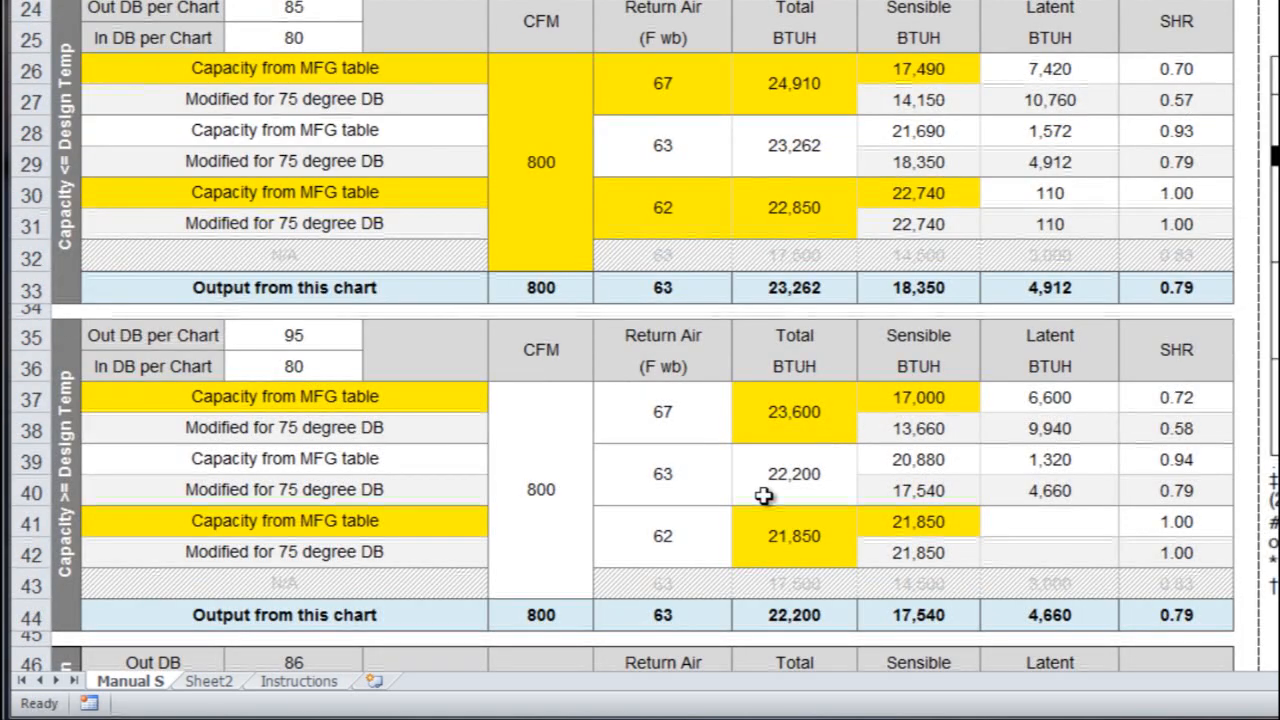
scroll("down", 3)
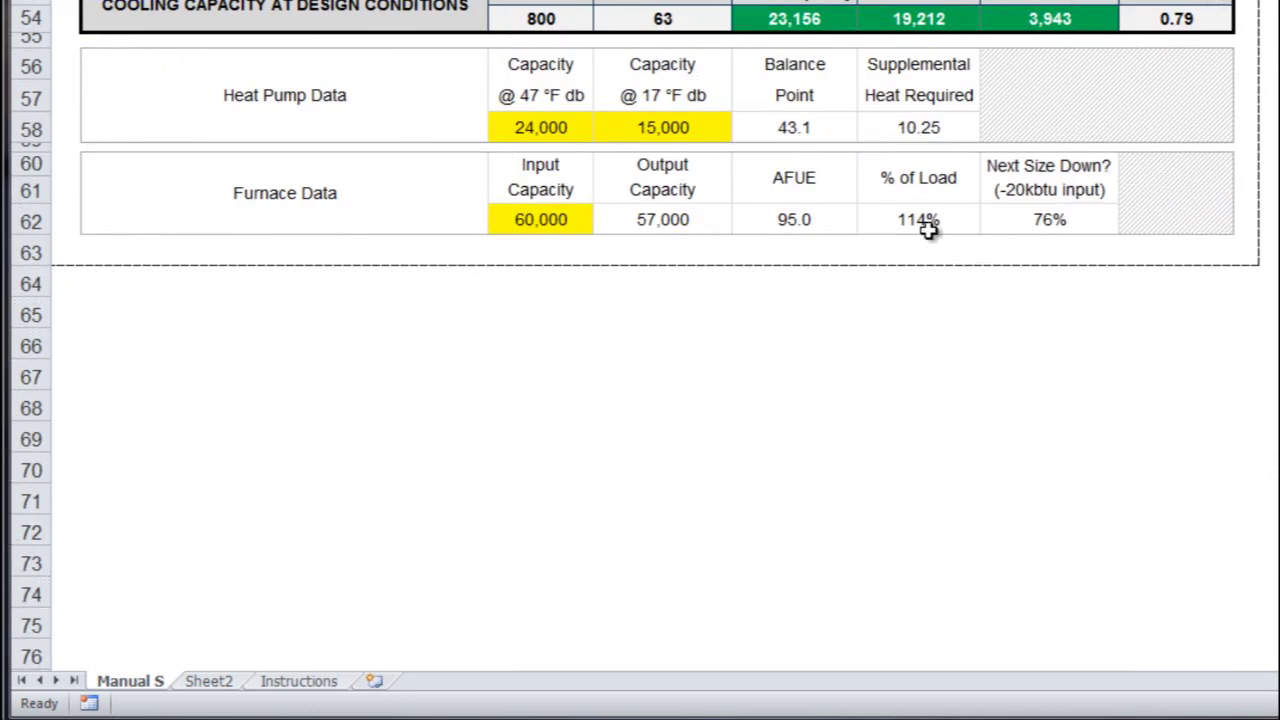
mouse_move(876, 224)
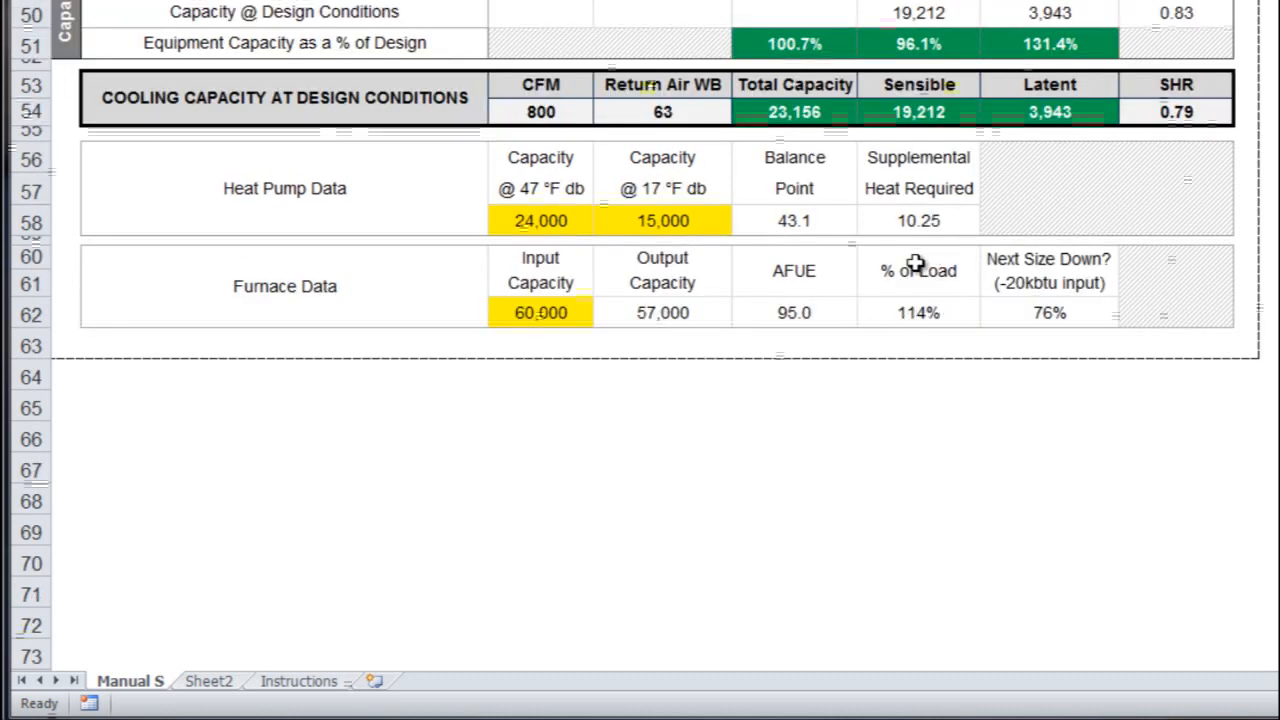
mouse_move(1050, 276)
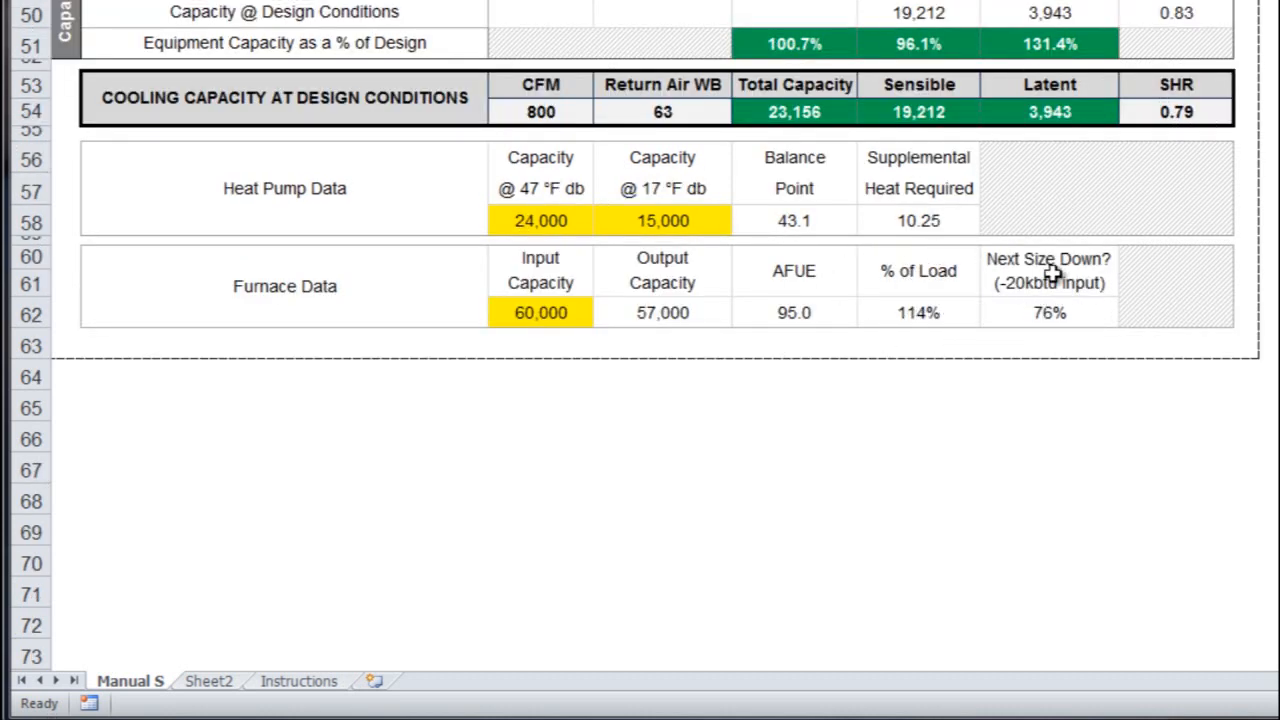
Step: Enter 80000 as the furnace input capacity, giving 76,000 output and 152% of load
left_click(540, 312)
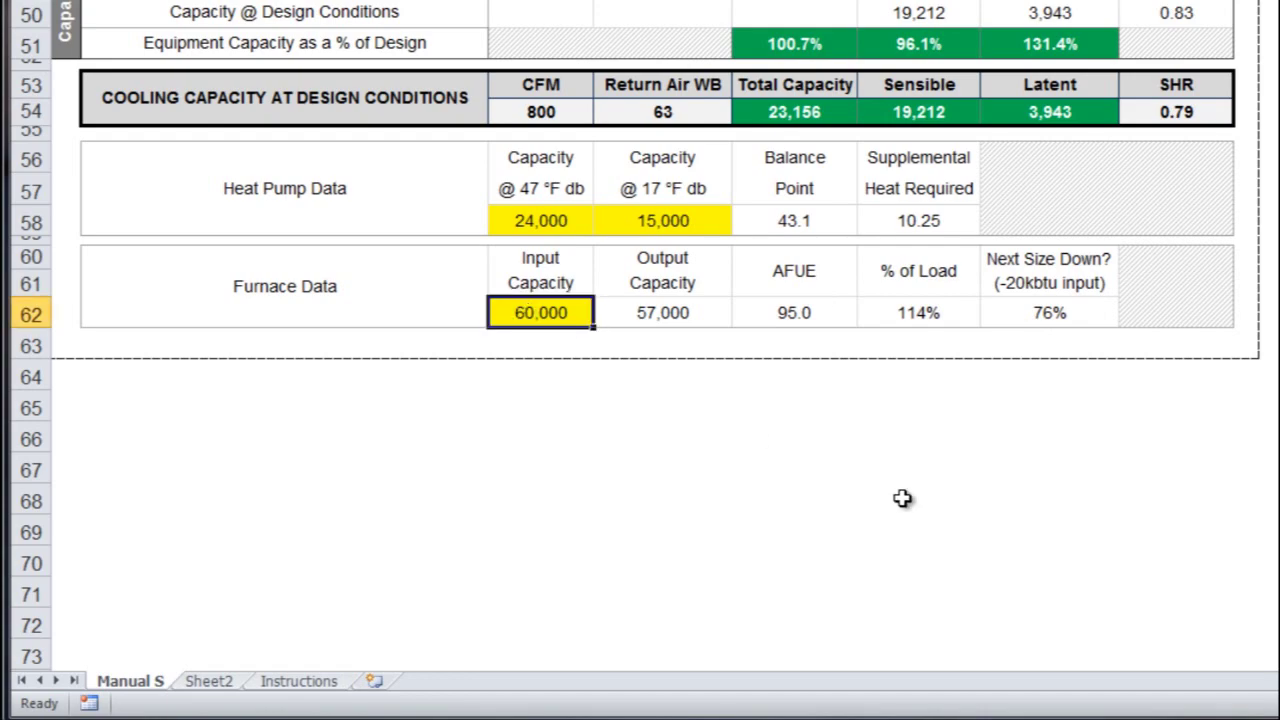
type("80000")
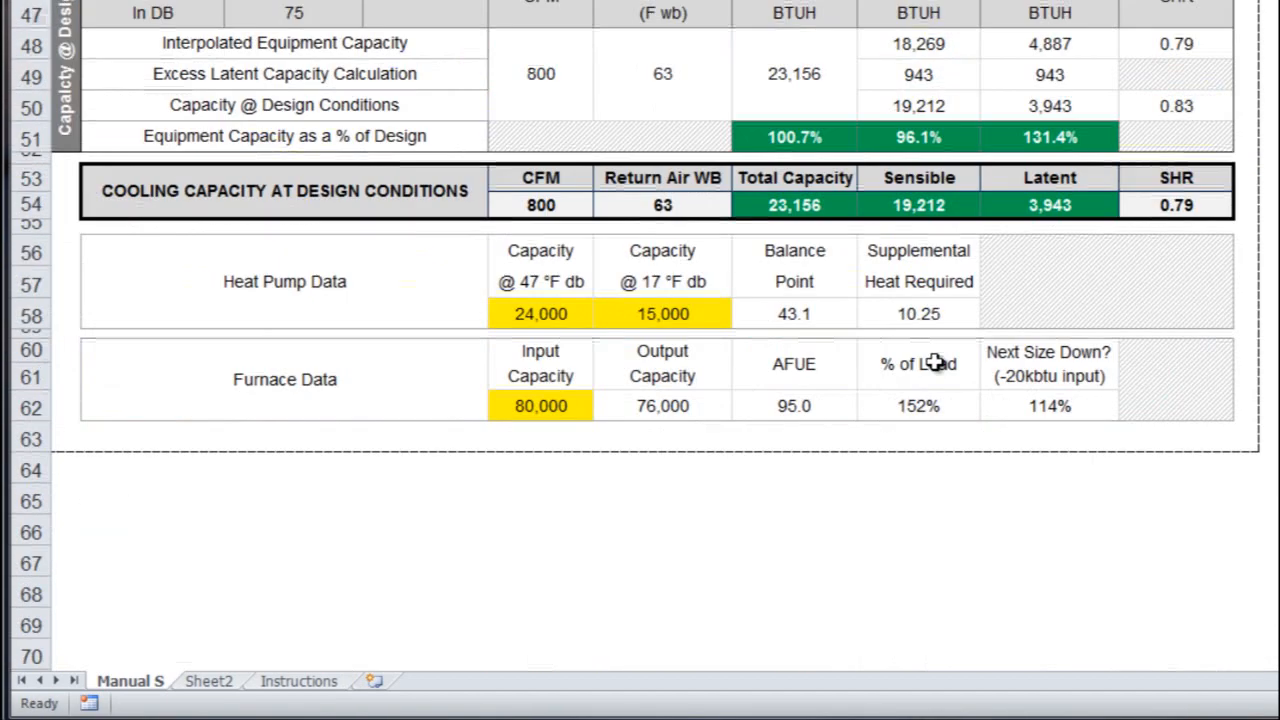
mouse_move(864, 476)
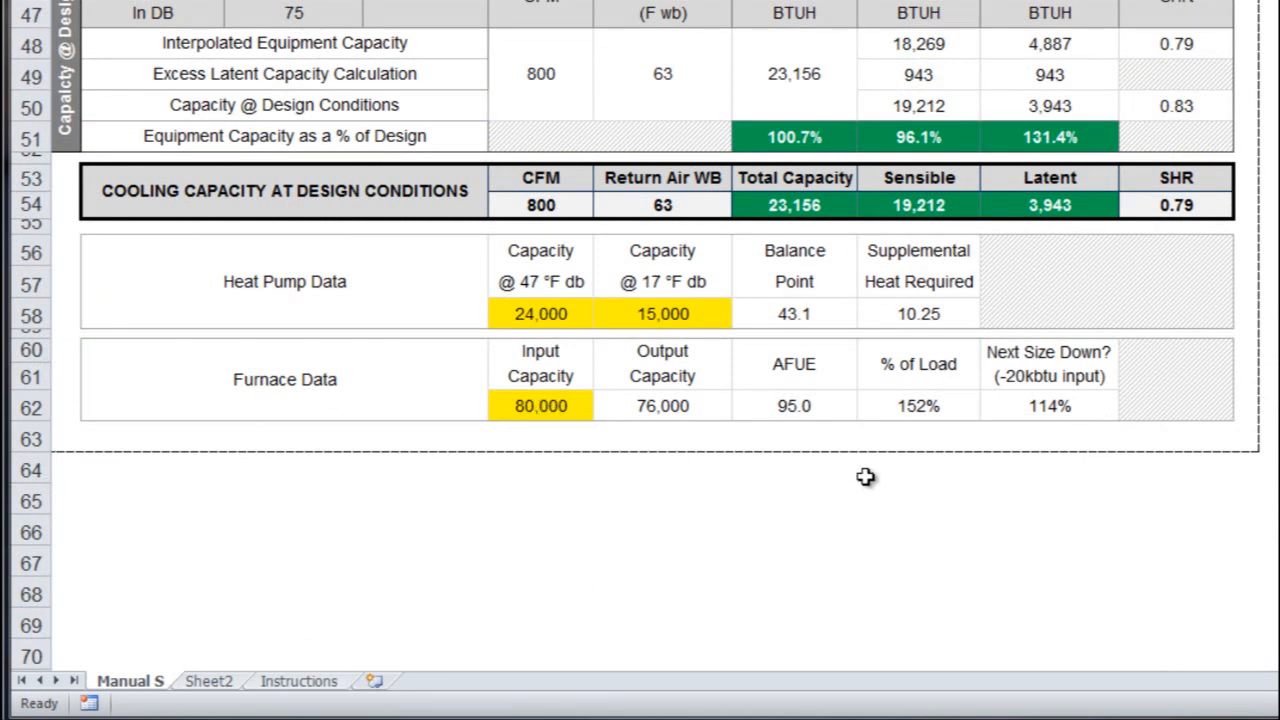
mouse_move(920, 428)
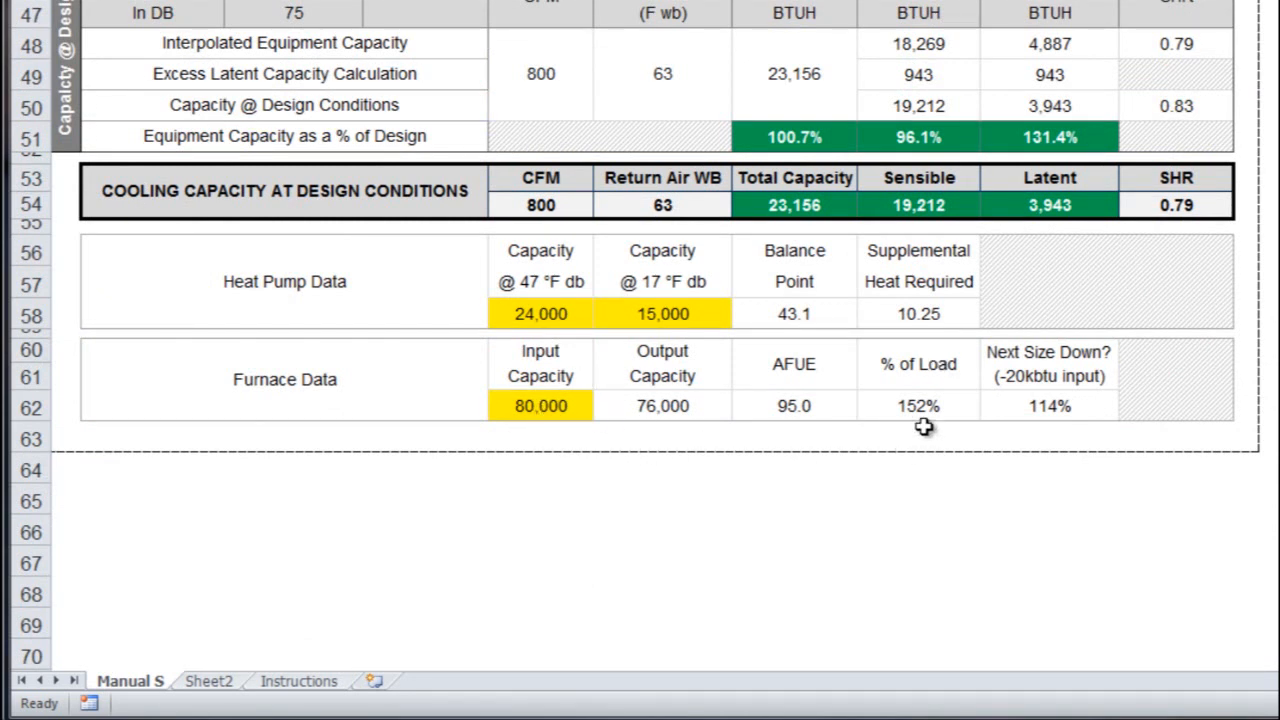
mouse_move(900, 424)
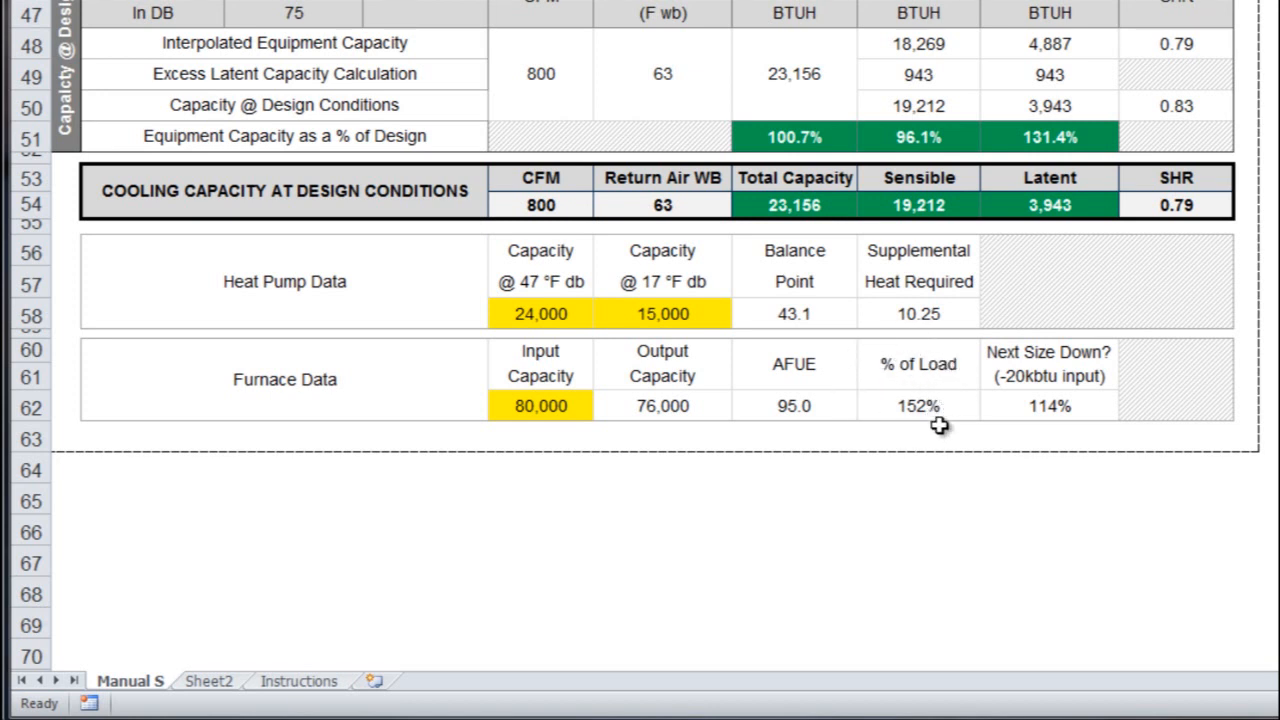
mouse_move(900, 430)
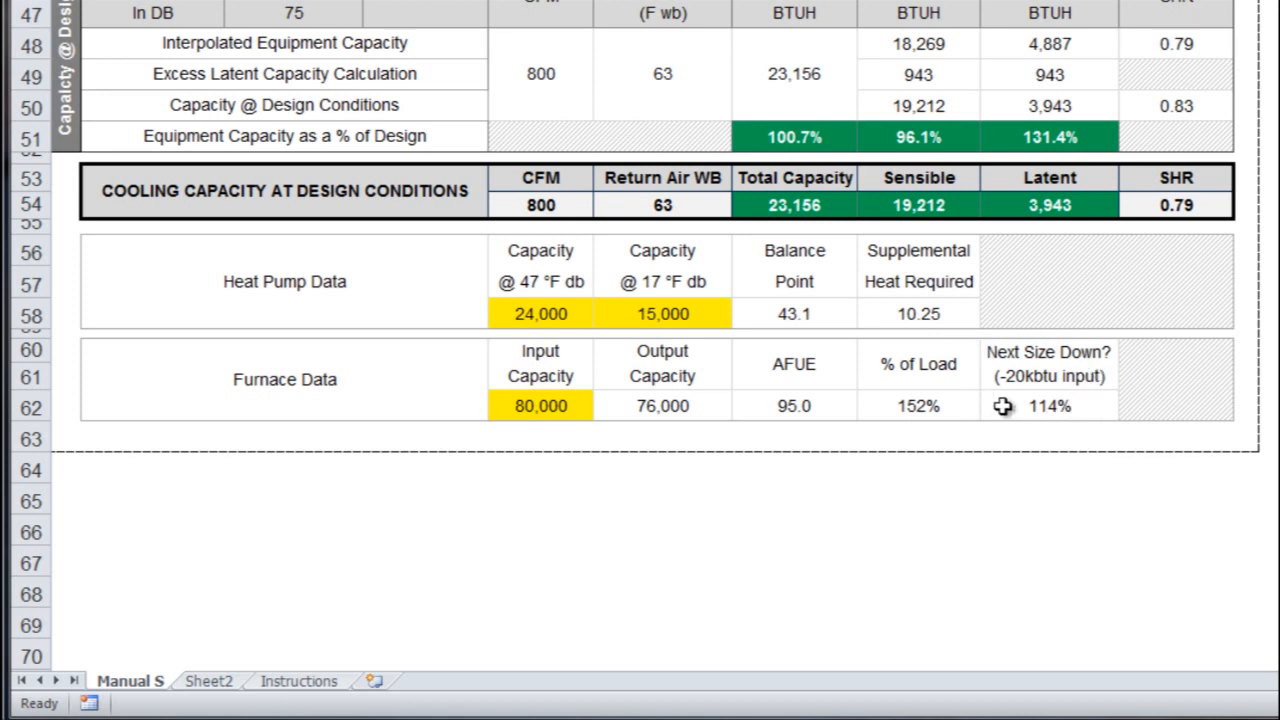
mouse_move(1024, 384)
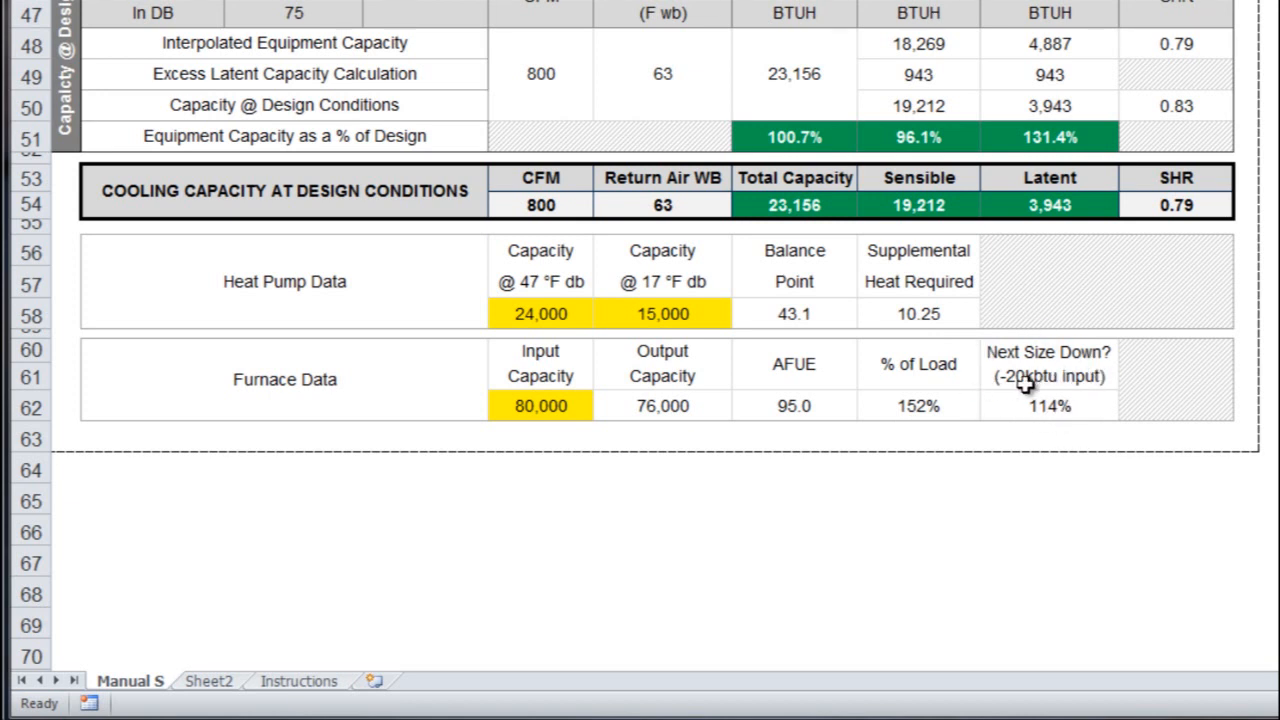
mouse_move(1062, 412)
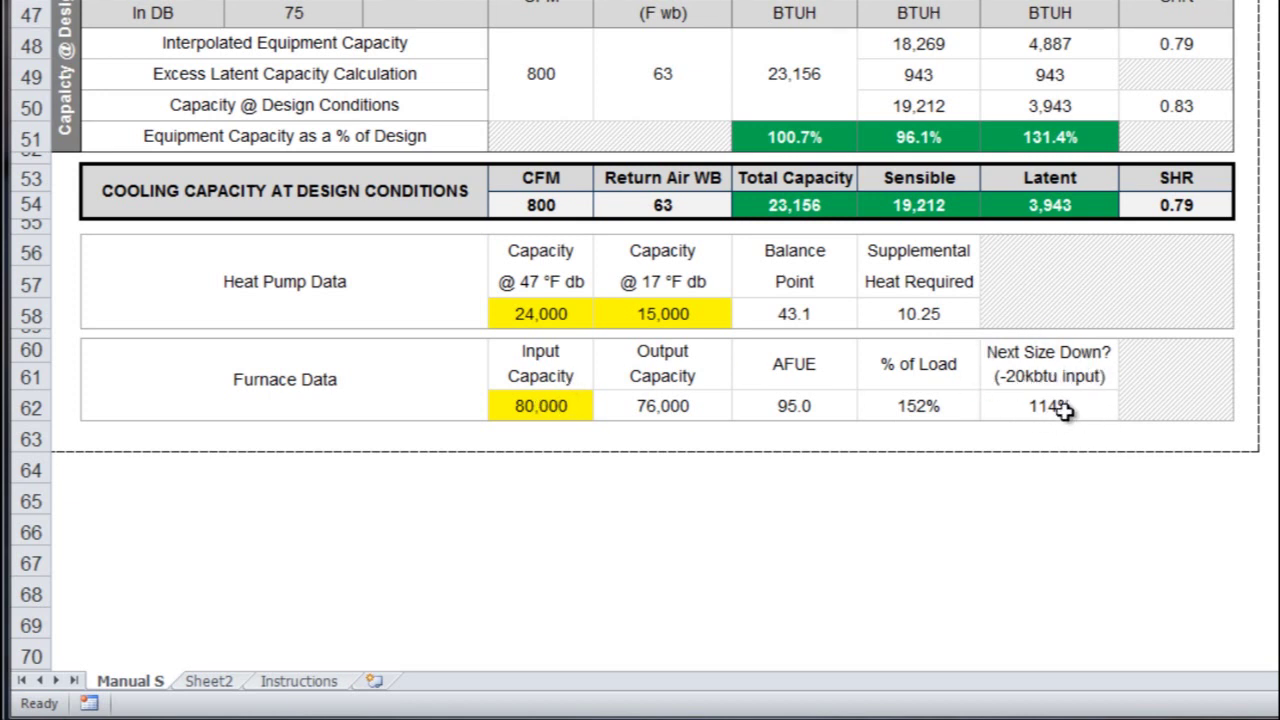
mouse_move(1030, 404)
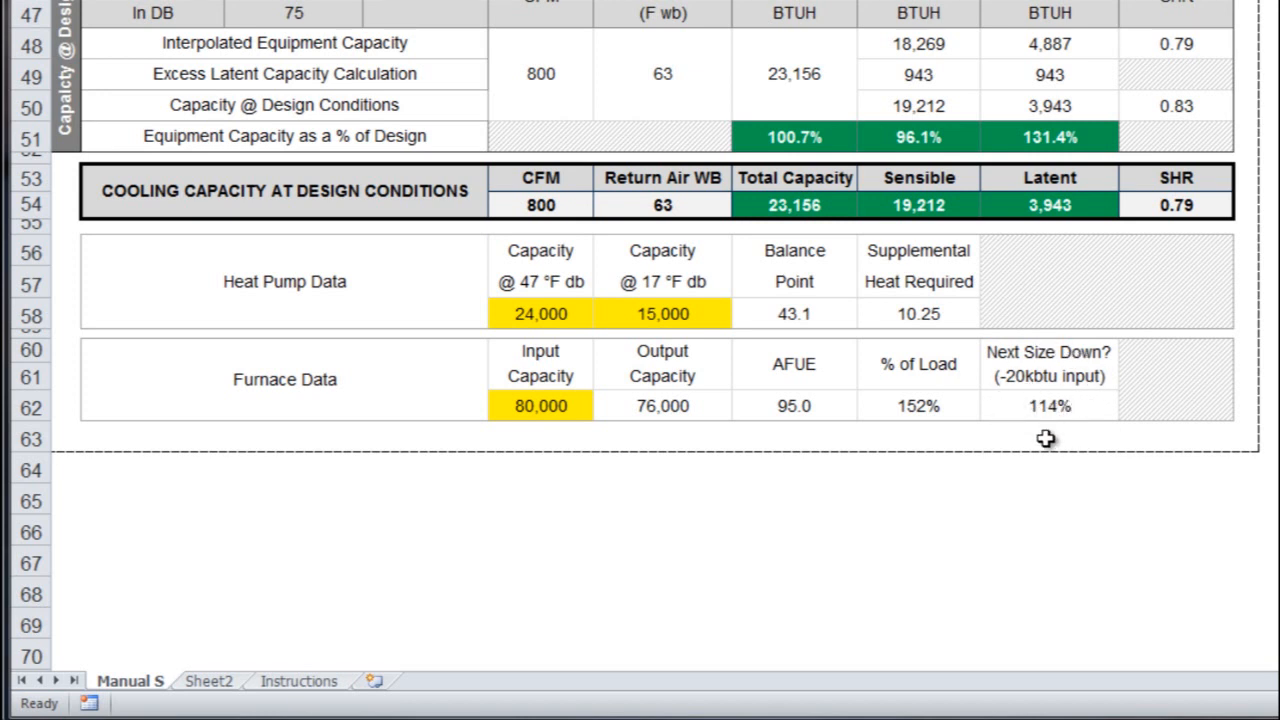
mouse_move(1028, 434)
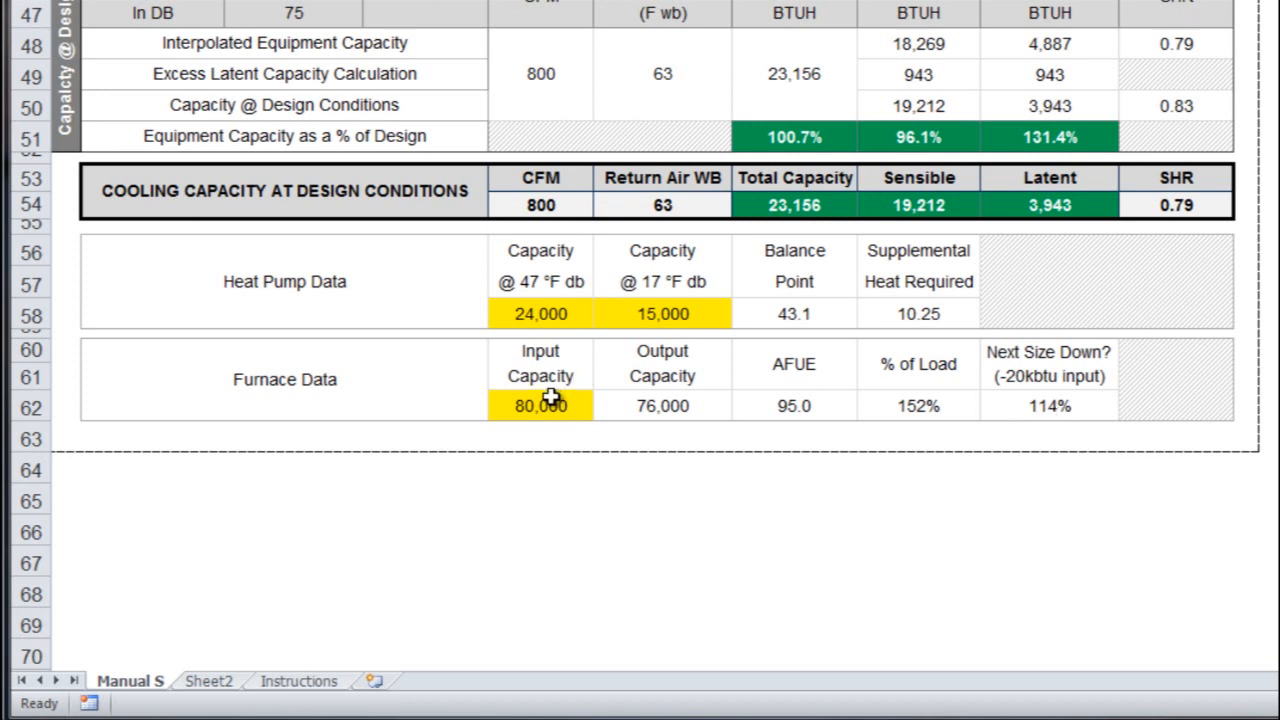
mouse_move(1024, 416)
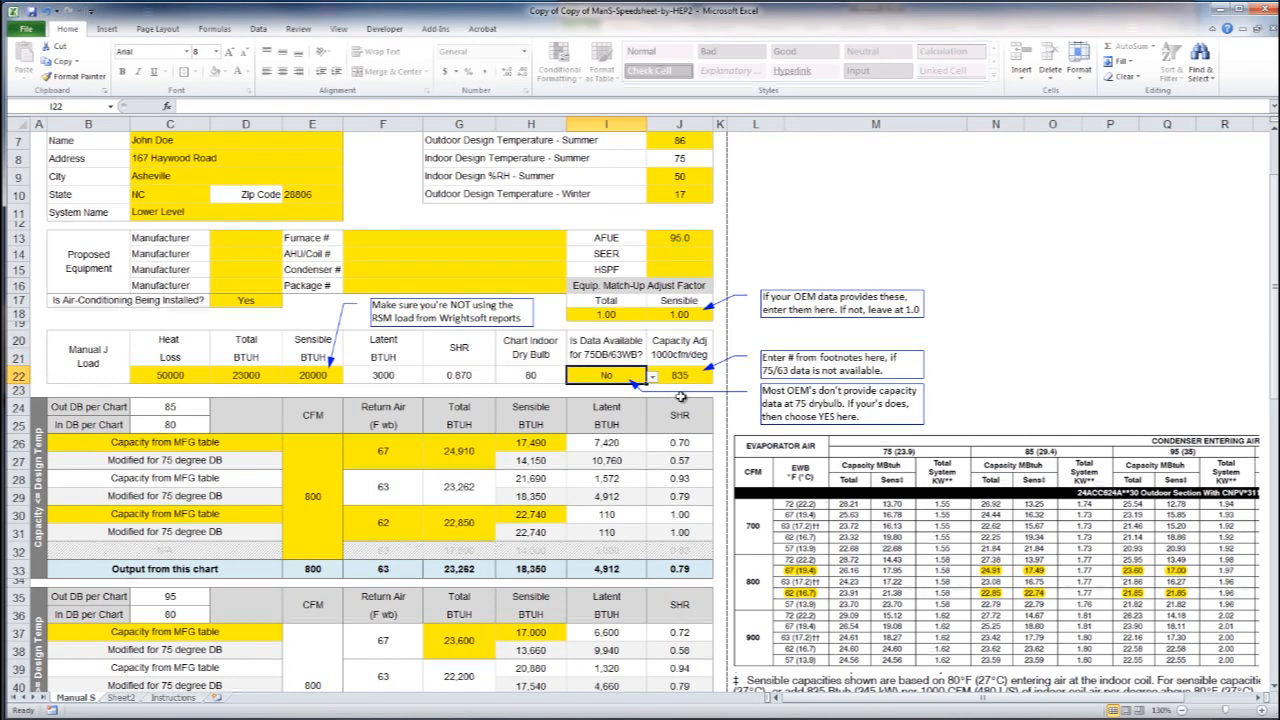
Step: Enter 23,080 total and 16,750 sensible BTUH in the 85°F capacity row
scroll("down", 3)
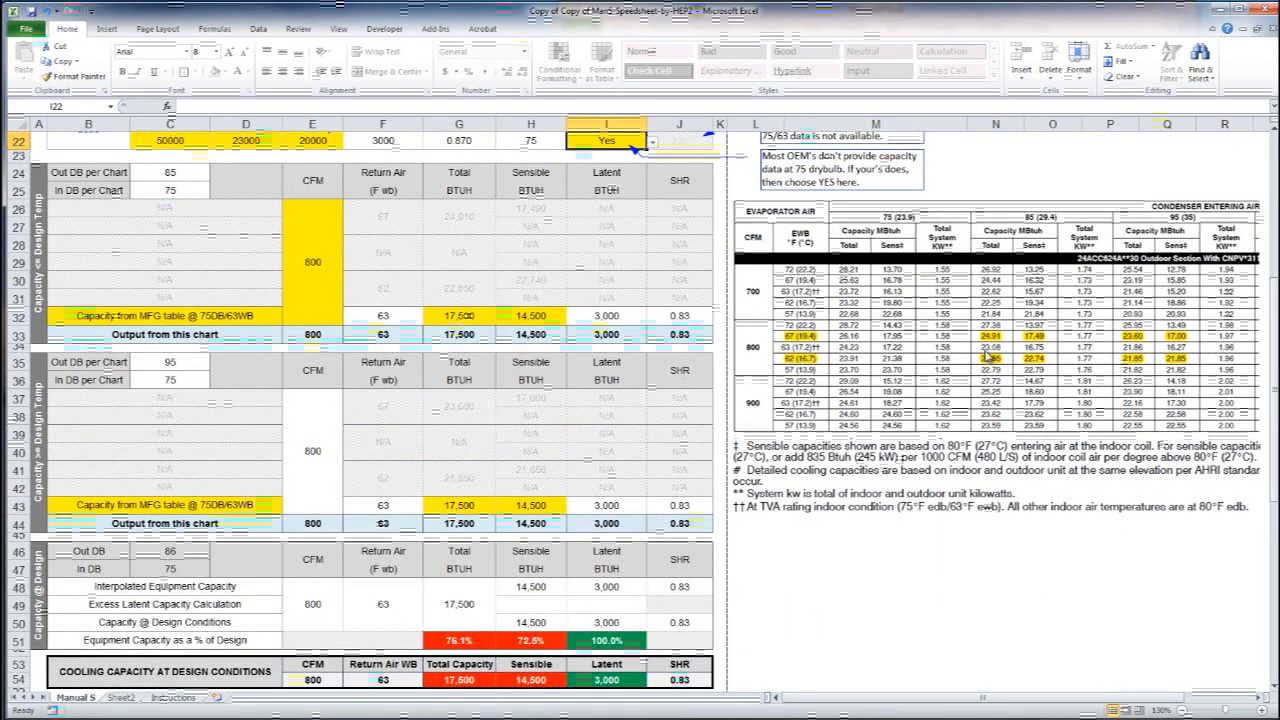
left_click(458, 316)
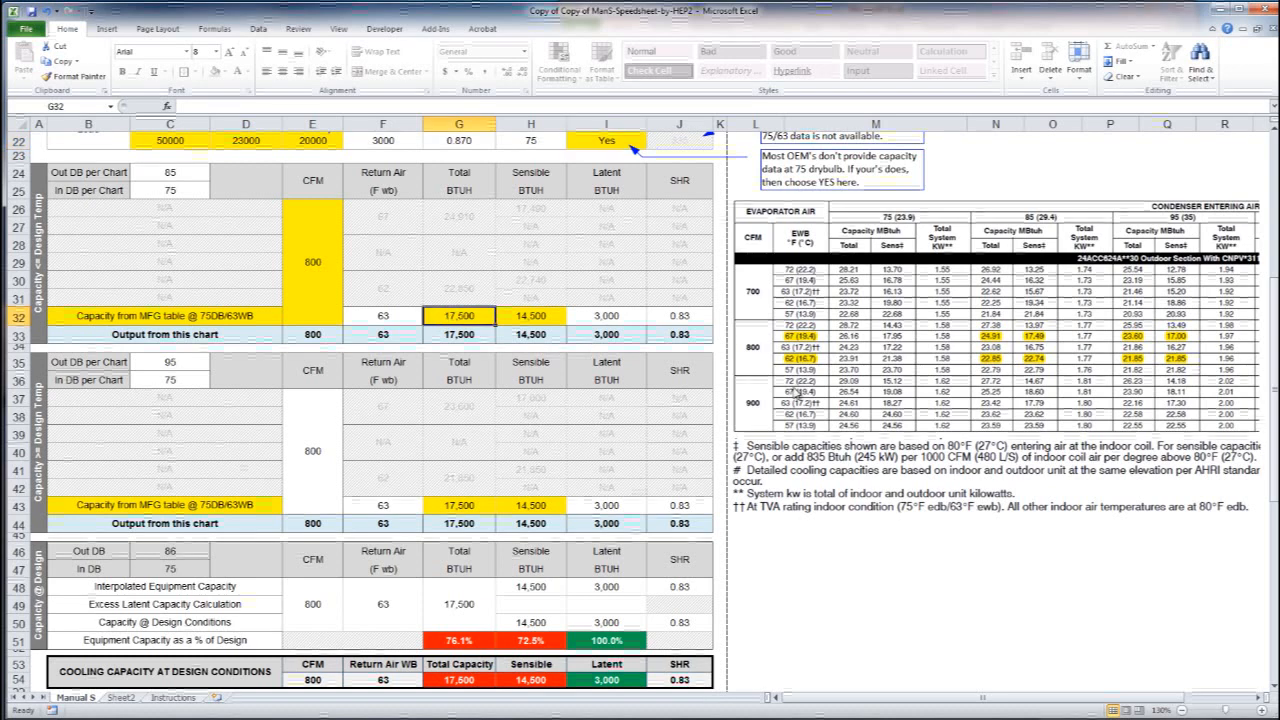
type("230")
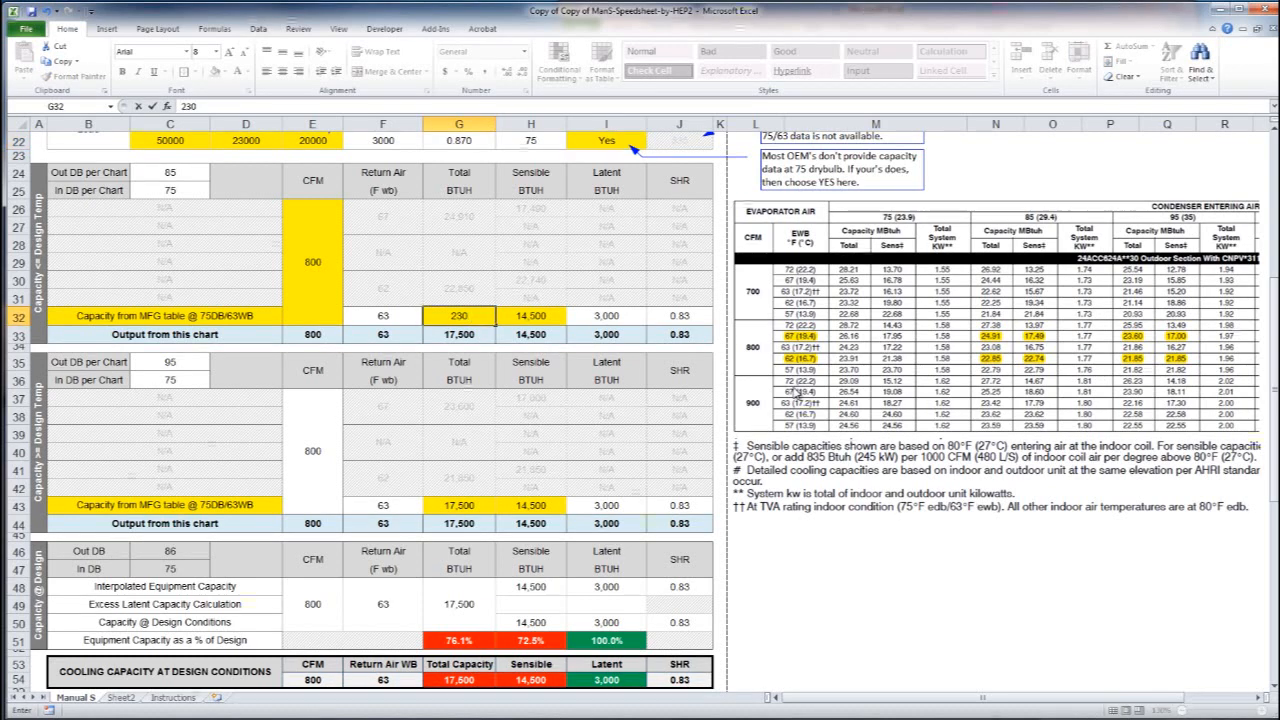
type("23080")
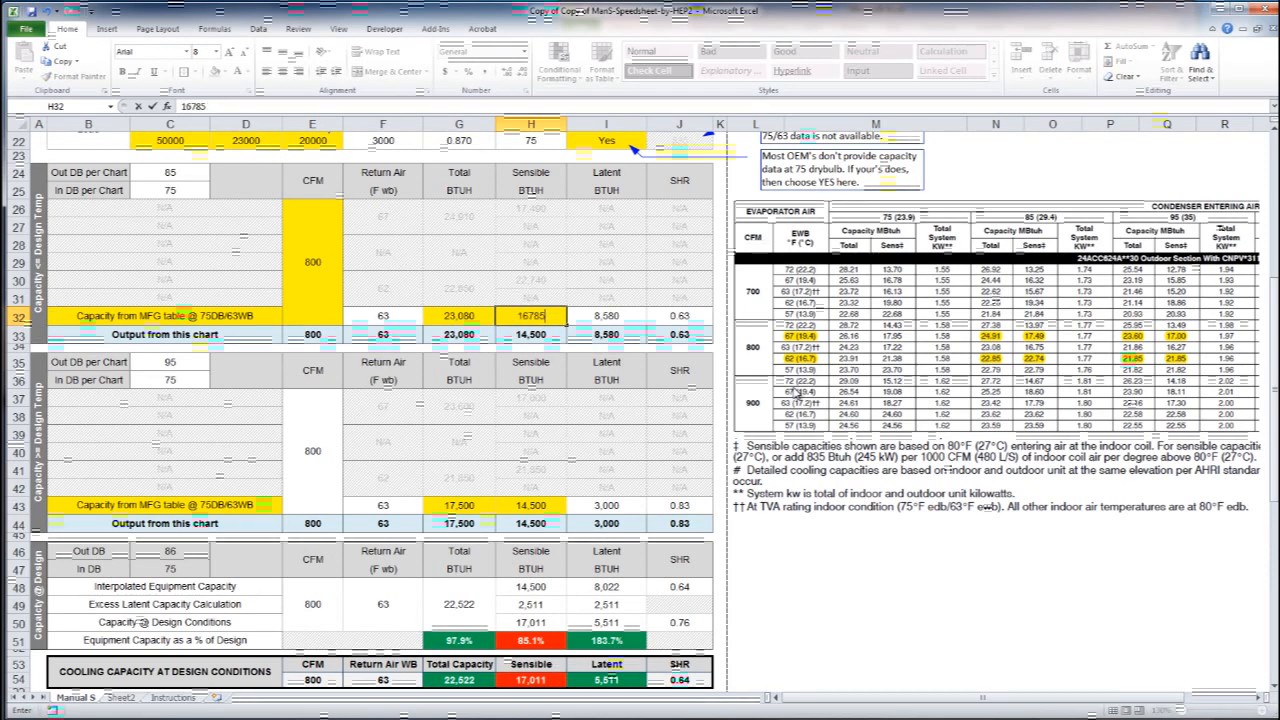
type("16750")
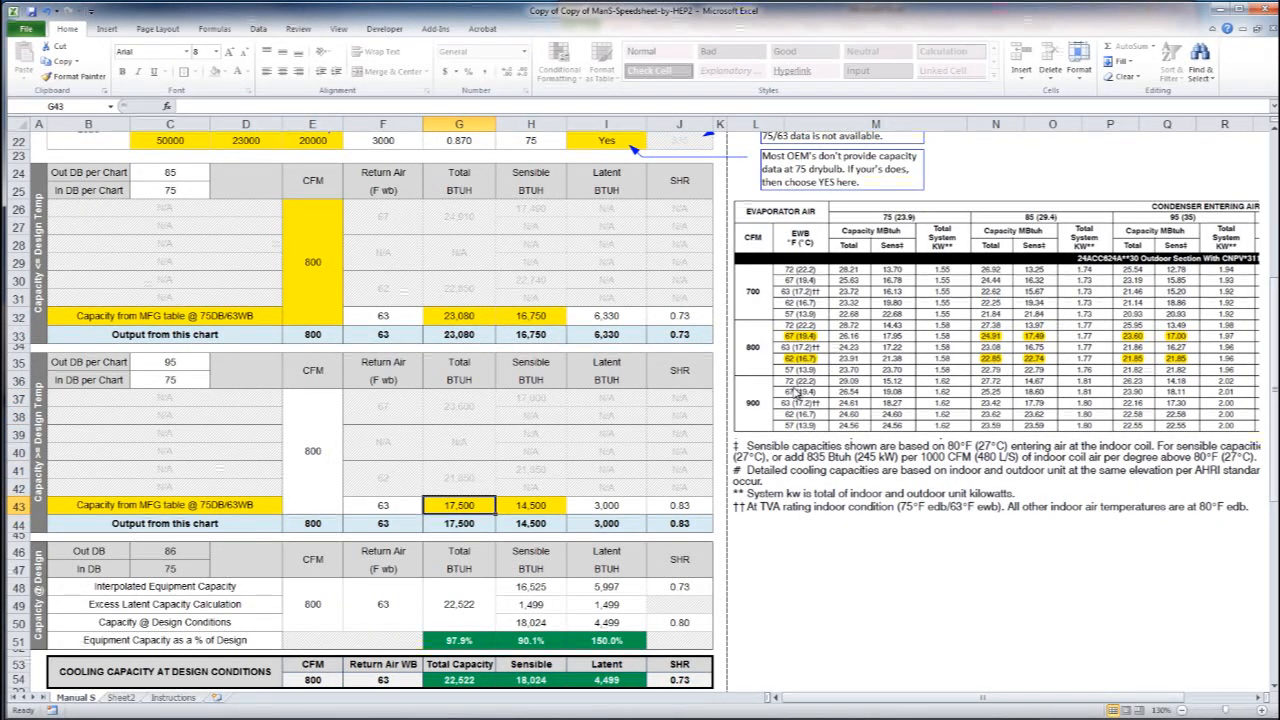
Step: Enter 21,860 total and 16,270 sensible BTUH in the 95°F capacity row
type("21860")
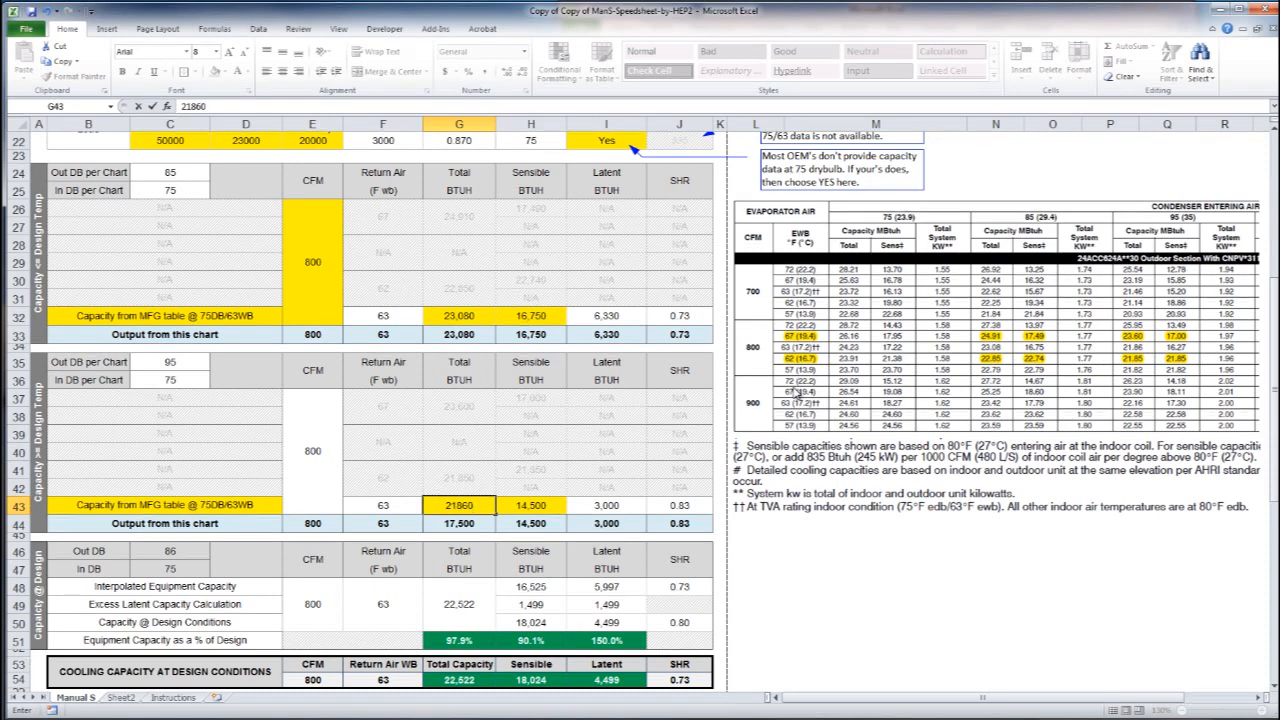
left_click(530, 504)
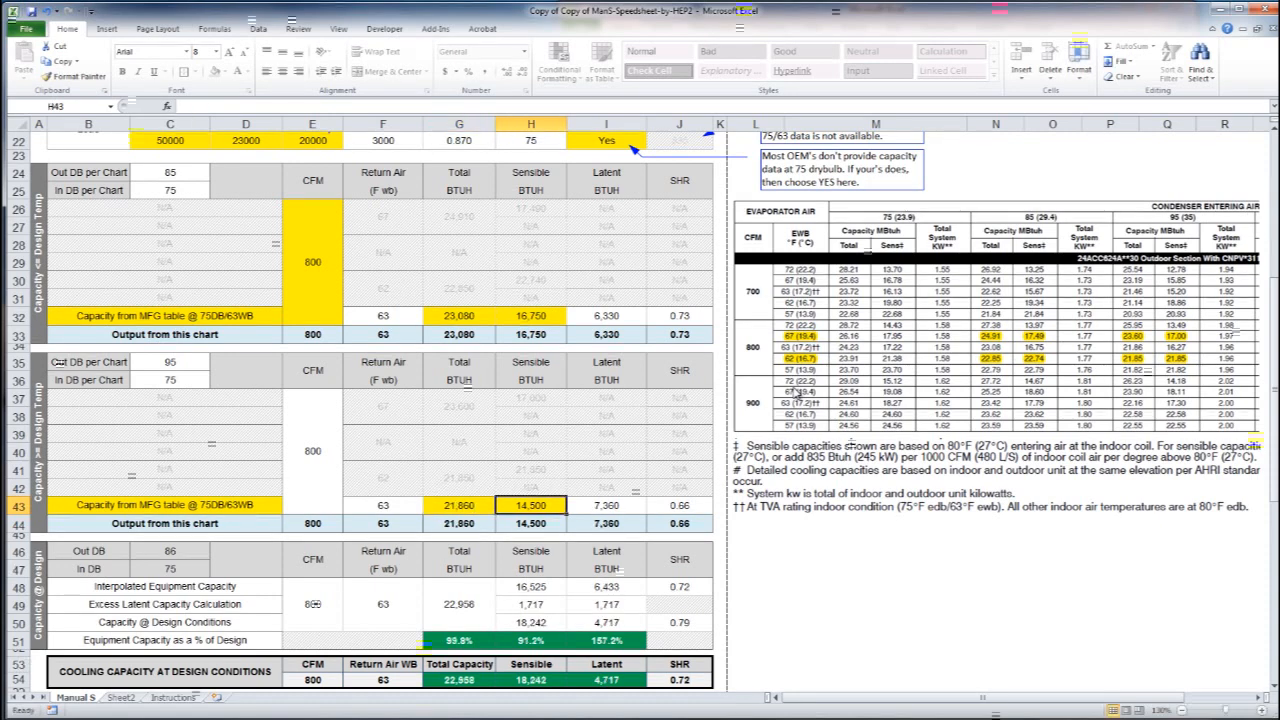
type("162")
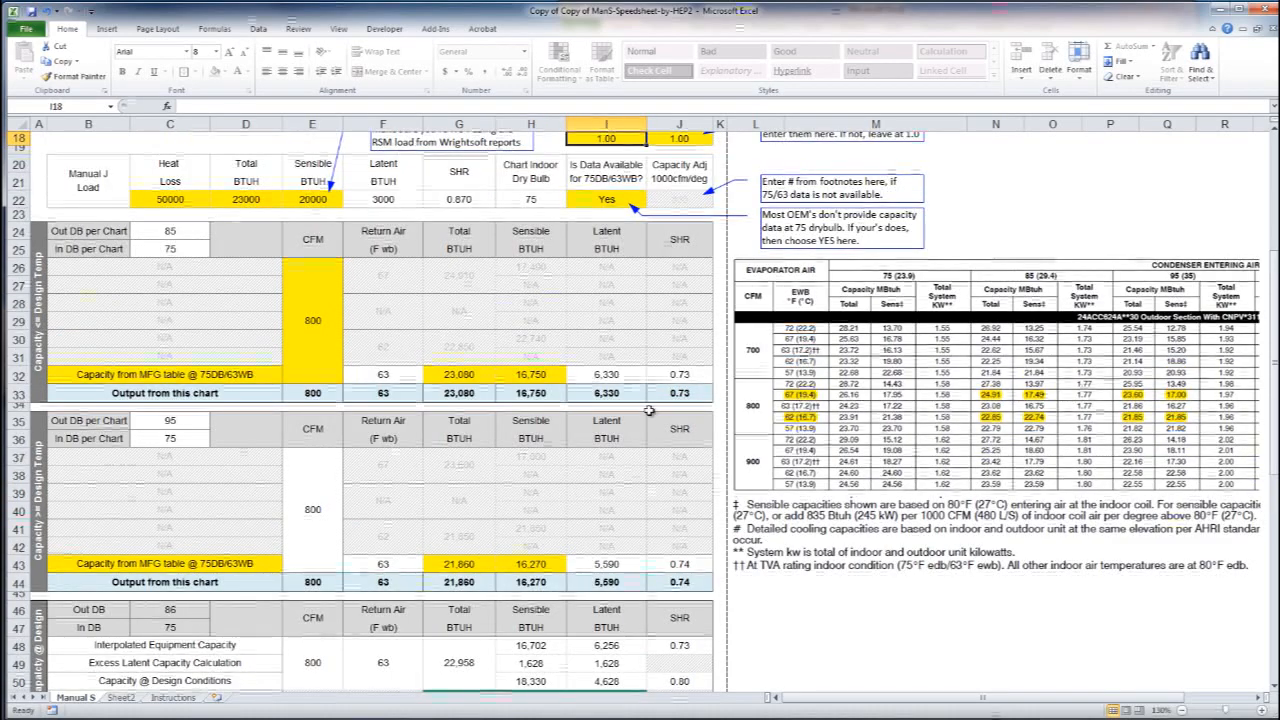
Step: Scroll the sheet to review the restored manufacturer capacity tables with 23,262 total output
scroll("down", 3)
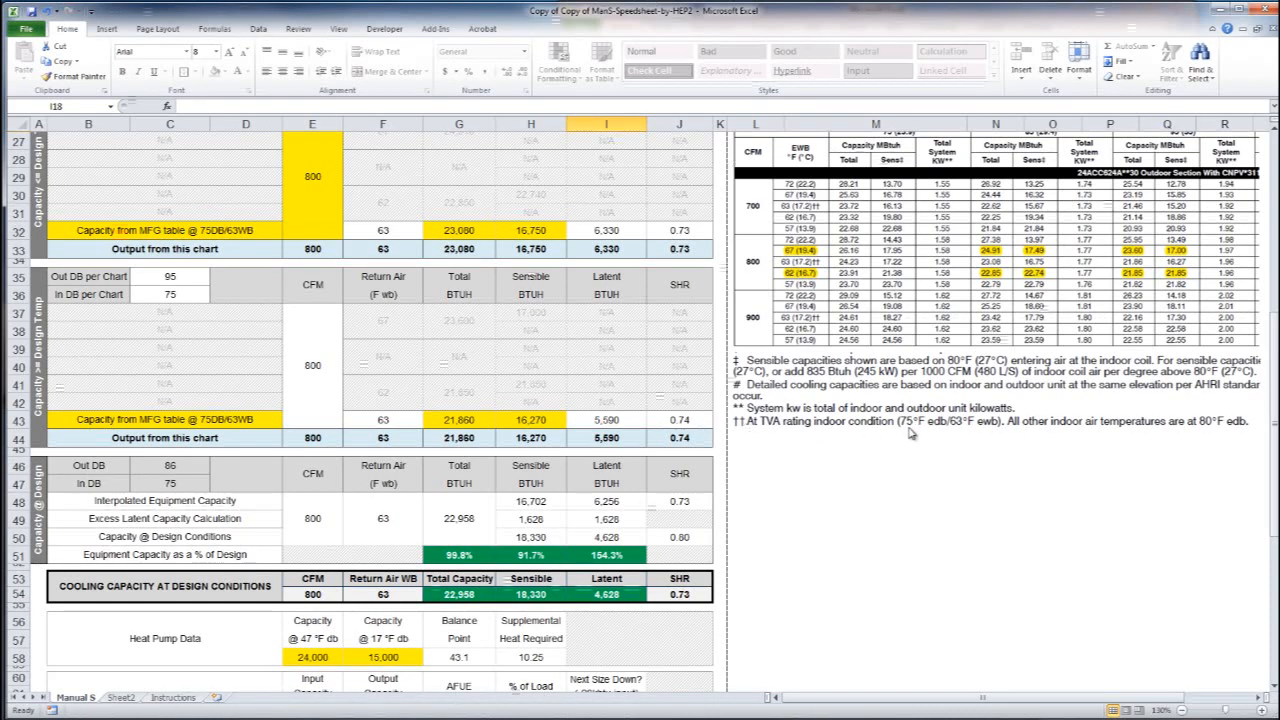
mouse_move(956, 428)
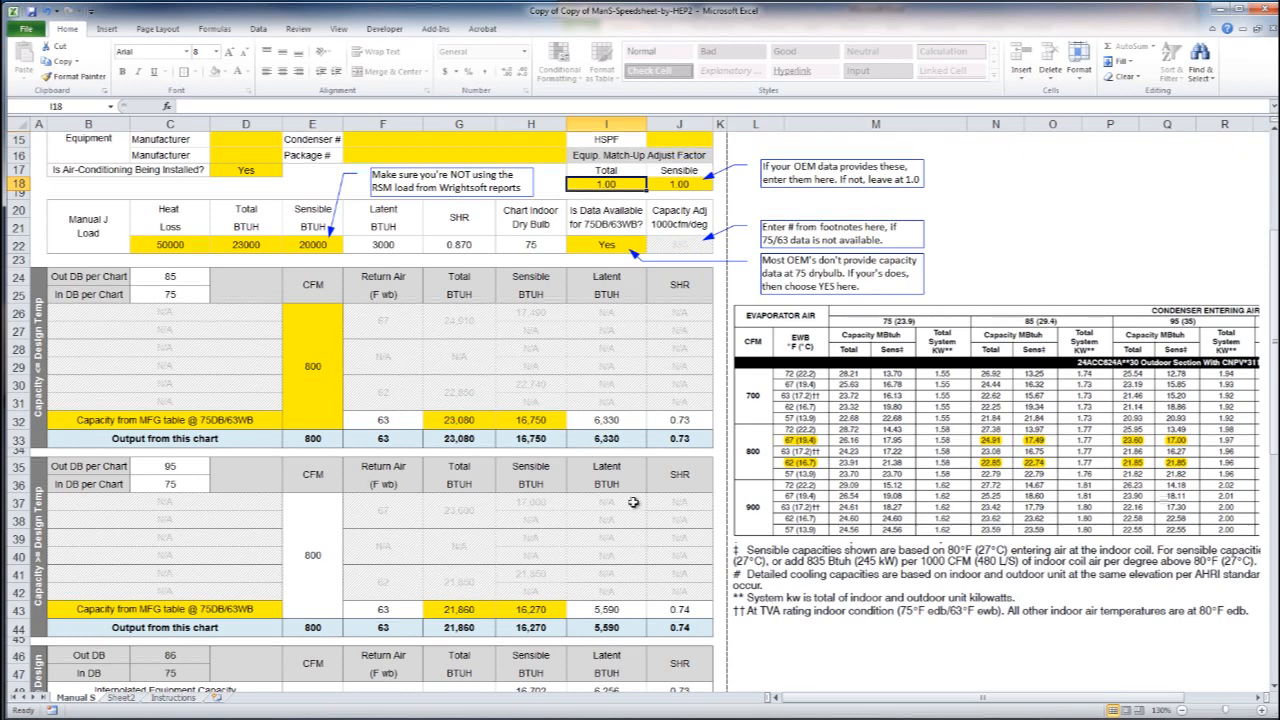
scroll("down", 3)
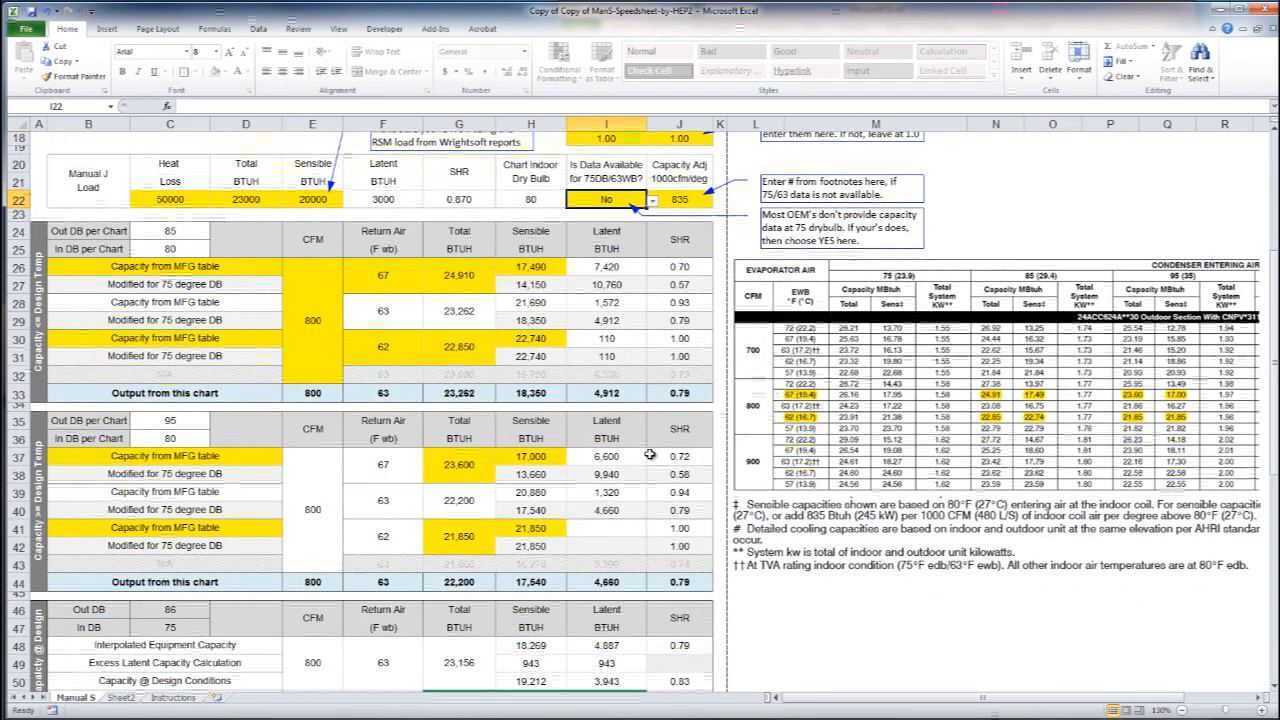
scroll("down", 3)
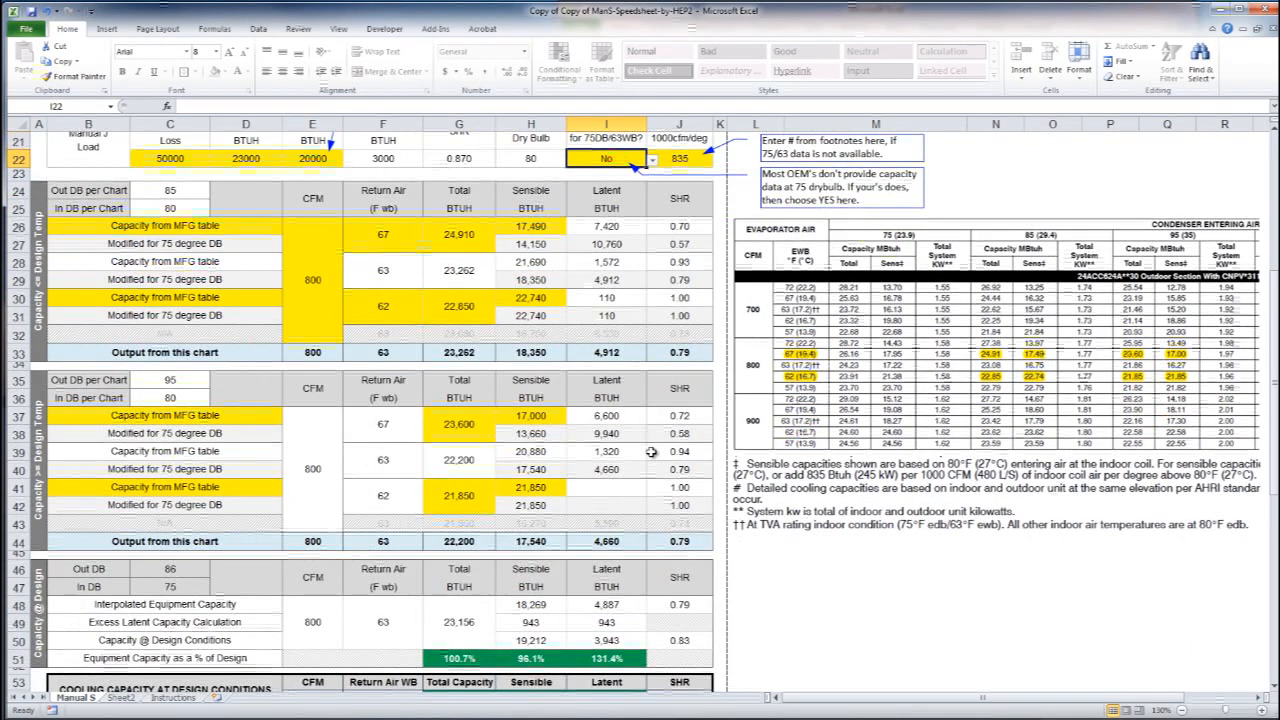
scroll("up", 3)
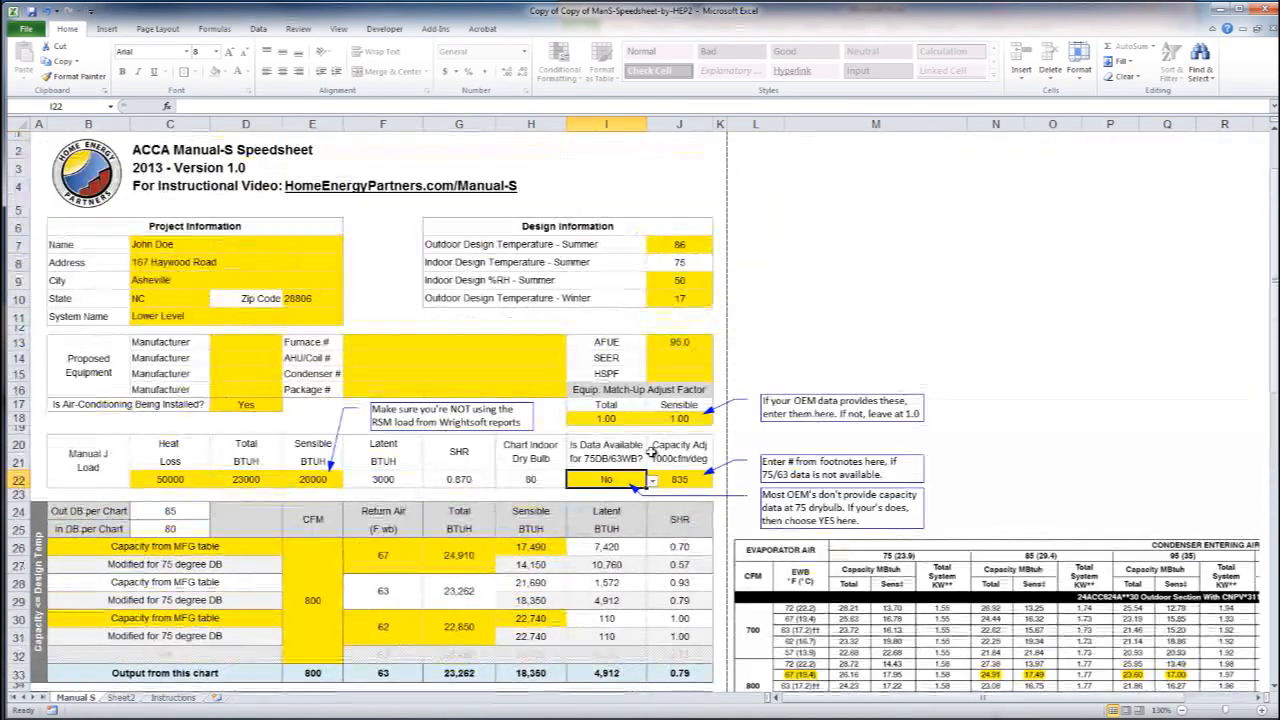